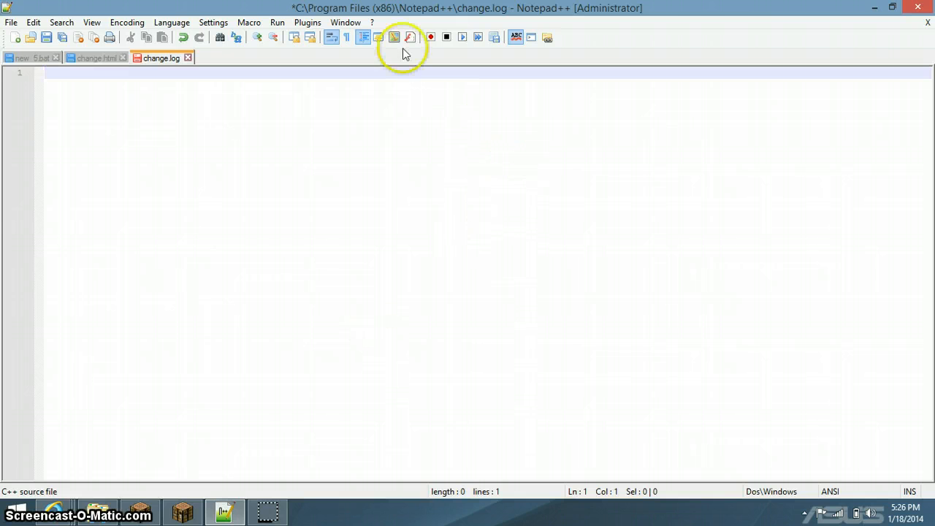
# Step: Close the Paint doodle and discard it with Don't Save
pyautogui.click(891, 8)
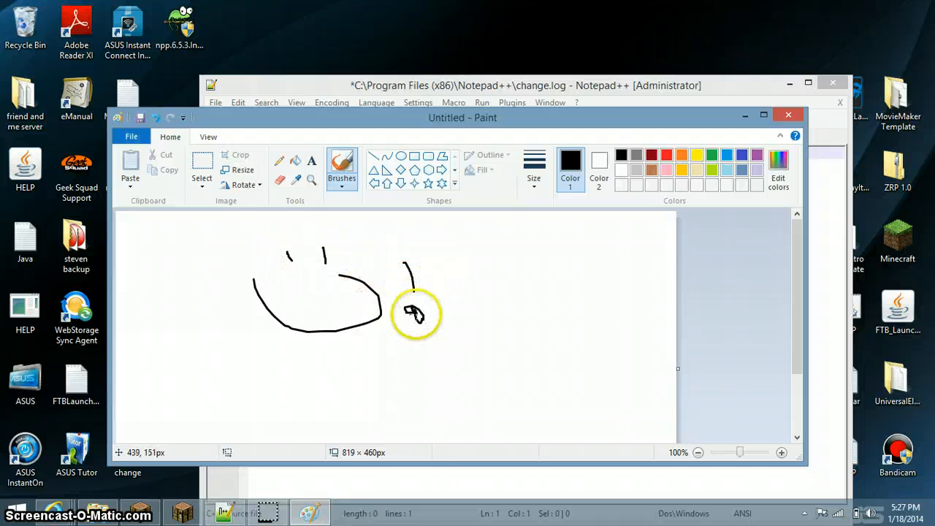
pyautogui.moveTo(778, 117)
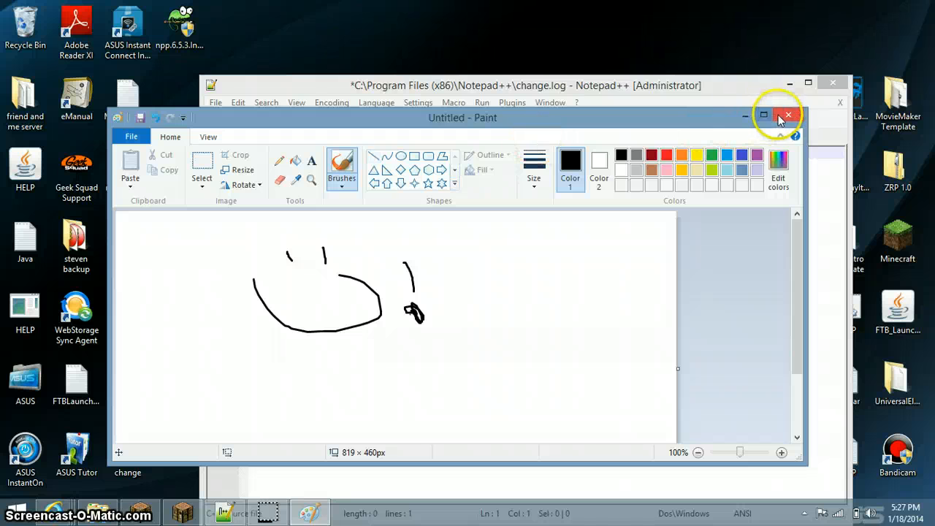
pyautogui.click(788, 114)
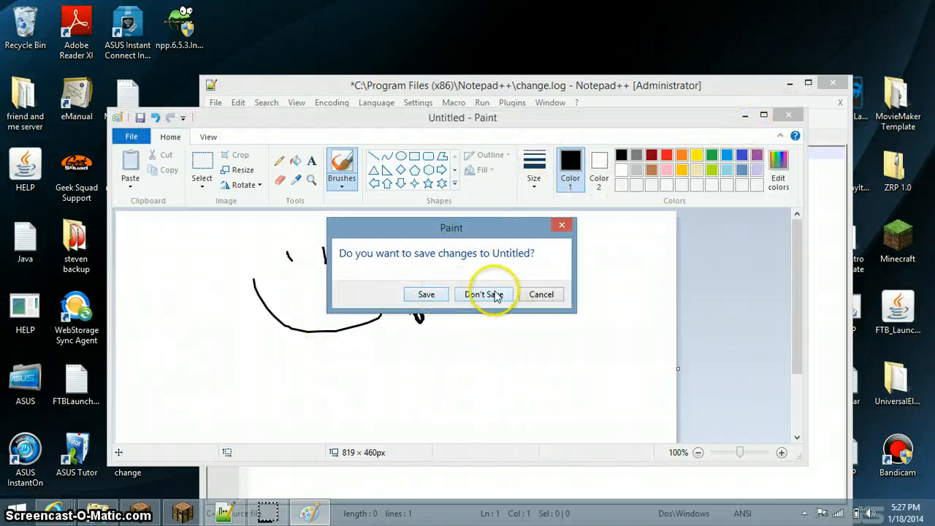
pyautogui.click(483, 294)
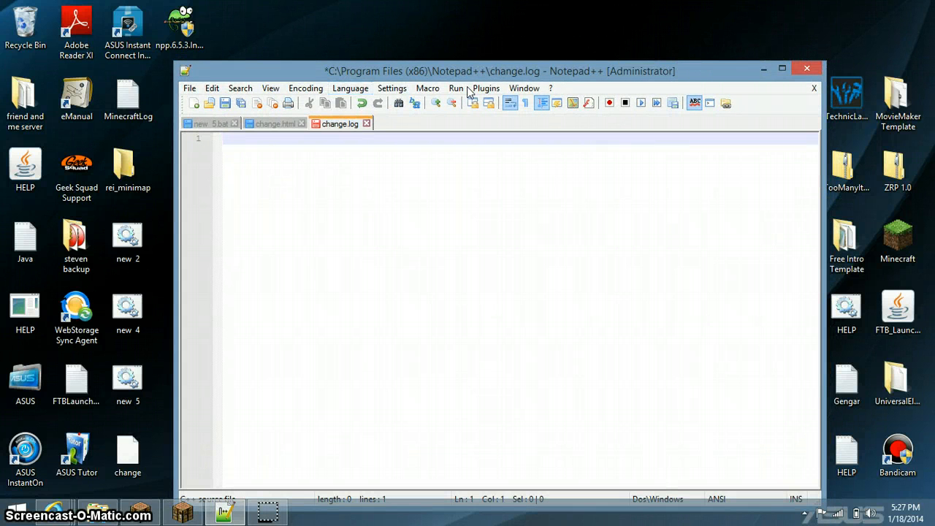
pyautogui.moveTo(402, 62)
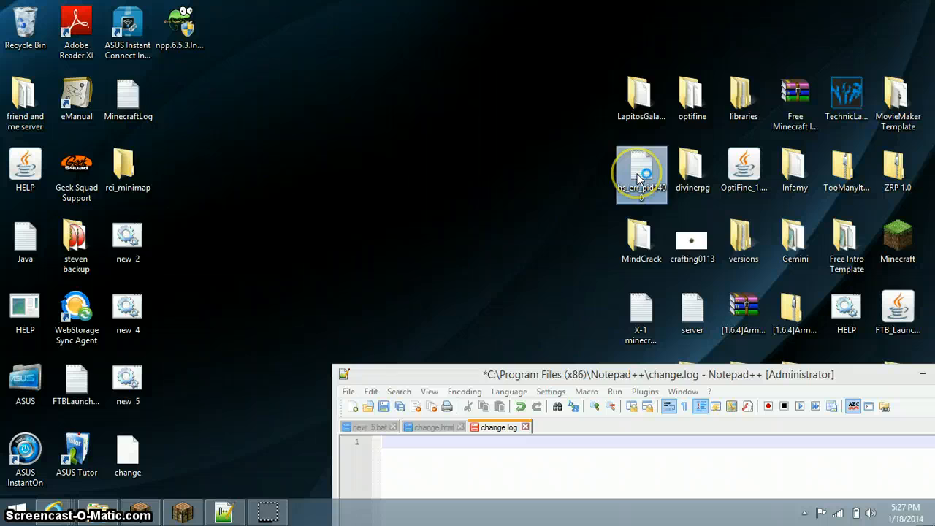
pyautogui.doubleClick(641, 174)
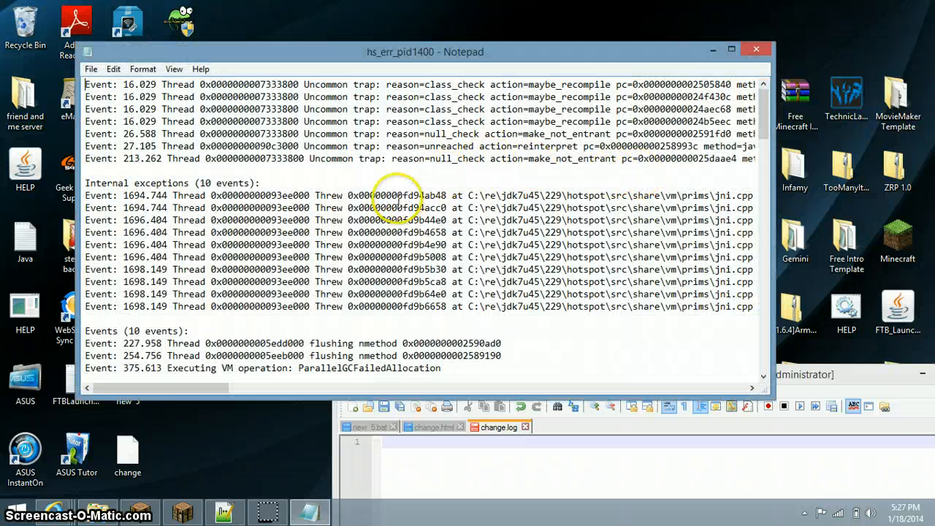
pyautogui.scroll(-3)
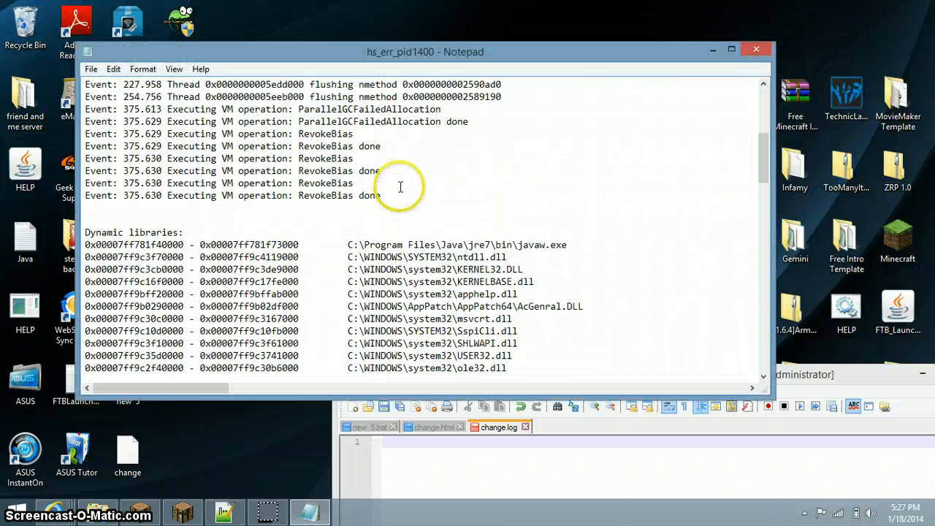
pyautogui.click(756, 49)
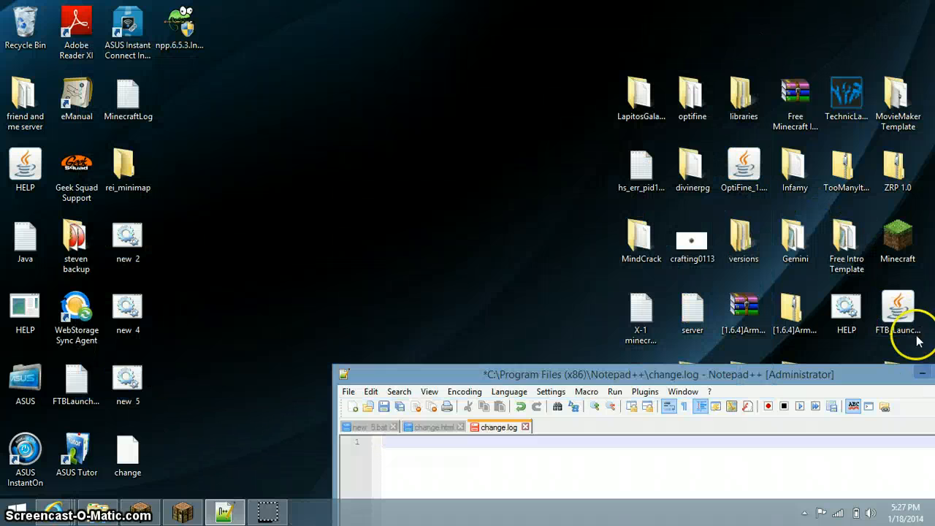
pyautogui.moveTo(454, 212)
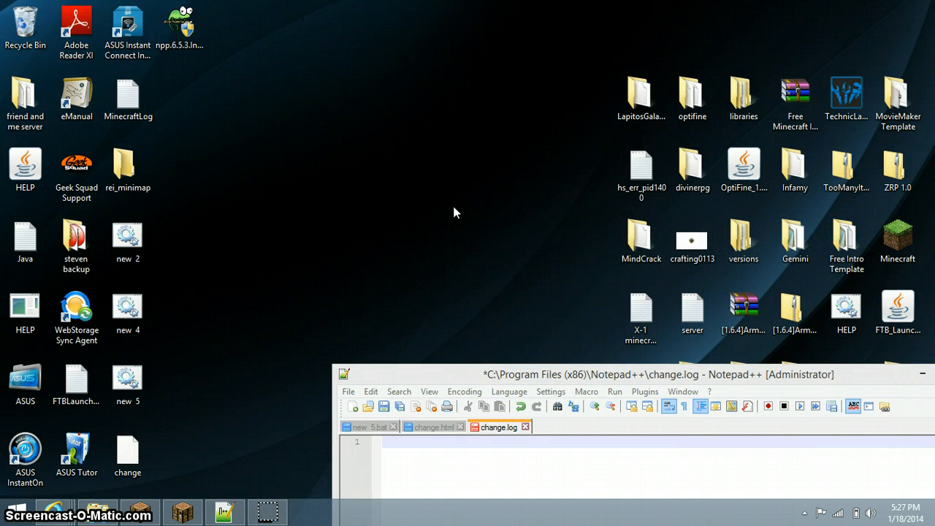
pyautogui.rightClick(455, 212)
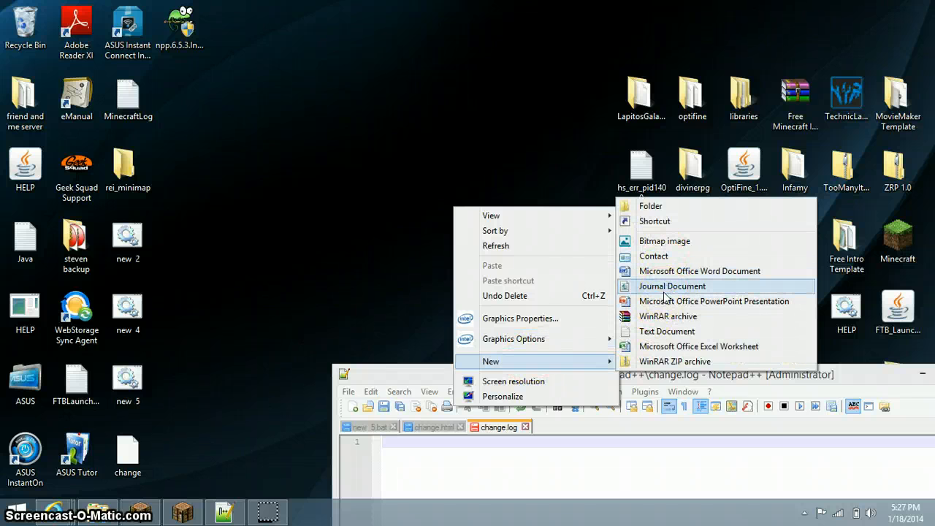
pyautogui.click(672, 285)
pyautogui.write('hi')
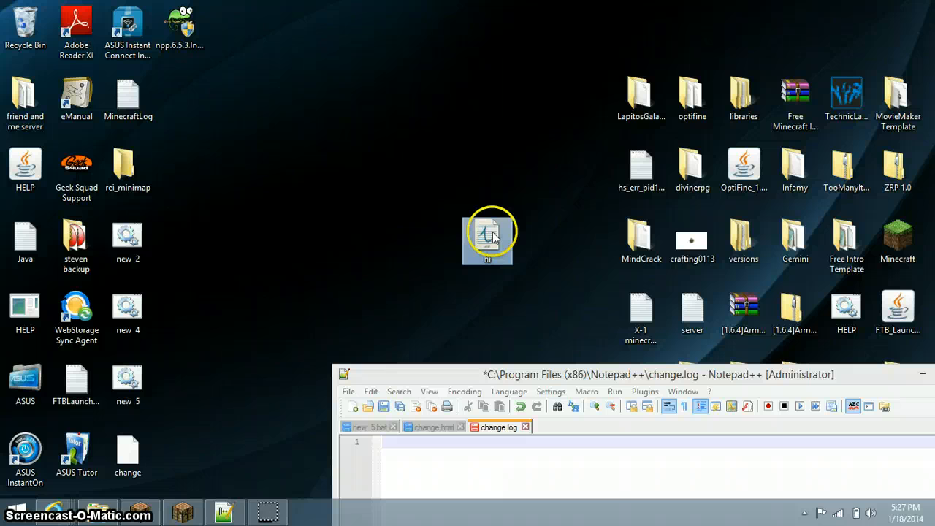
pyautogui.moveTo(445, 265)
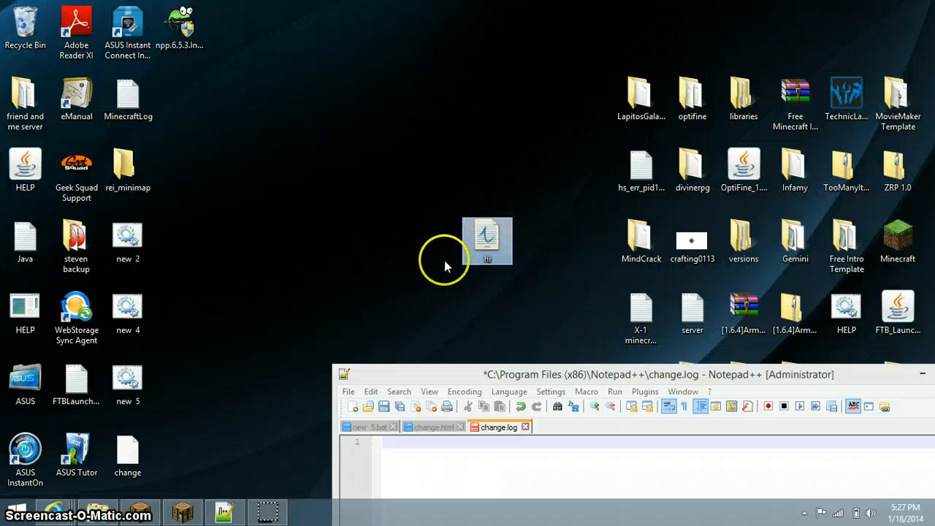
pyautogui.rightClick(487, 241)
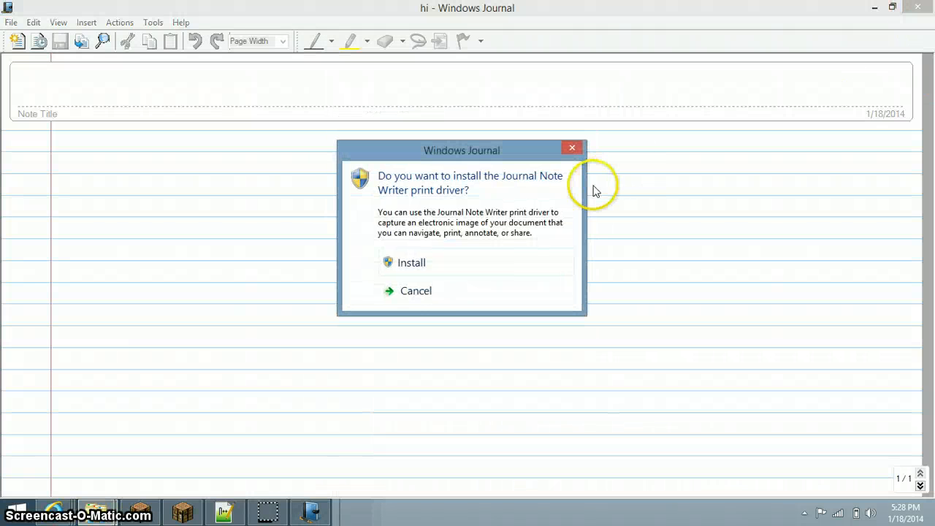
pyautogui.click(416, 291)
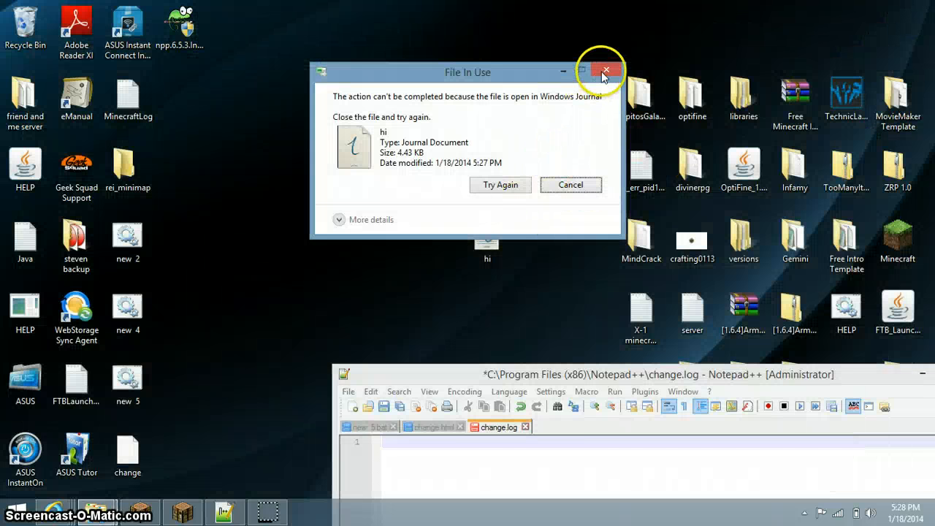
pyautogui.click(606, 70)
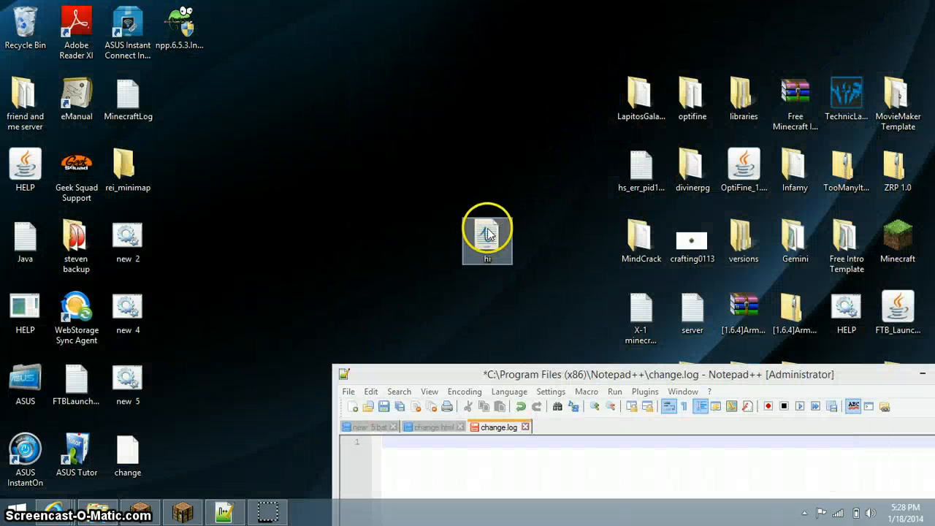
pyautogui.rightClick(487, 232)
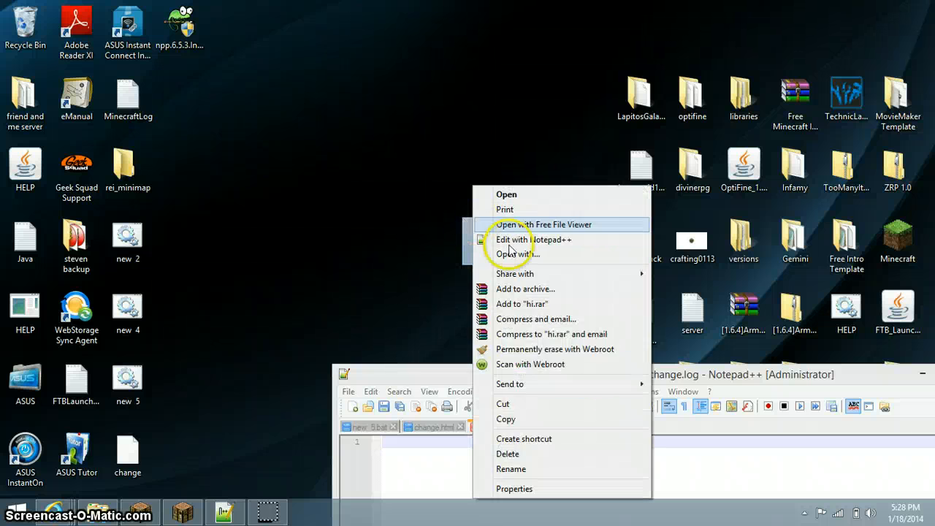
pyautogui.click(533, 238)
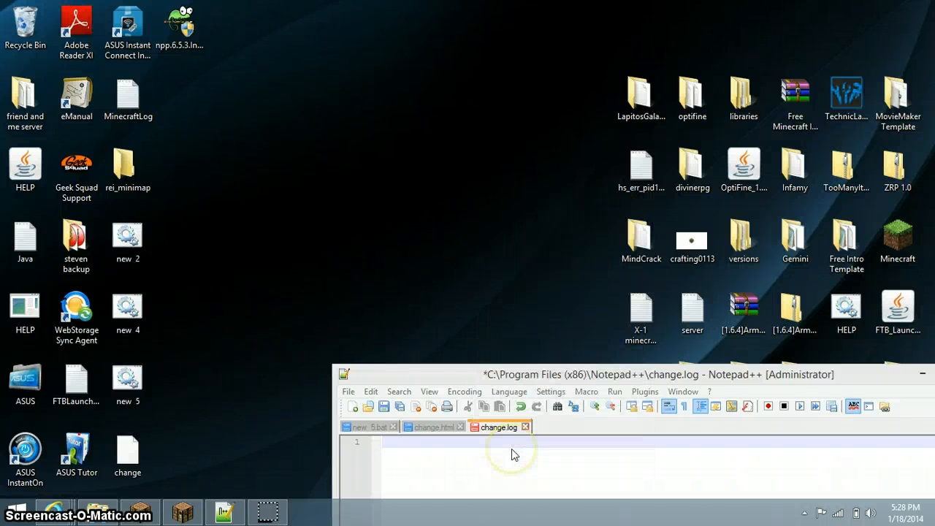
# Step: Create a new text document named 'Youtube' on the desktop
pyautogui.rightClick(452, 272)
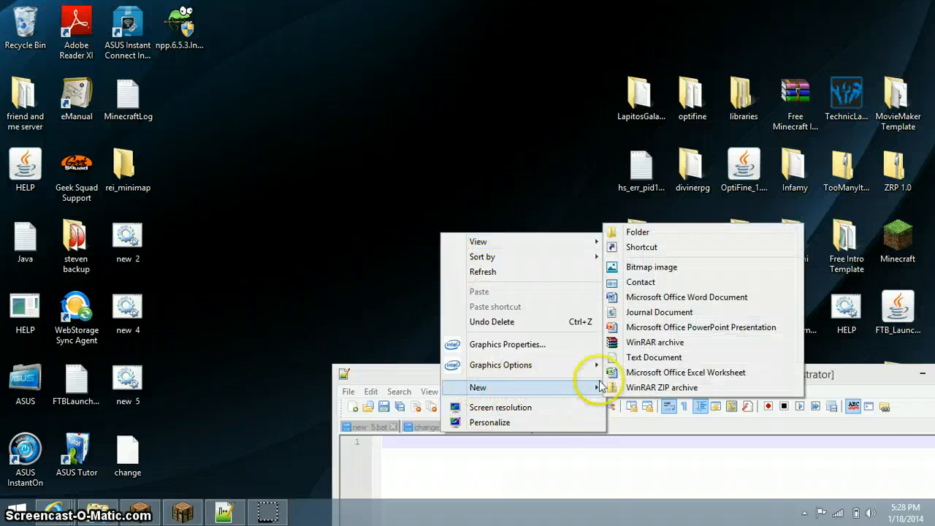
pyautogui.moveTo(653, 357)
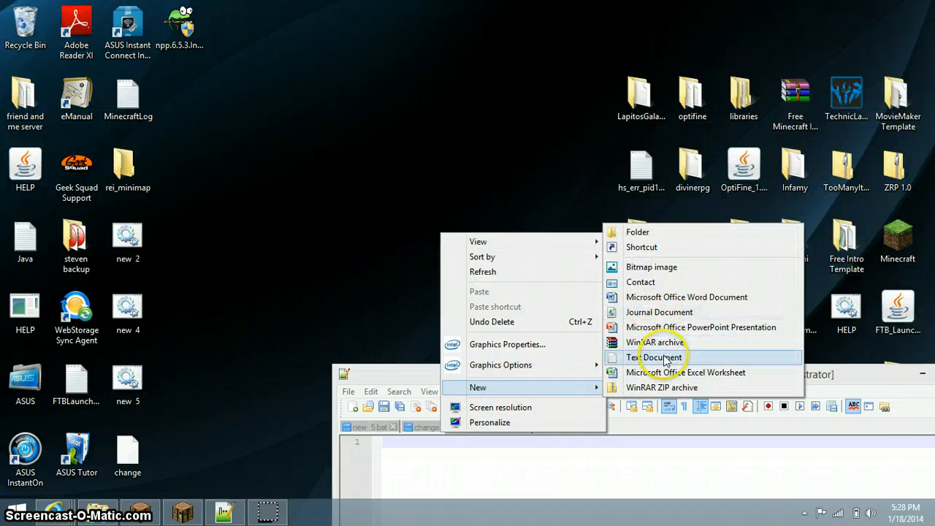
pyautogui.click(656, 357)
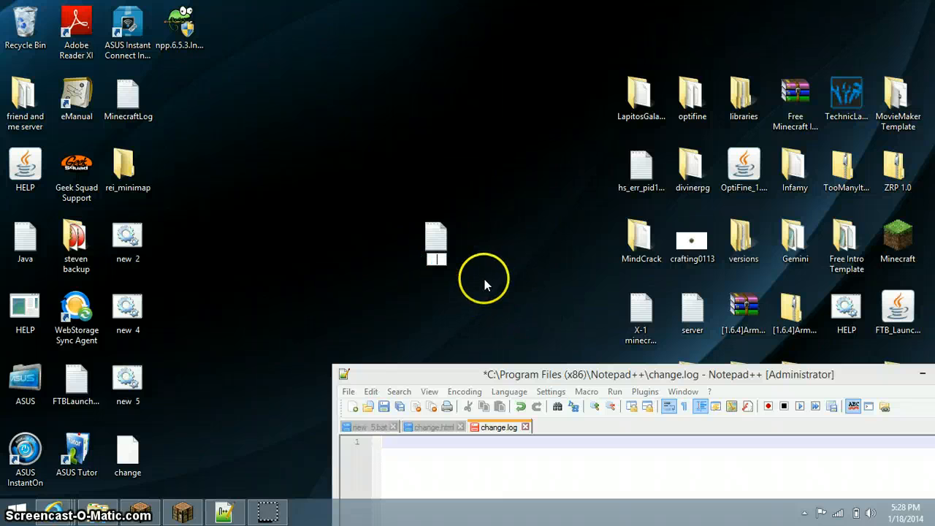
pyautogui.write('Youtub')
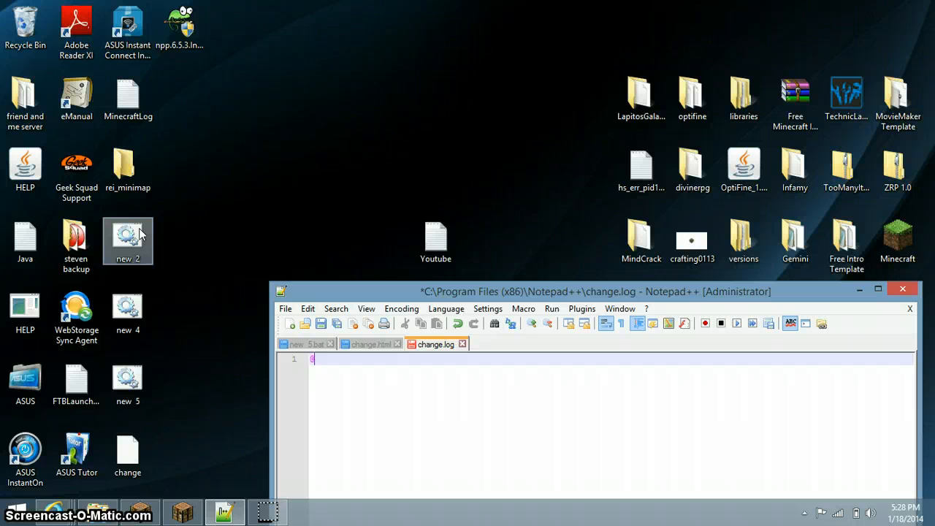
# Step: Maximize Notepad++ and write 'echo off' plus an 'echo Hi I am…' greeting line
pyautogui.write('echo o')
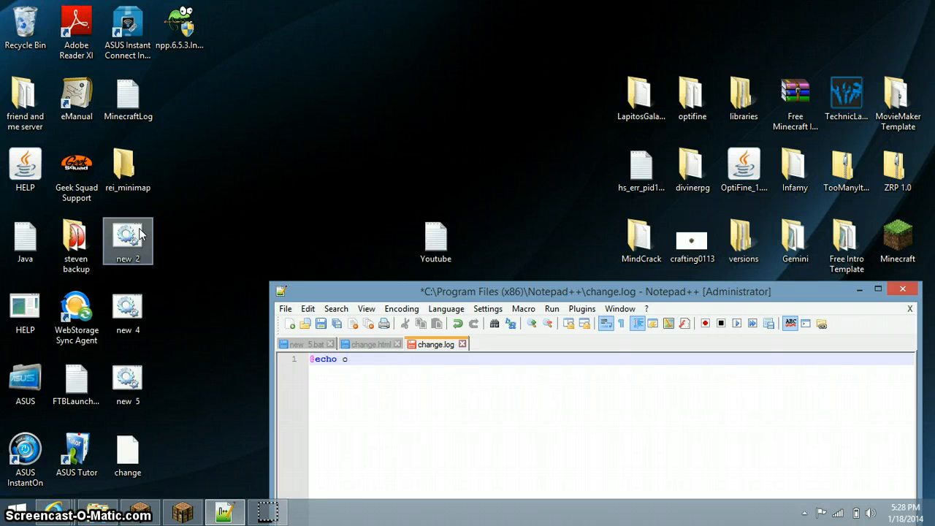
pyautogui.click(877, 291)
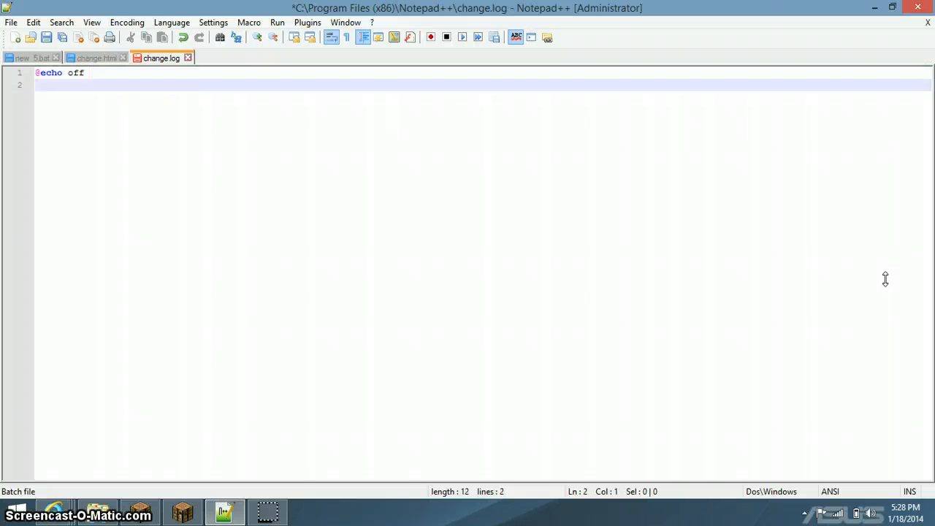
pyautogui.write('ecd')
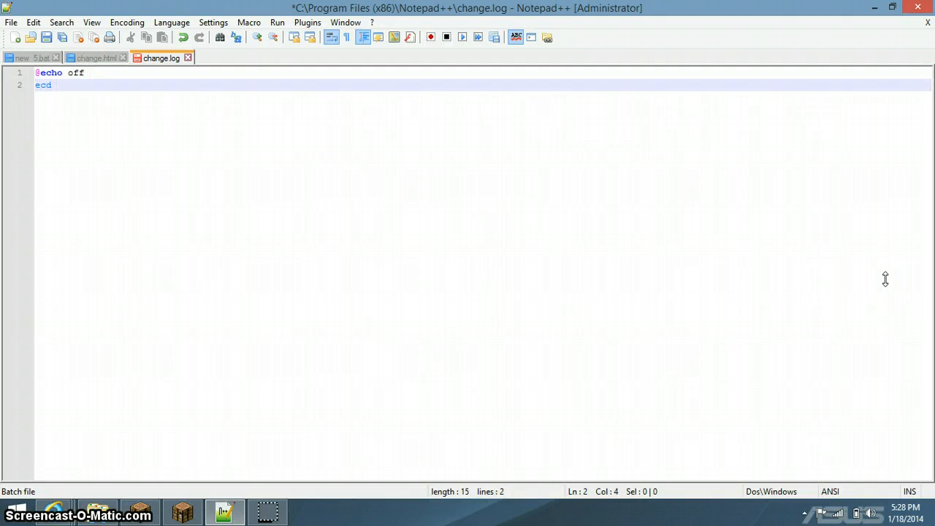
pyautogui.press('Backspace')
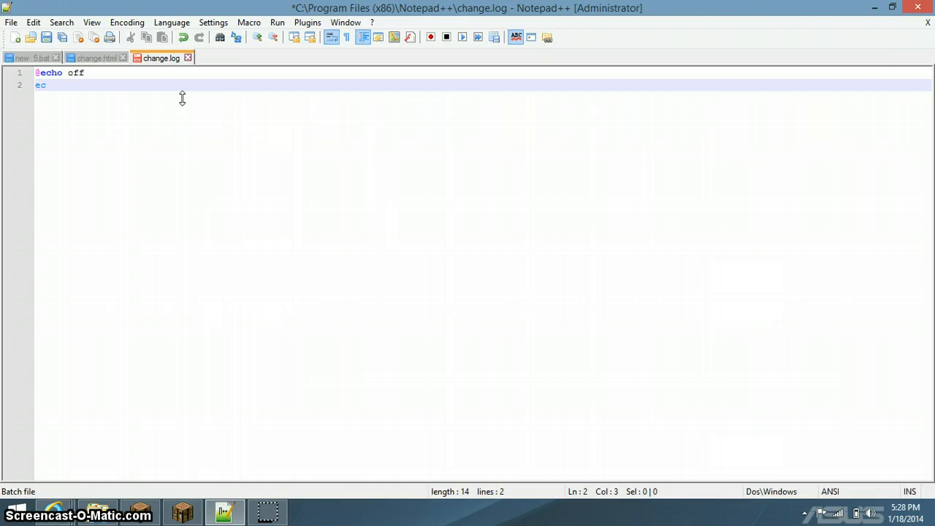
pyautogui.write('ho')
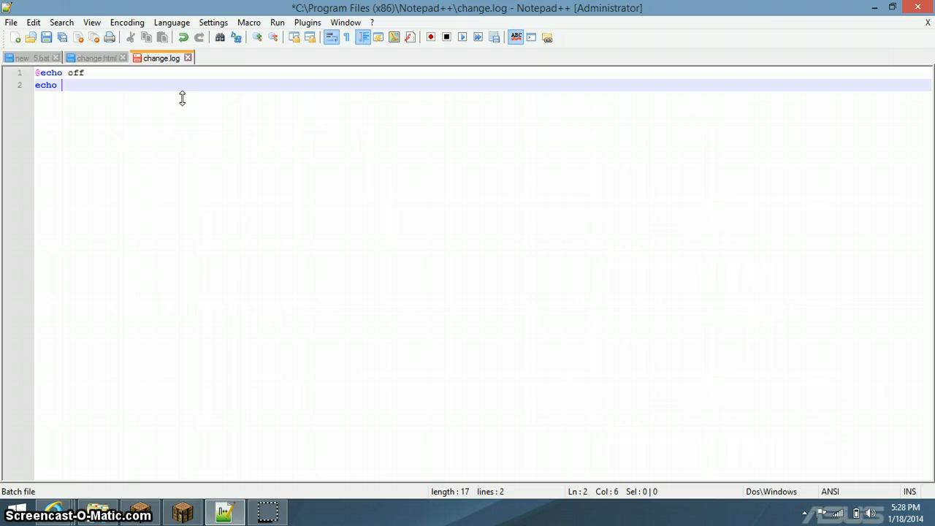
pyautogui.write('Hi')
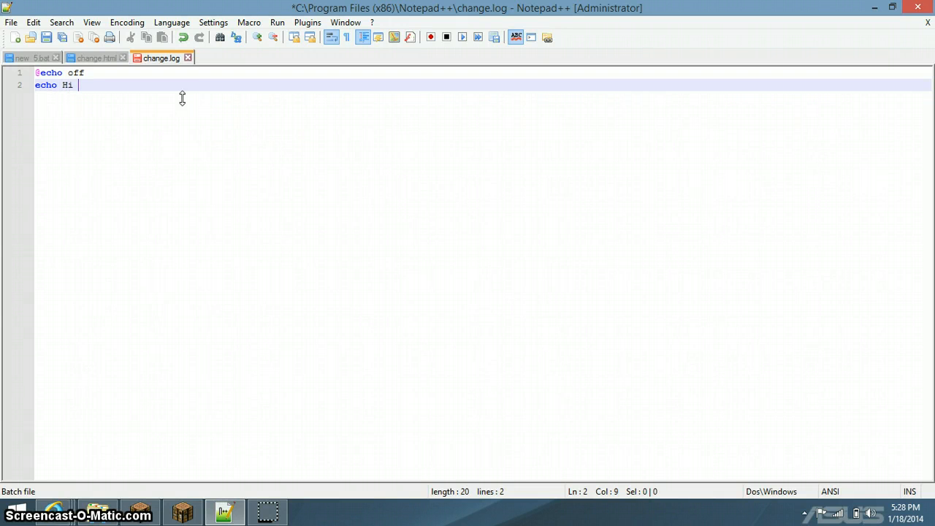
pyautogui.write('i am')
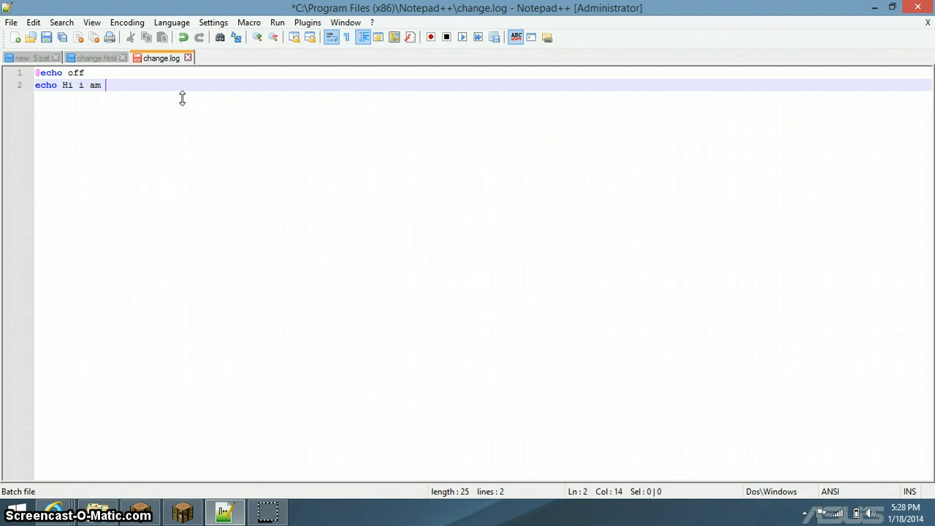
pyautogui.write('I')
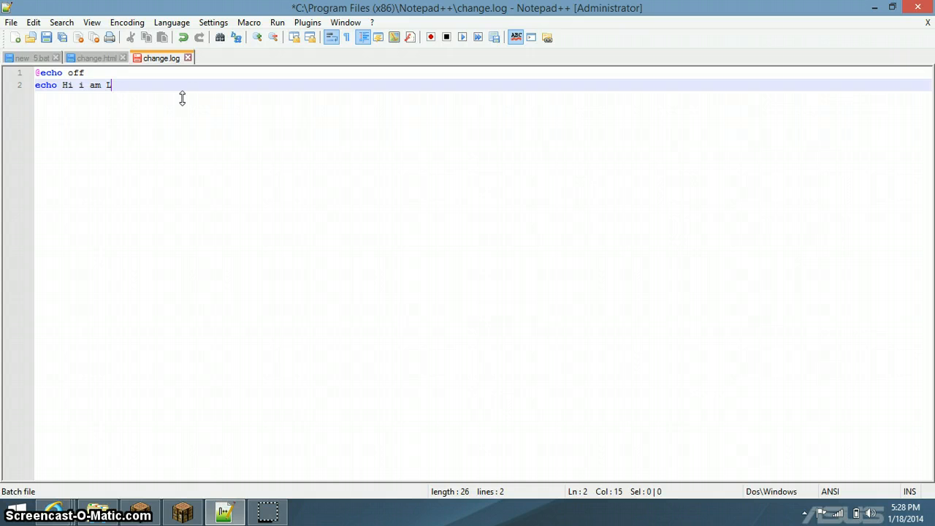
pyautogui.write('ezema')
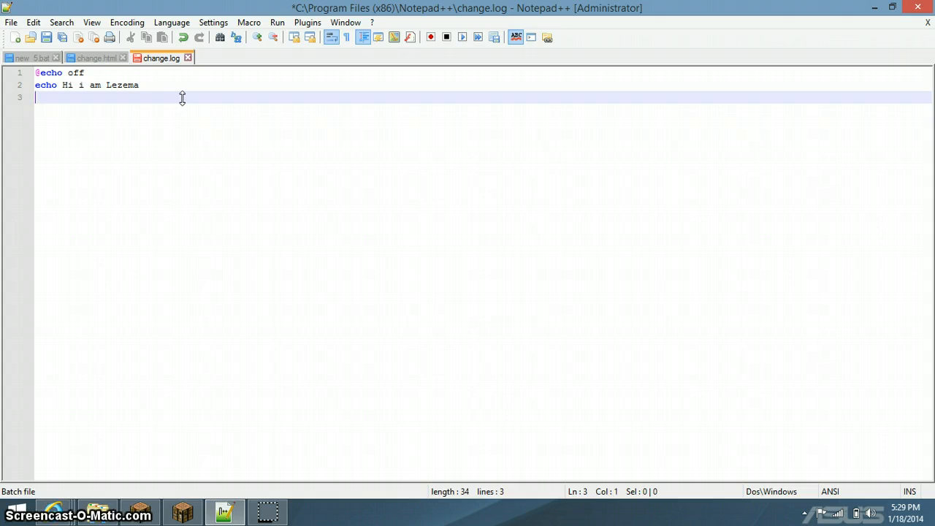
# Step: Type the ':Menu' label on line 3, correcting the typos
pyautogui.write(':')
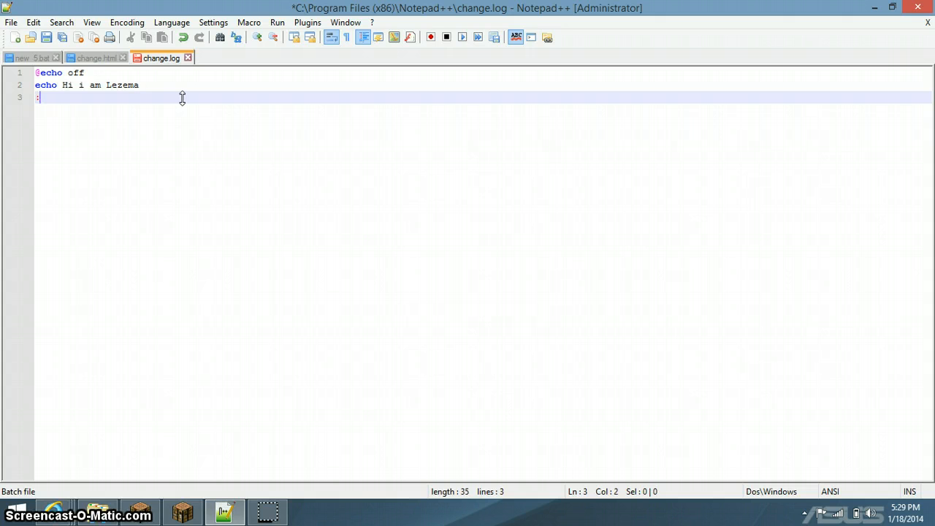
pyautogui.write('=')
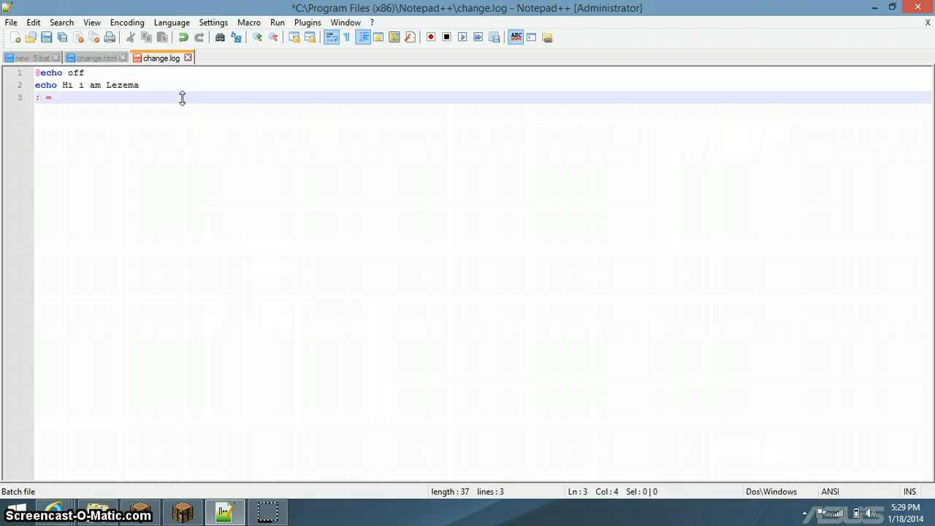
pyautogui.press('Backspace')
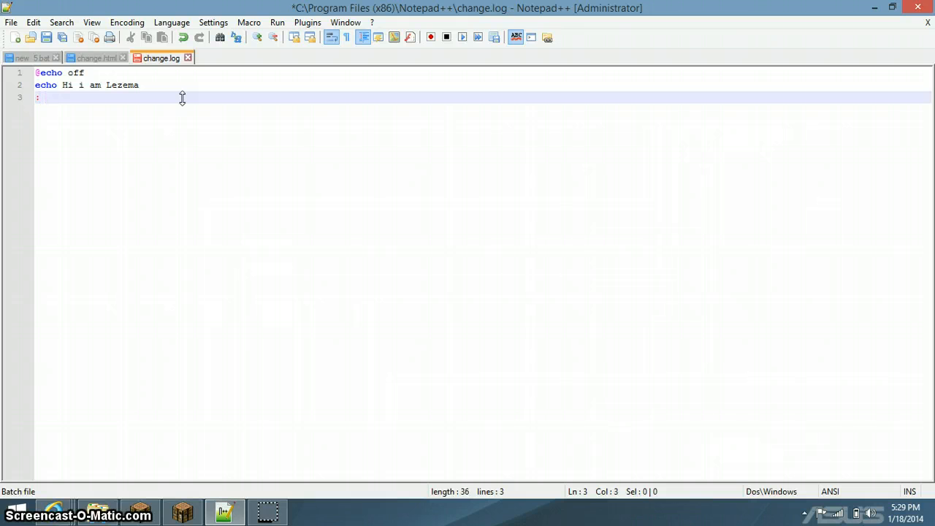
pyautogui.write('=')
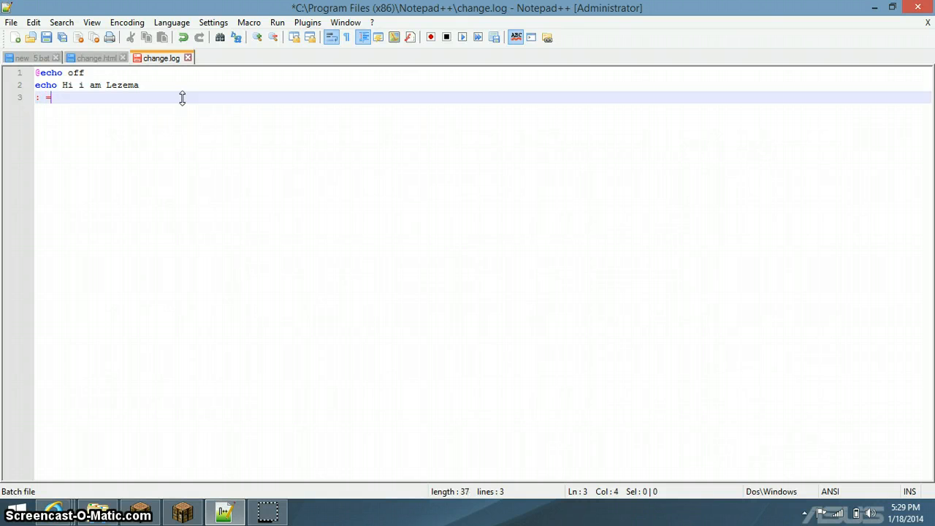
pyautogui.write('MEN')
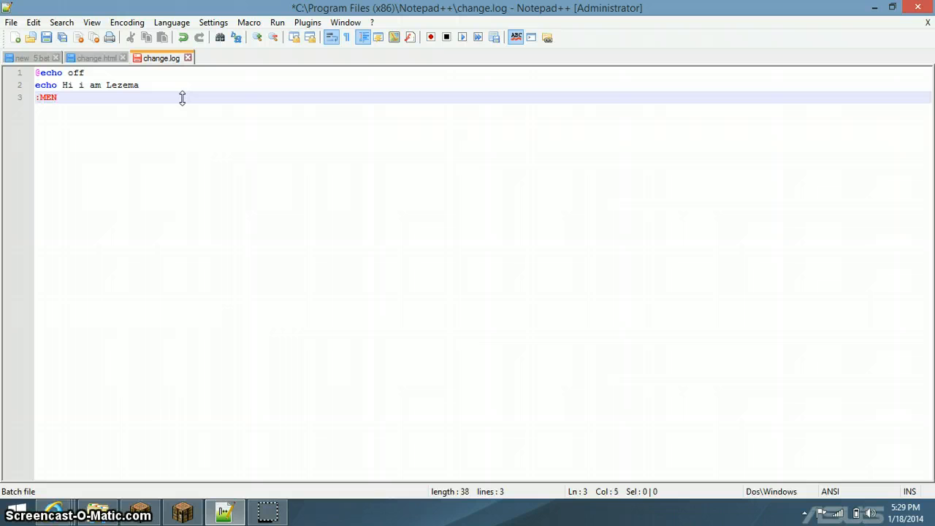
pyautogui.press('BackSpace')
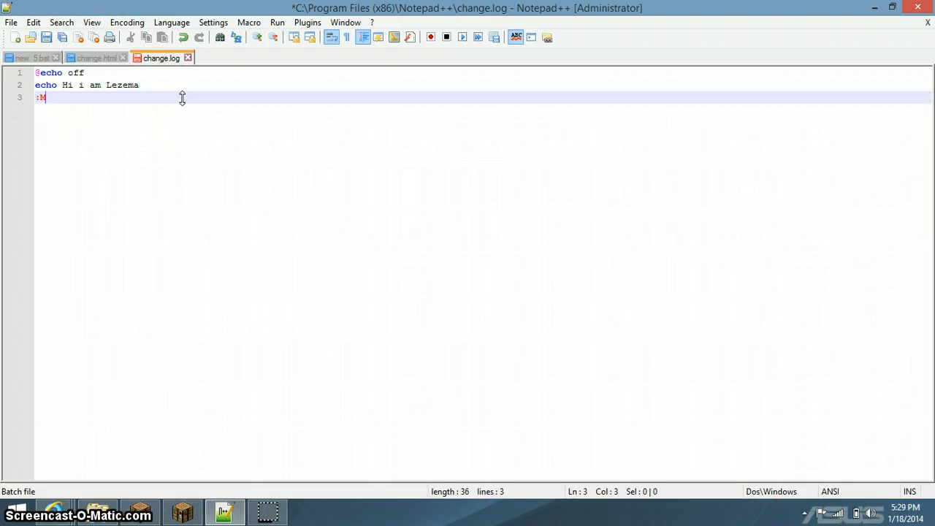
pyautogui.write('enu')
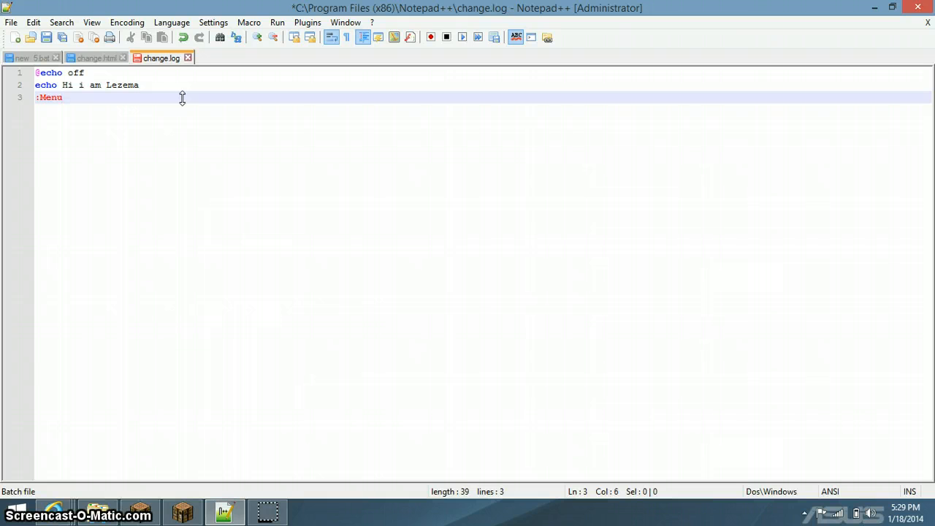
# Step: Write line 4 as 'if %input% == 1 goto :Start'
pyautogui.write(':')
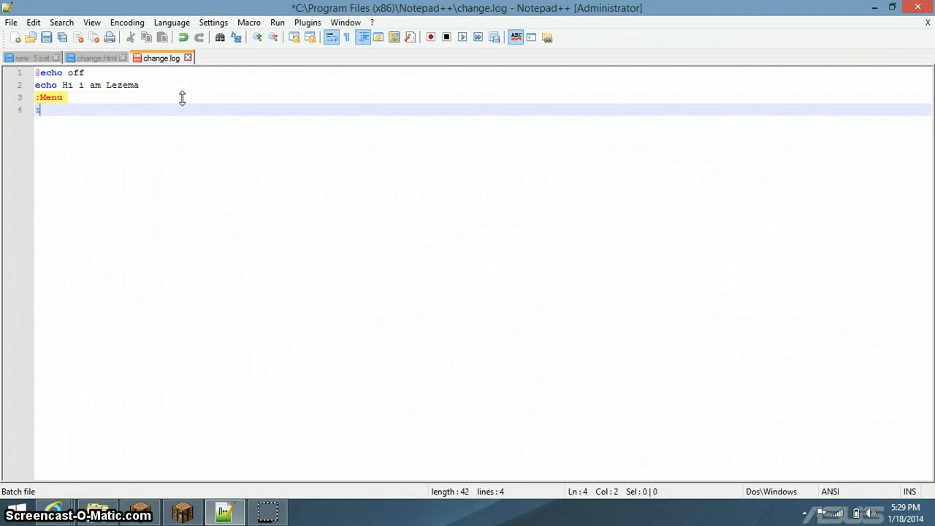
pyautogui.write('if')
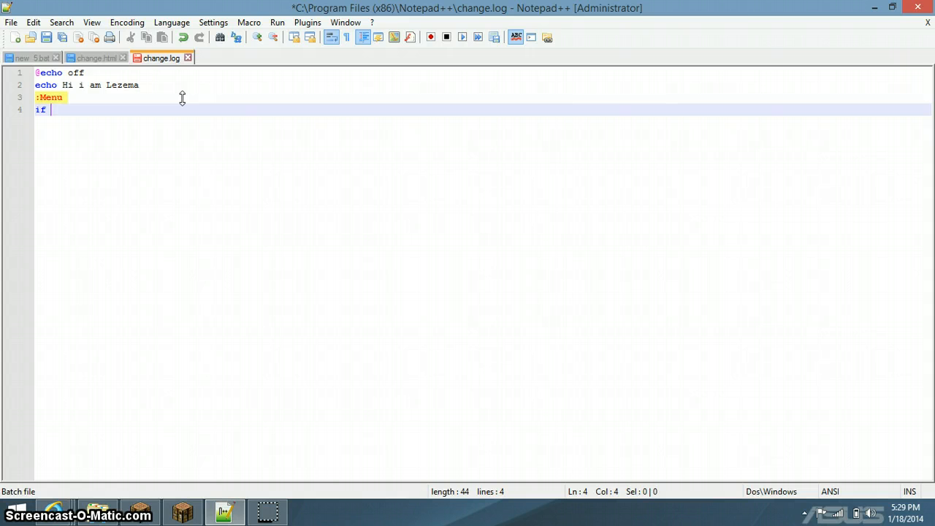
pyautogui.write('$')
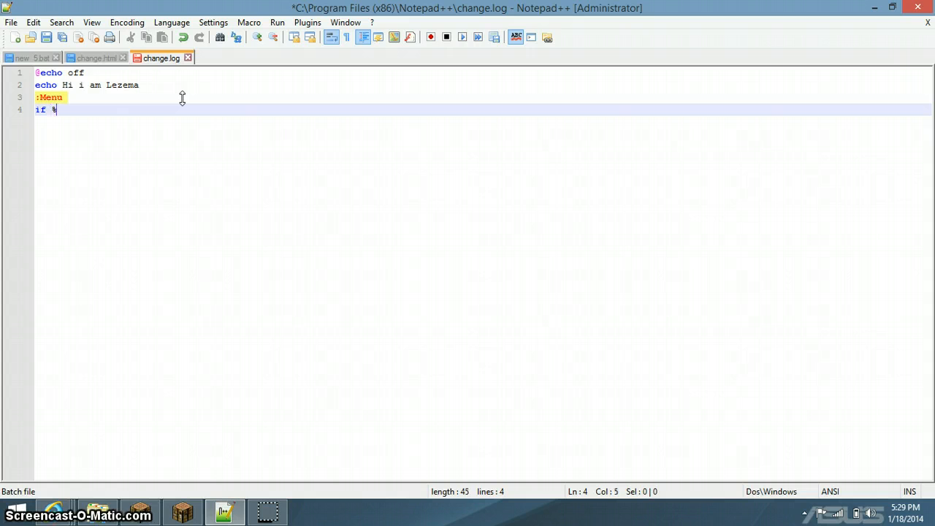
pyautogui.write('input')
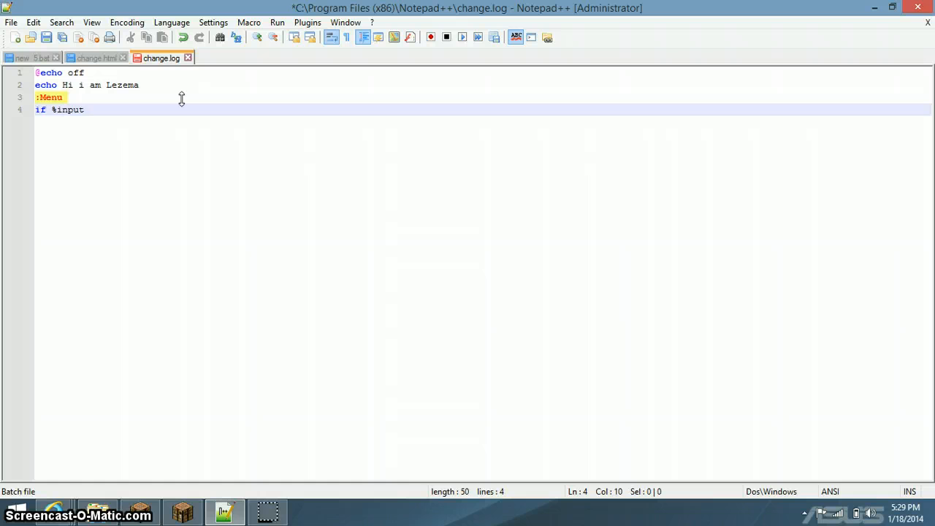
pyautogui.write('%')
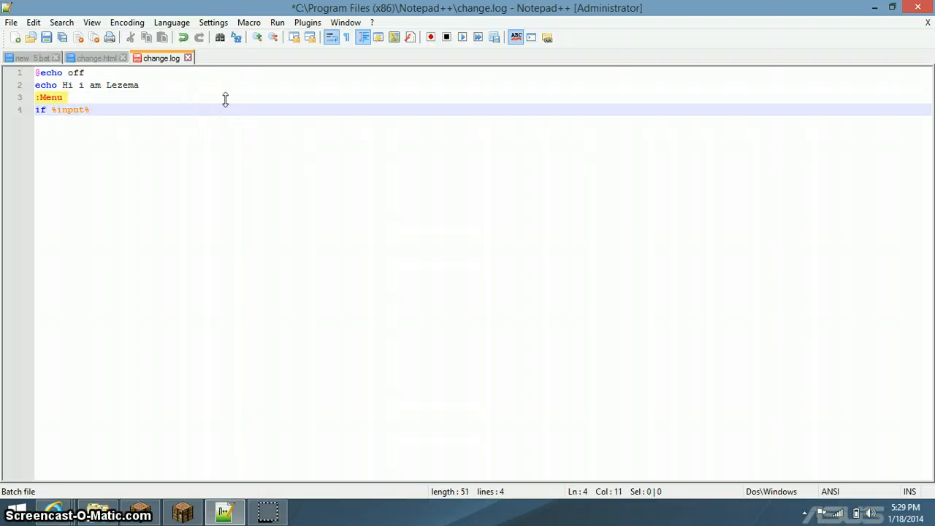
pyautogui.write('%')
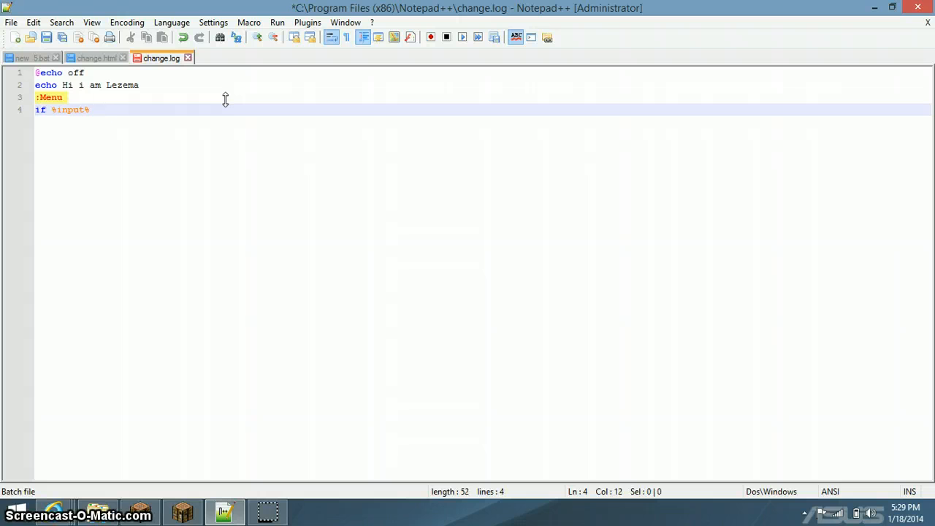
pyautogui.write('==')
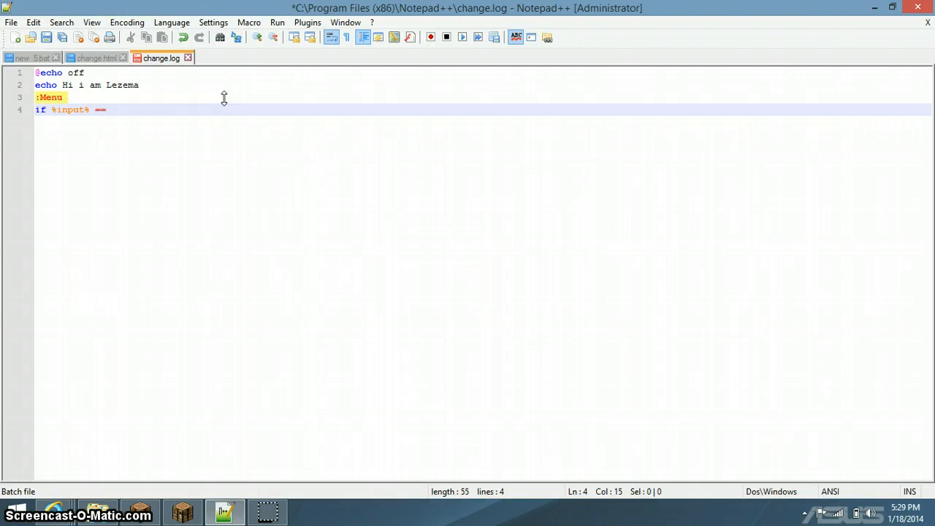
pyautogui.moveTo(148, 121)
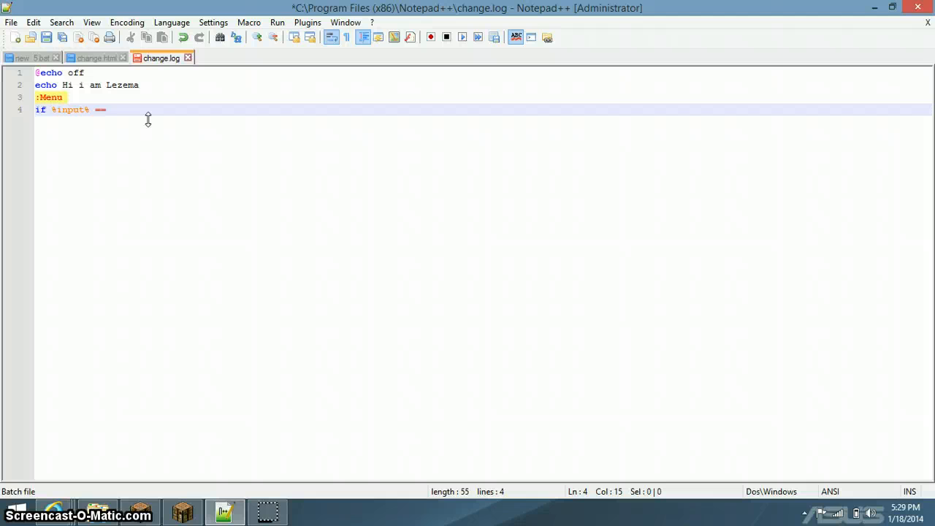
pyautogui.write('1')
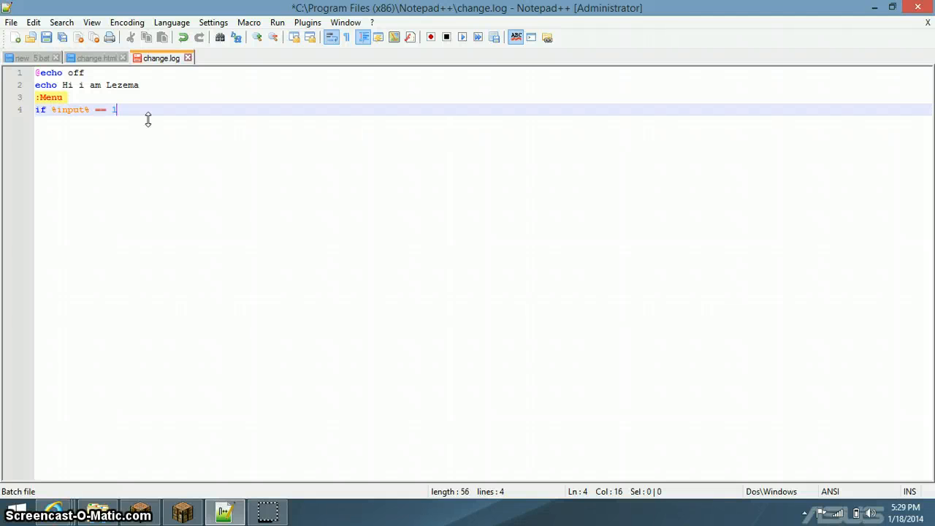
pyautogui.write('goto')
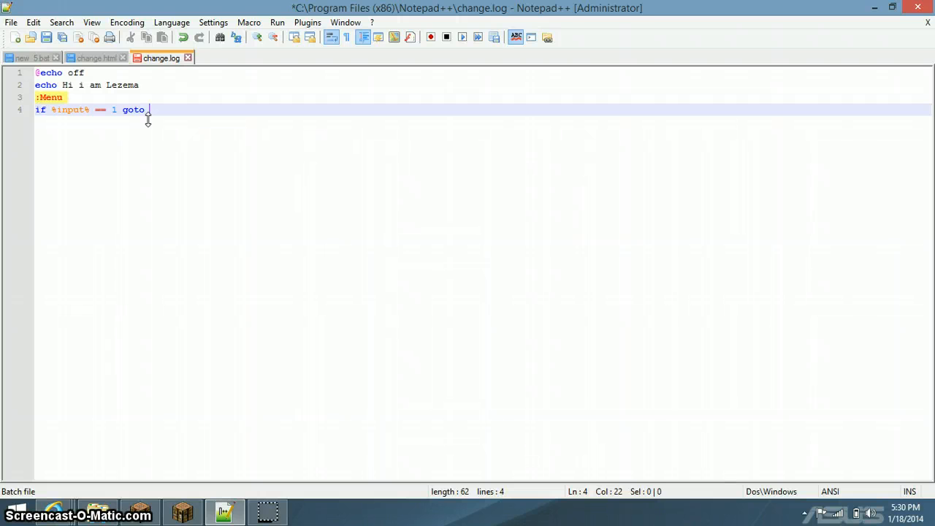
pyautogui.write(':')
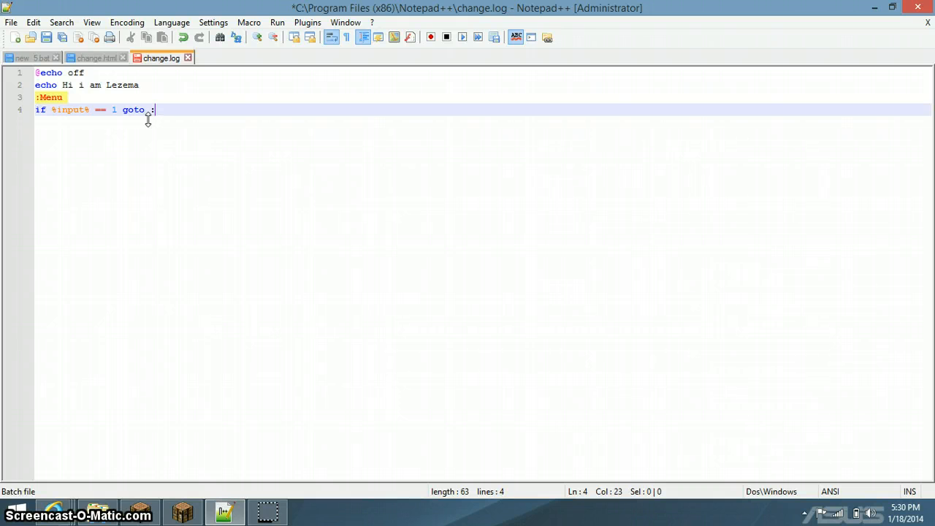
pyautogui.write('Start')
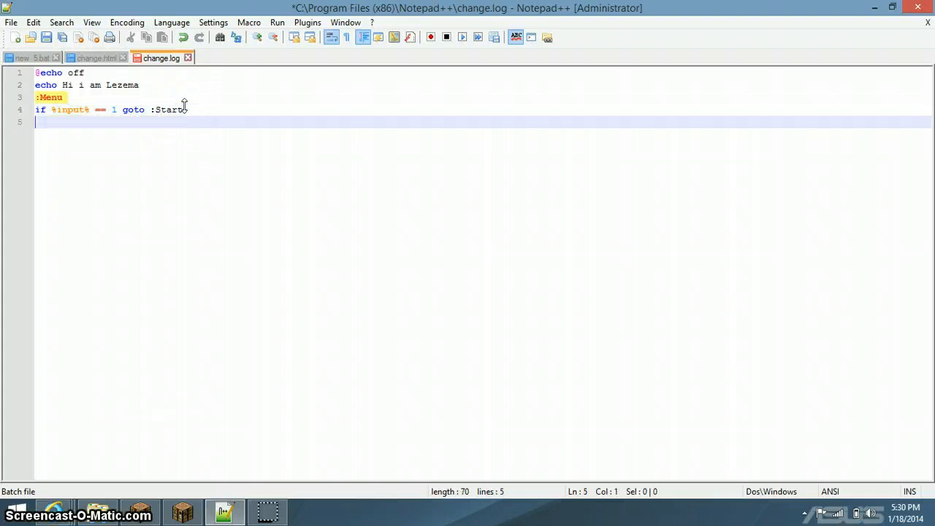
# Step: Write line 5 as 'if %input% == 2 goto :Exit'
pyautogui.write('if')
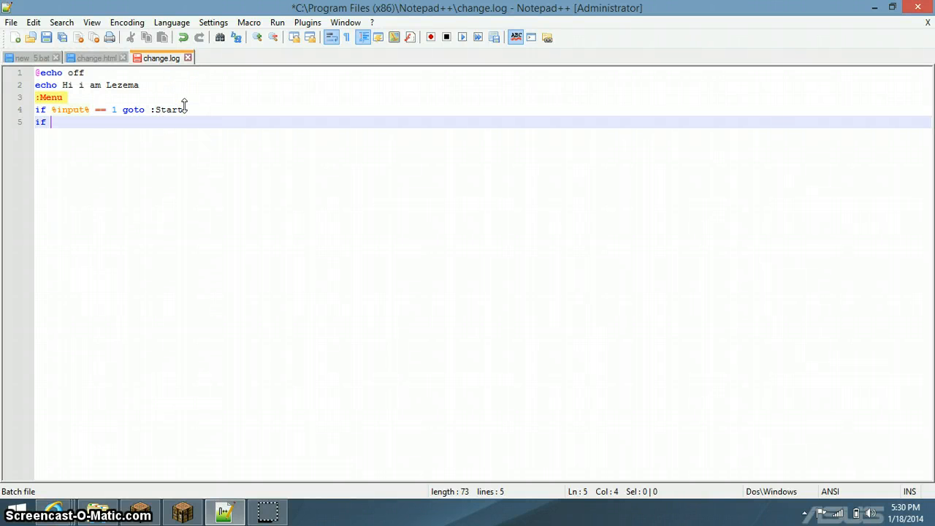
pyautogui.write('5')
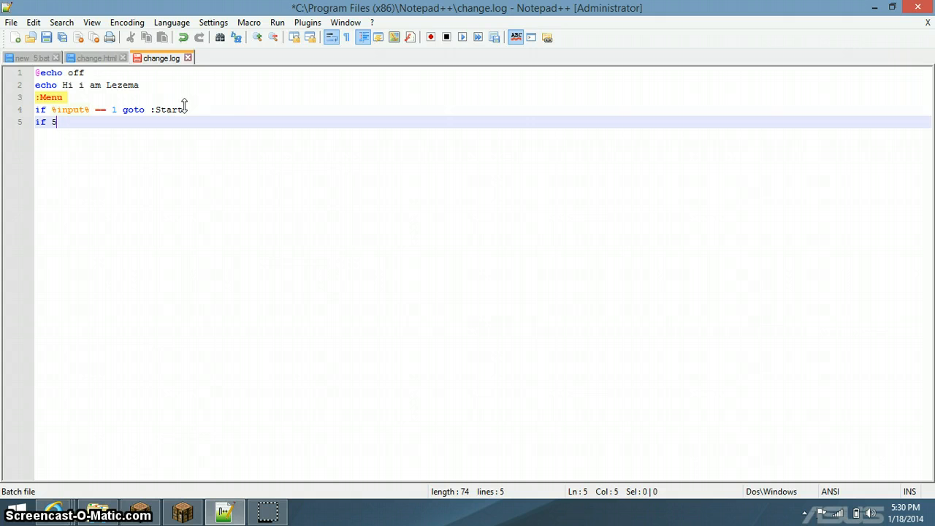
pyautogui.press('Backspace')
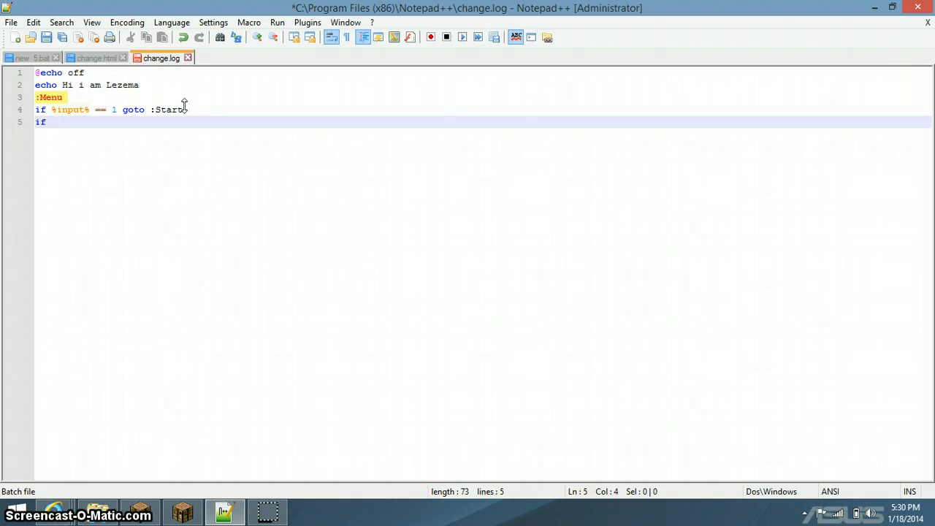
pyautogui.write('%i')
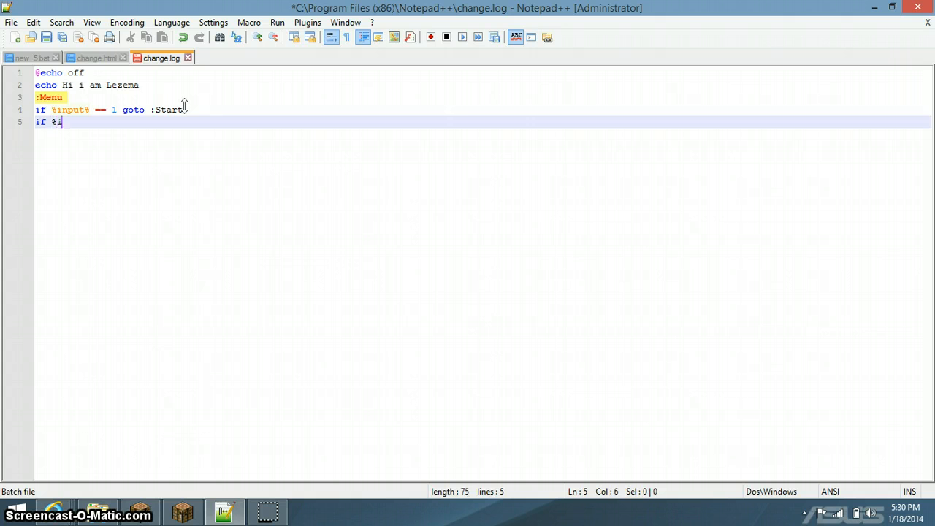
pyautogui.write('nput')
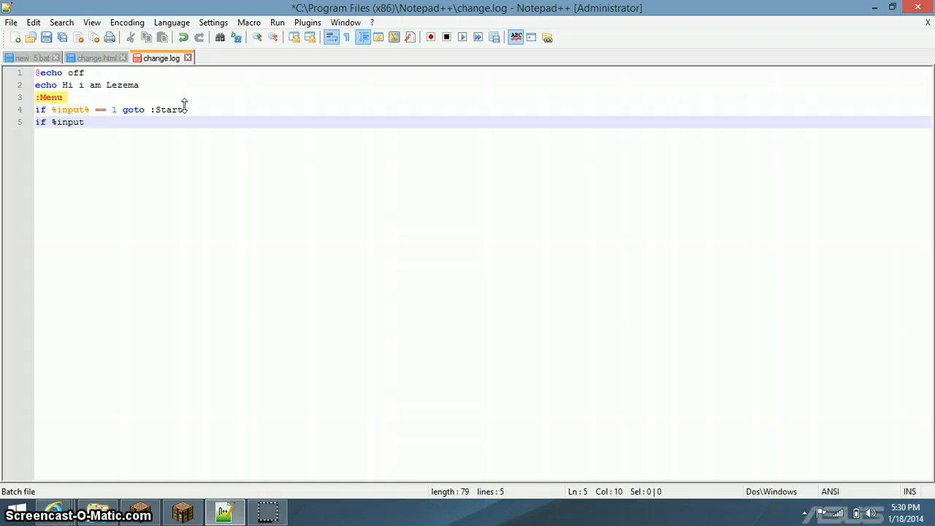
pyautogui.write('% ==')
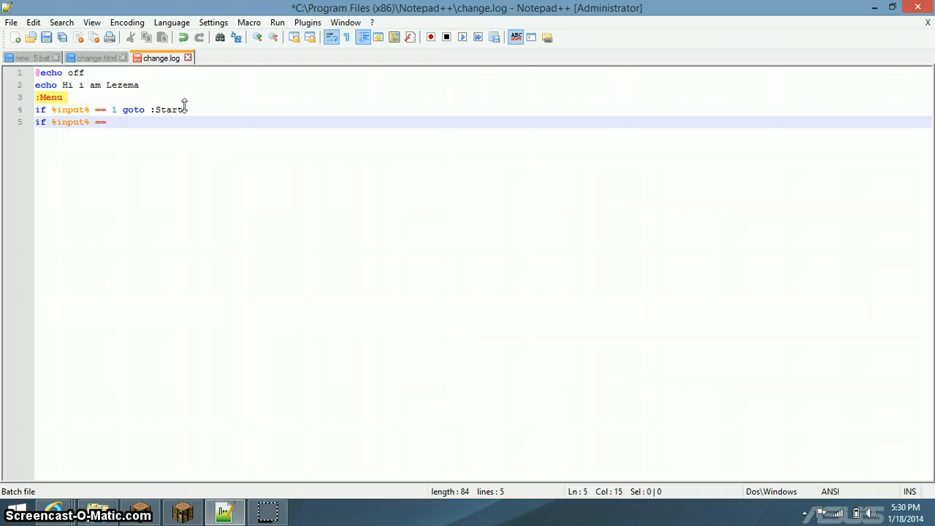
pyautogui.write('2')
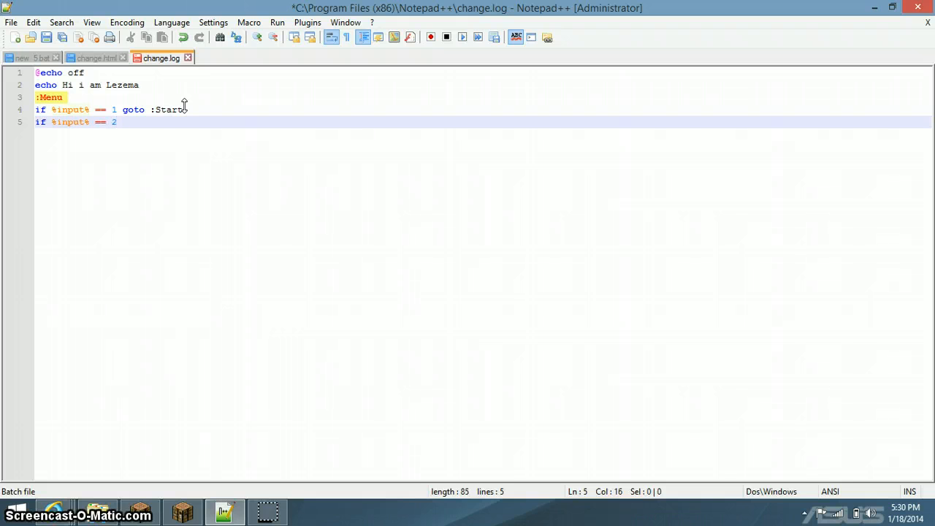
pyautogui.write('goto')
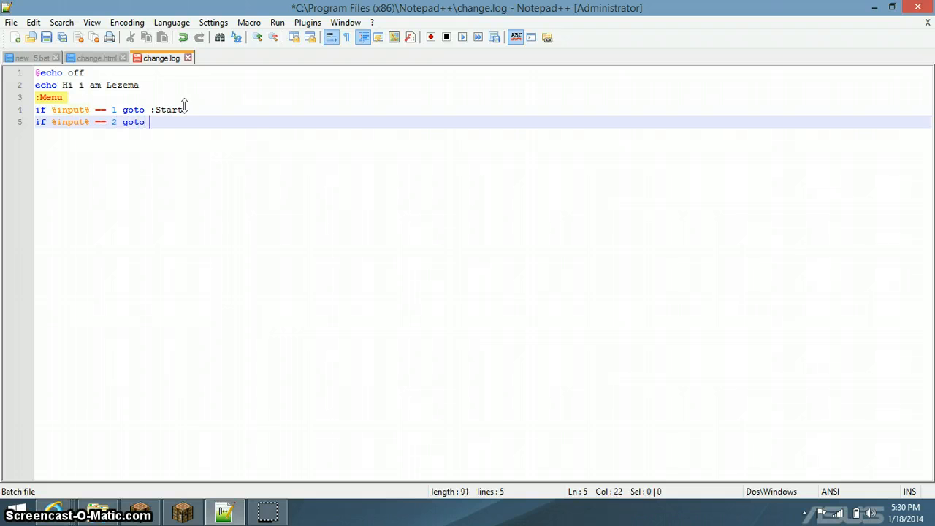
pyautogui.write(':')
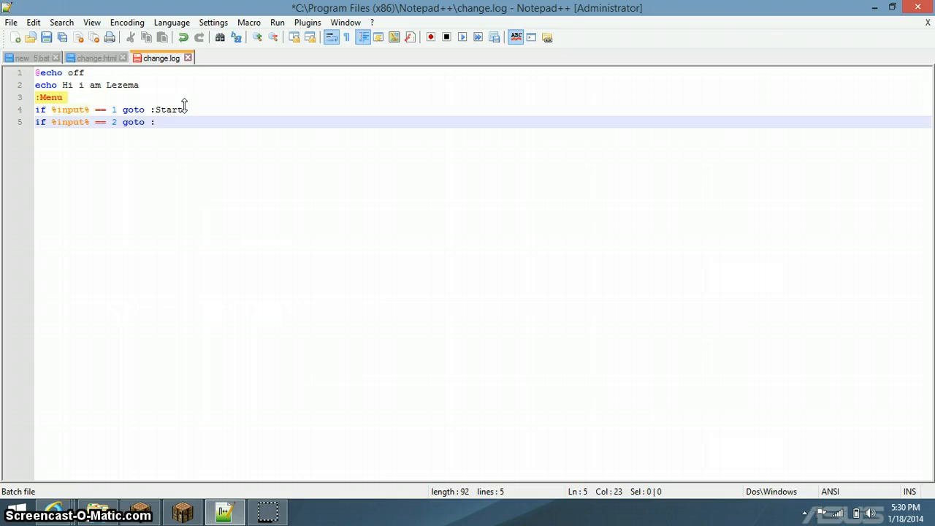
pyautogui.write('E')
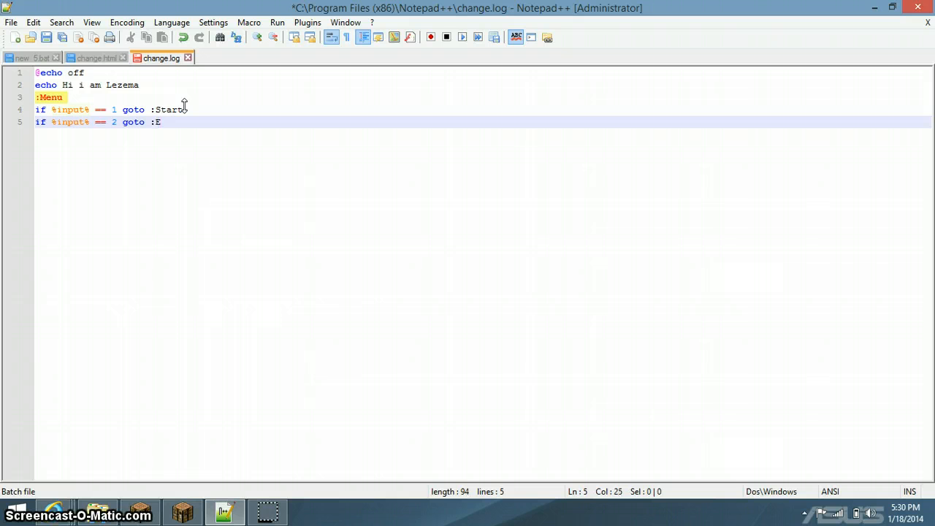
pyautogui.write('xit')
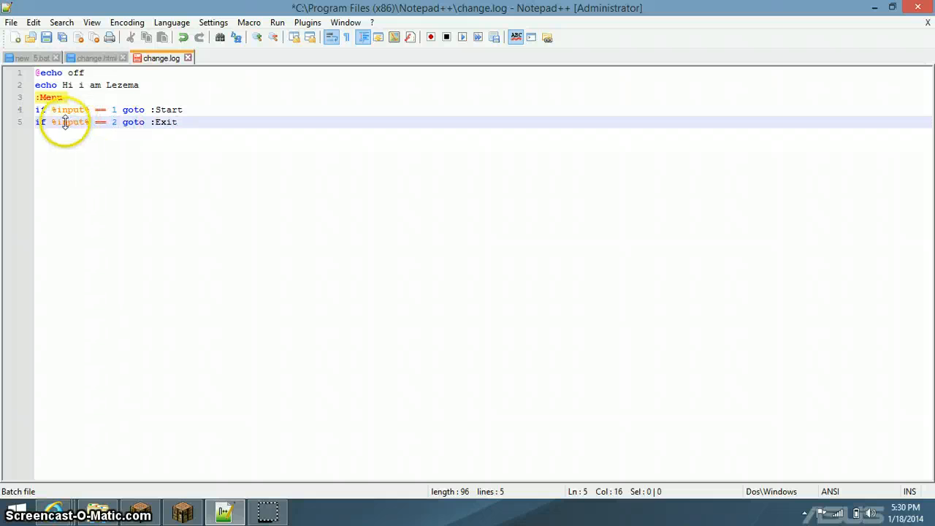
# Step: Put quotes around %input%, 1 and 2 in both if checks
pyautogui.write('"')
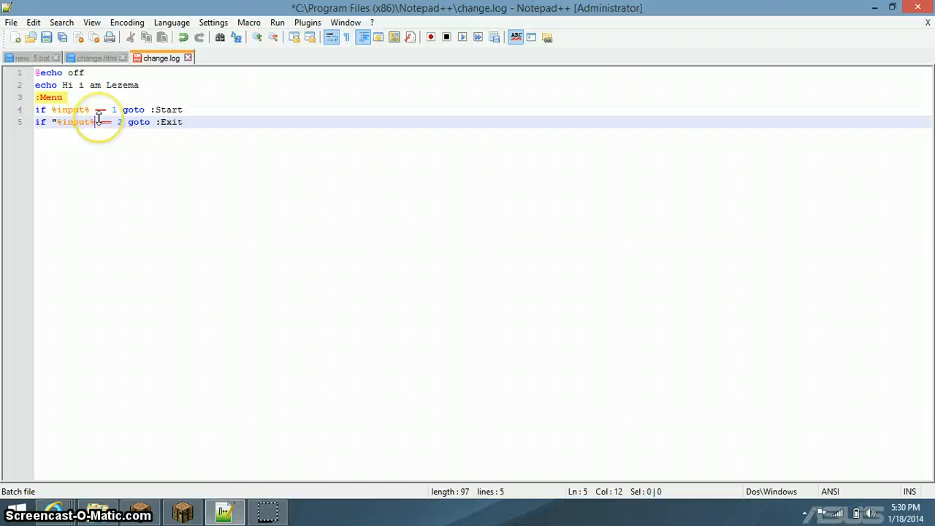
pyautogui.write('=')
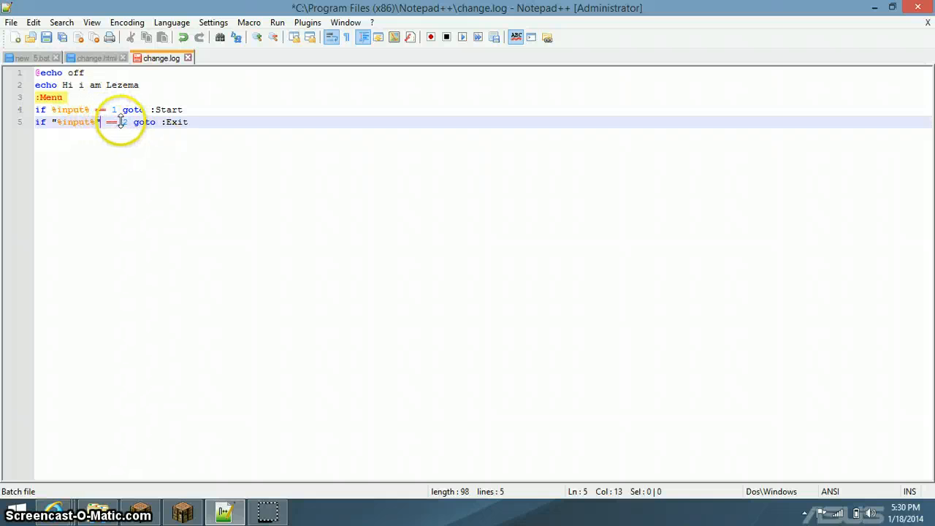
pyautogui.write('2')
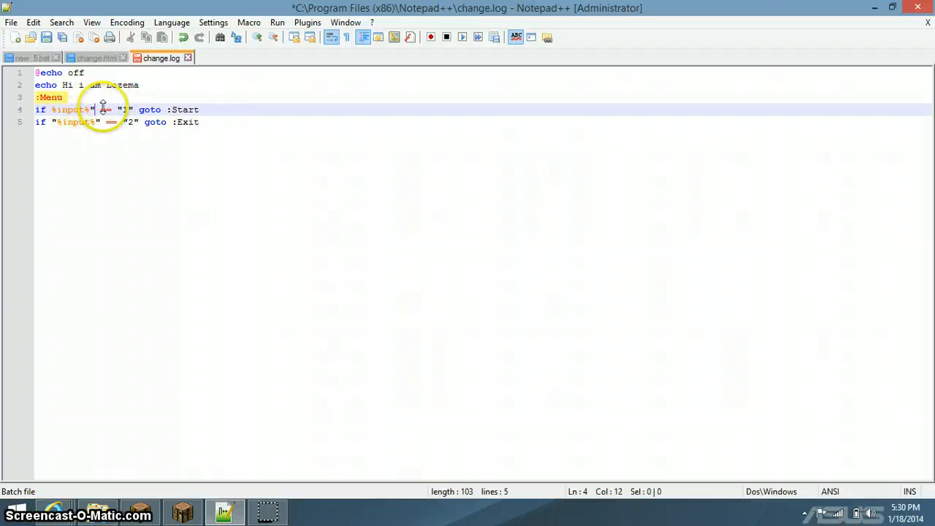
pyautogui.click(37, 108)
pyautogui.write('"')
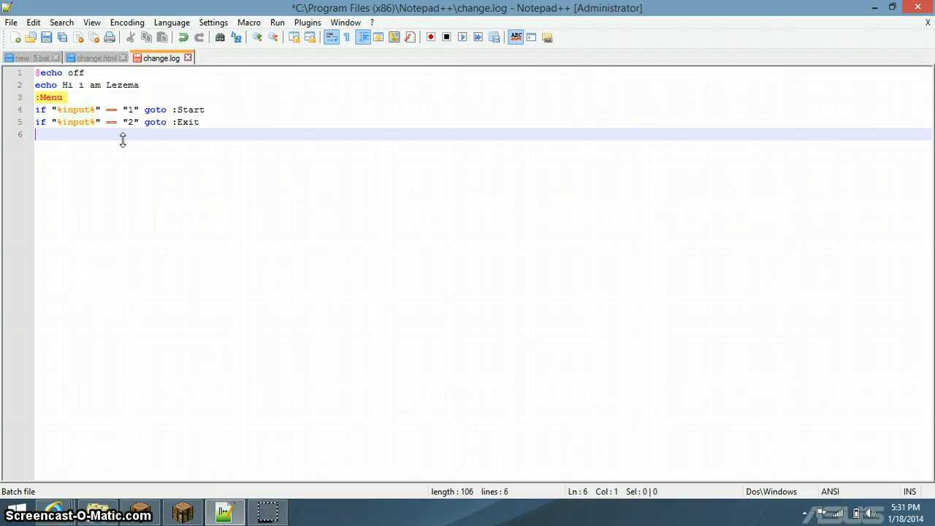
pyautogui.write(':')
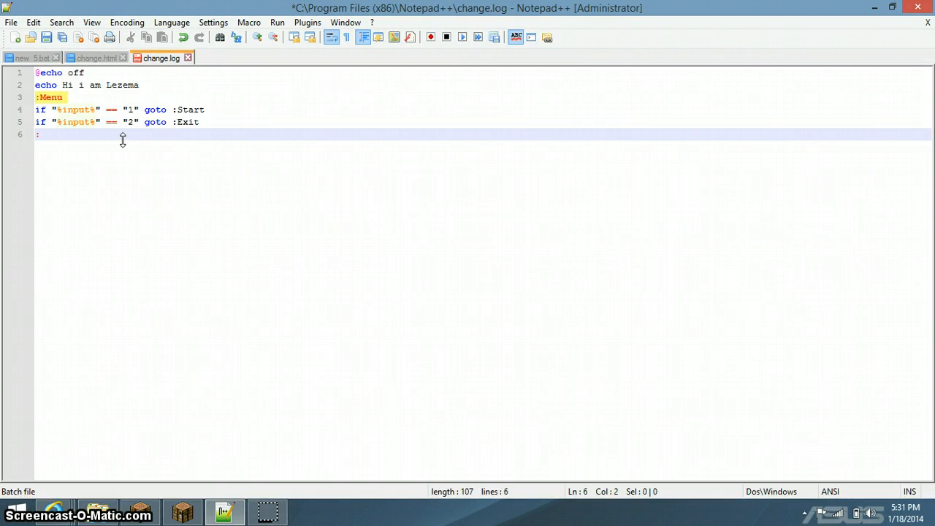
pyautogui.write('S')
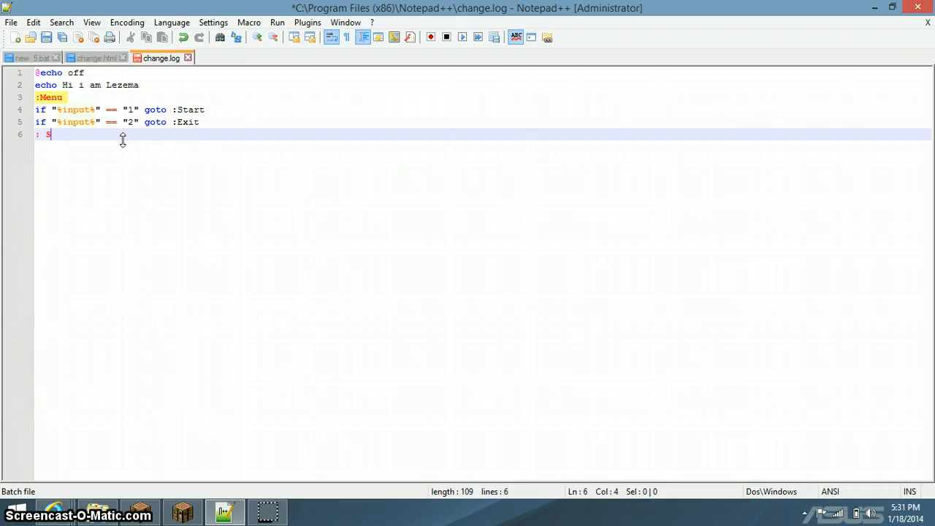
pyautogui.press('backspace')
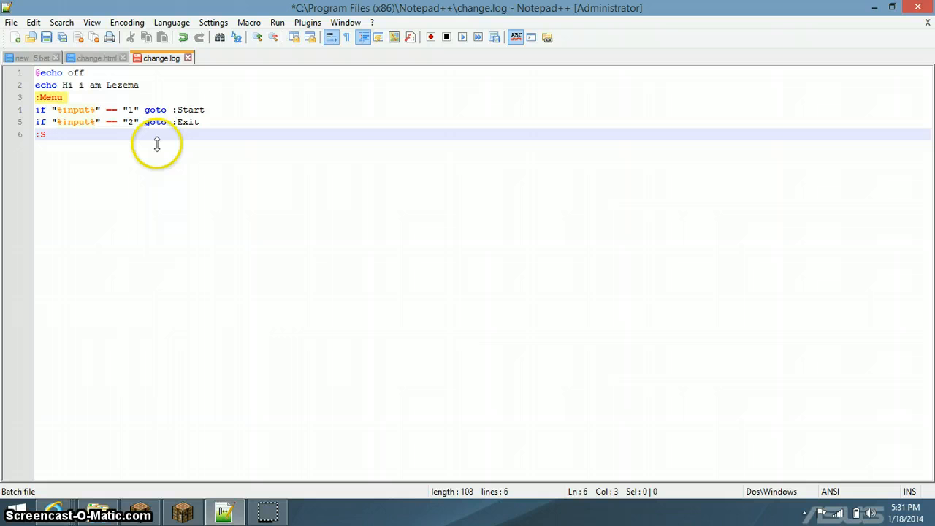
pyautogui.write('tart')
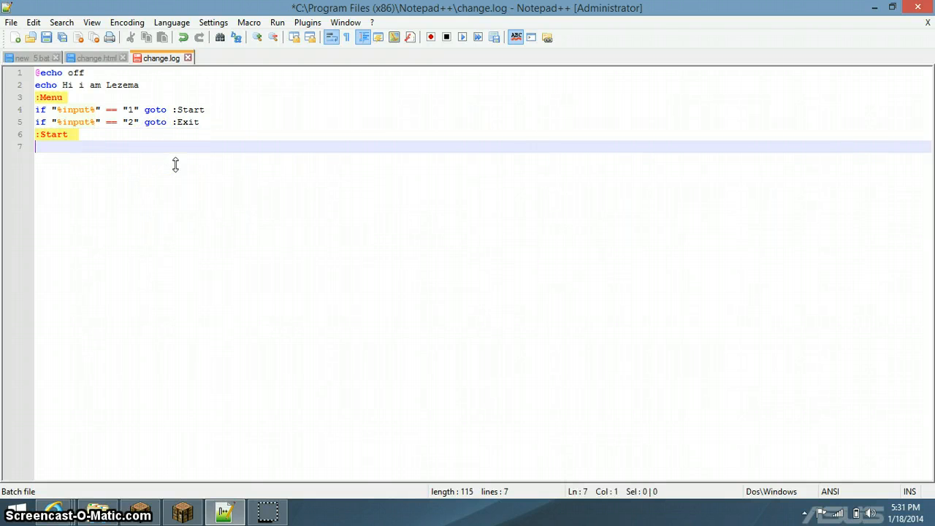
pyautogui.write('start')
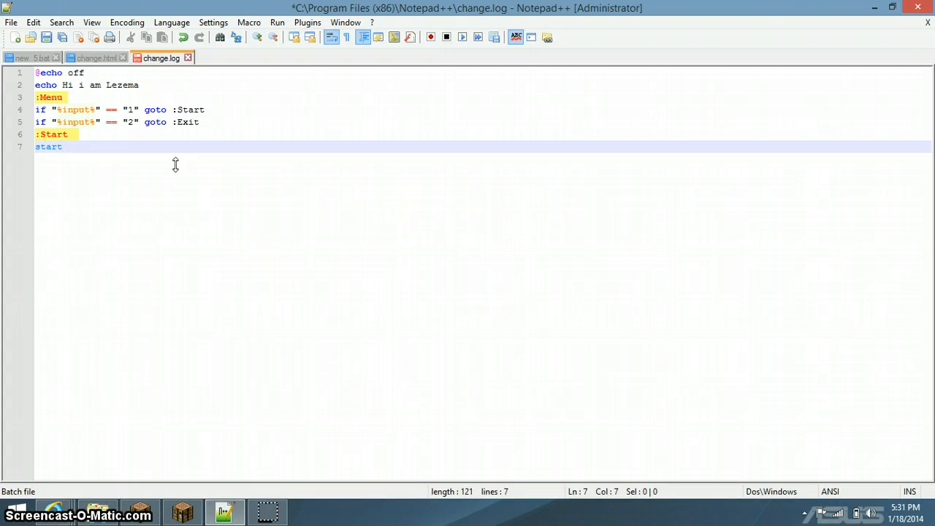
pyautogui.write('www')
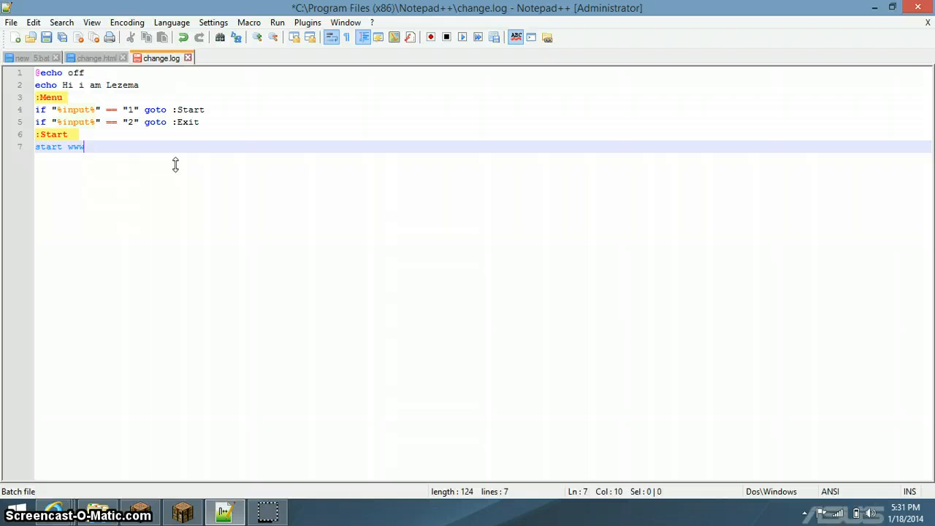
pyautogui.write('.')
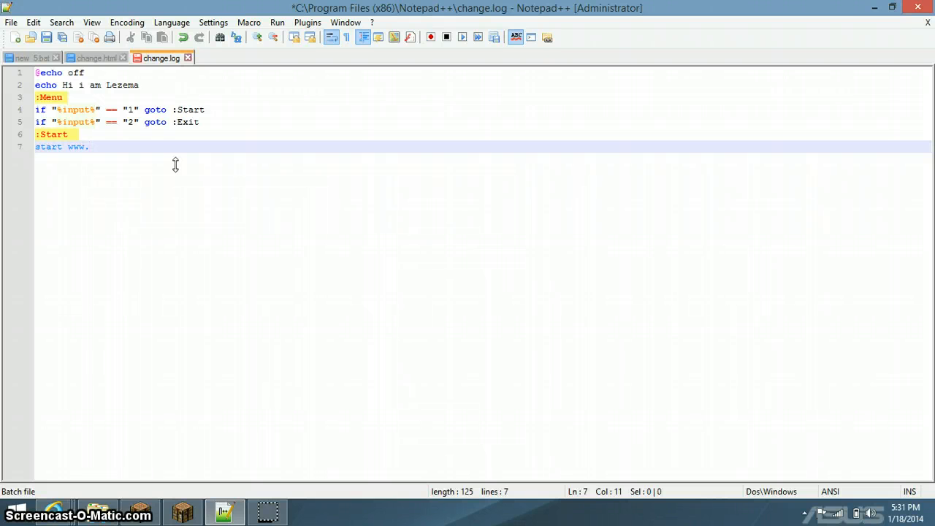
pyautogui.write('youtu')
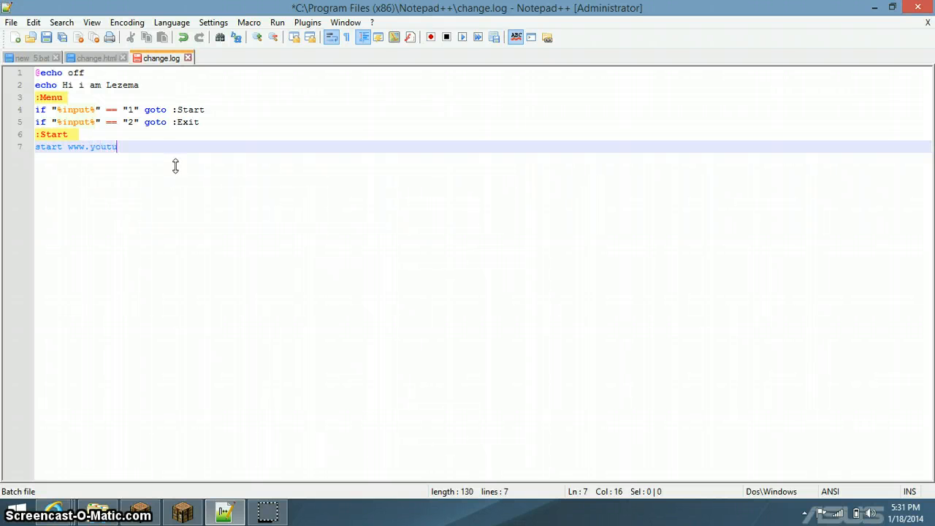
pyautogui.write('be')
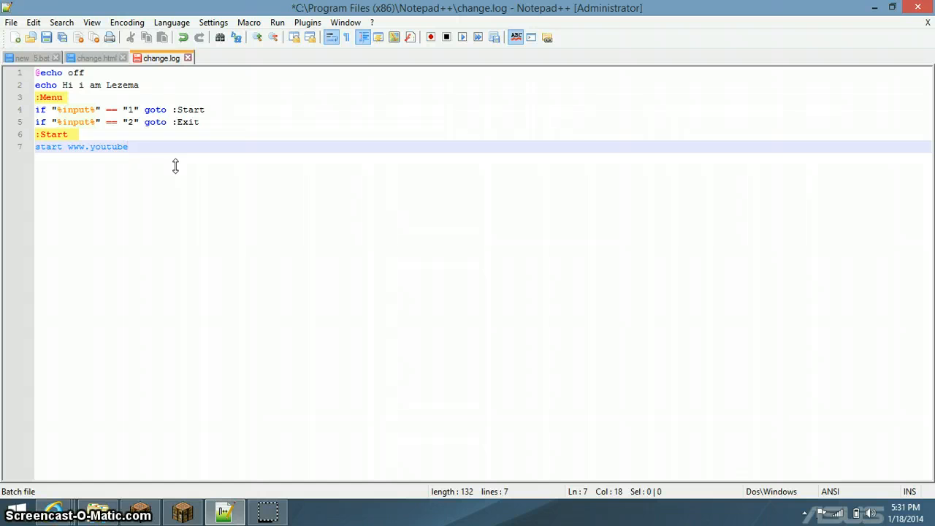
pyautogui.write('.com')
pyautogui.write(':')
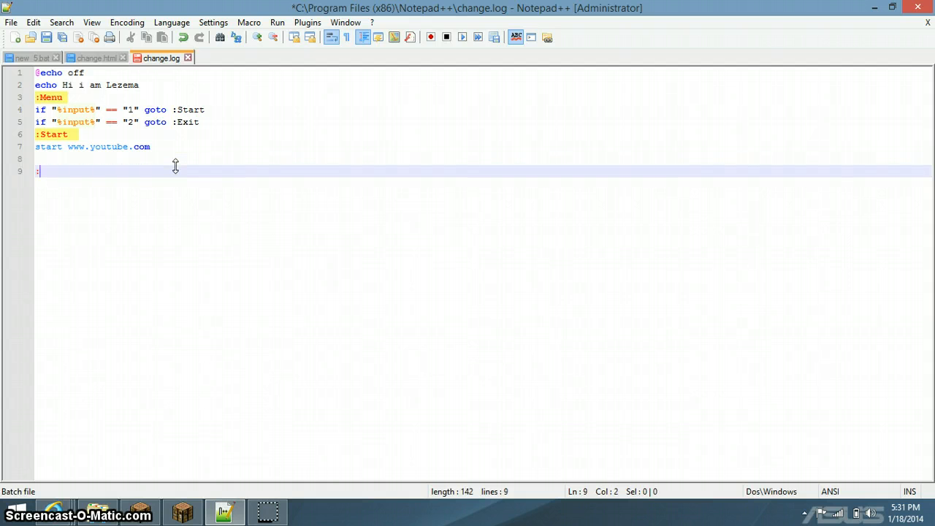
# Step: Add an ':Exit' label with 'pause;' on the line beneath it
pyautogui.write('Ev')
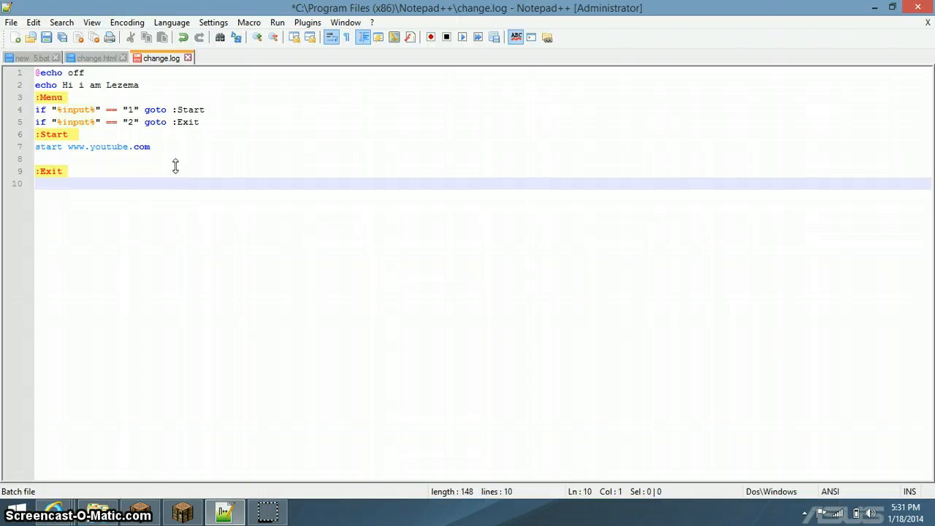
pyautogui.write(':')
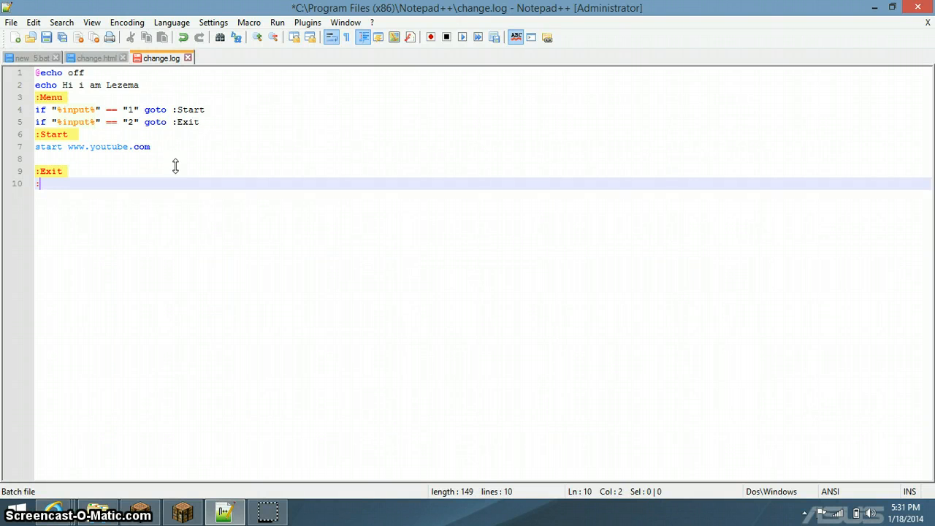
pyautogui.write('pause')
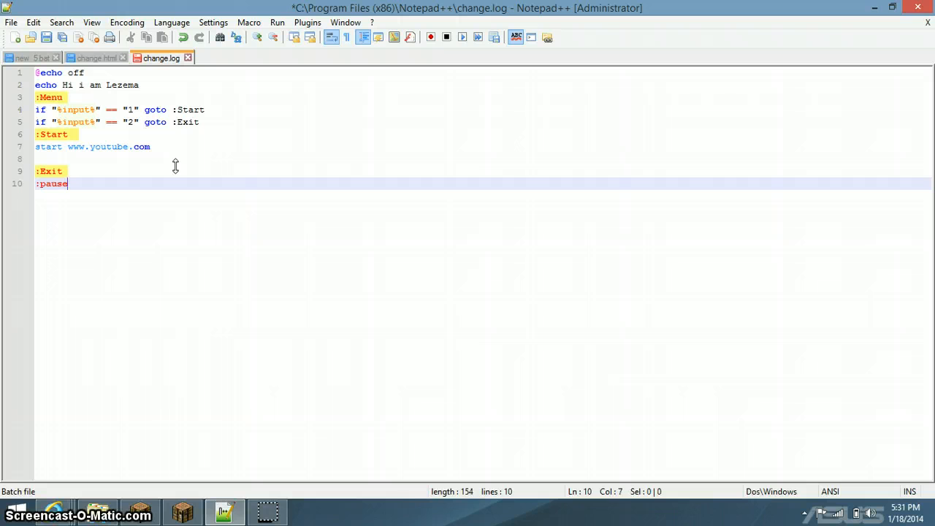
pyautogui.press('BackSpace')
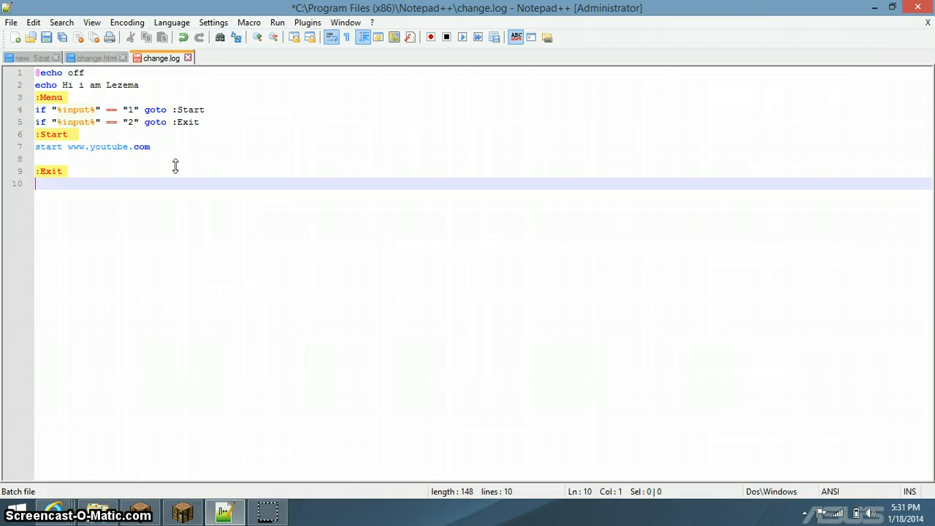
pyautogui.write('paus')
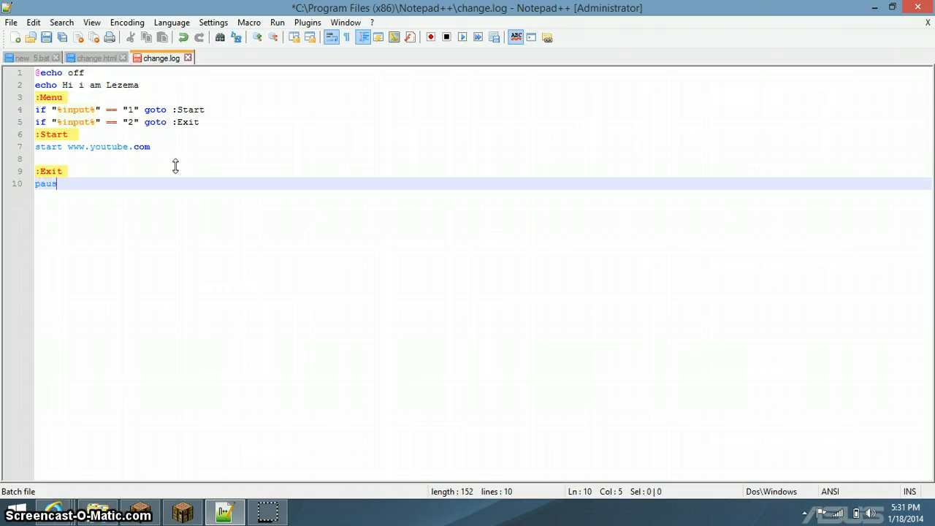
pyautogui.write('e;')
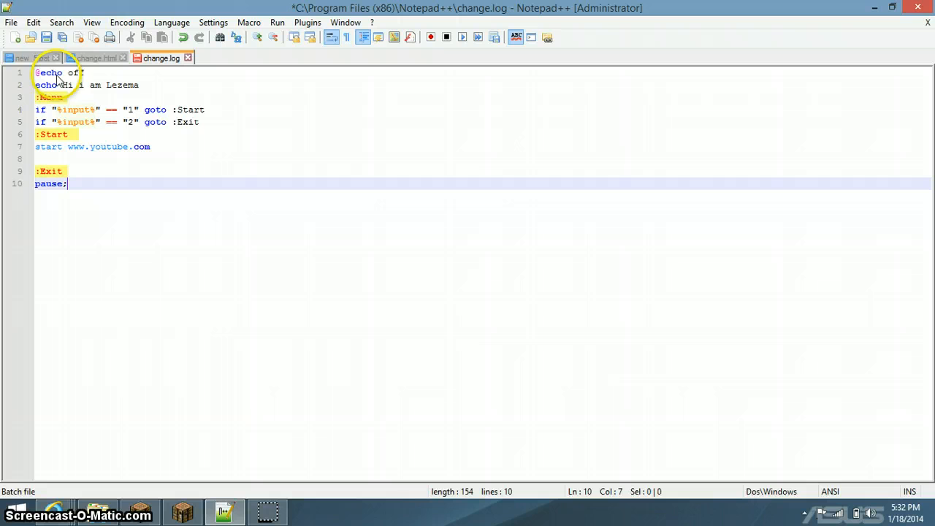
# Step: Save the script as change.bat and reposition the Youtube file on the desktop
pyautogui.click(11, 22)
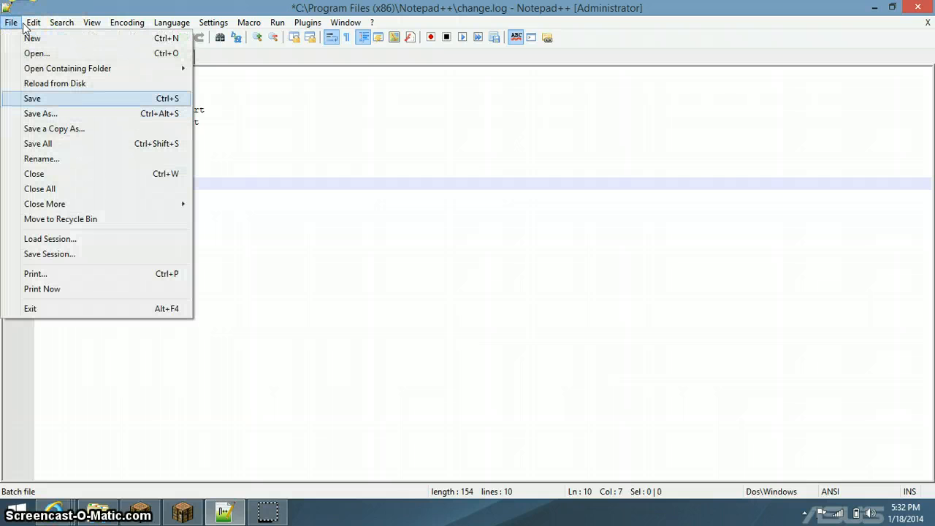
pyautogui.click(40, 114)
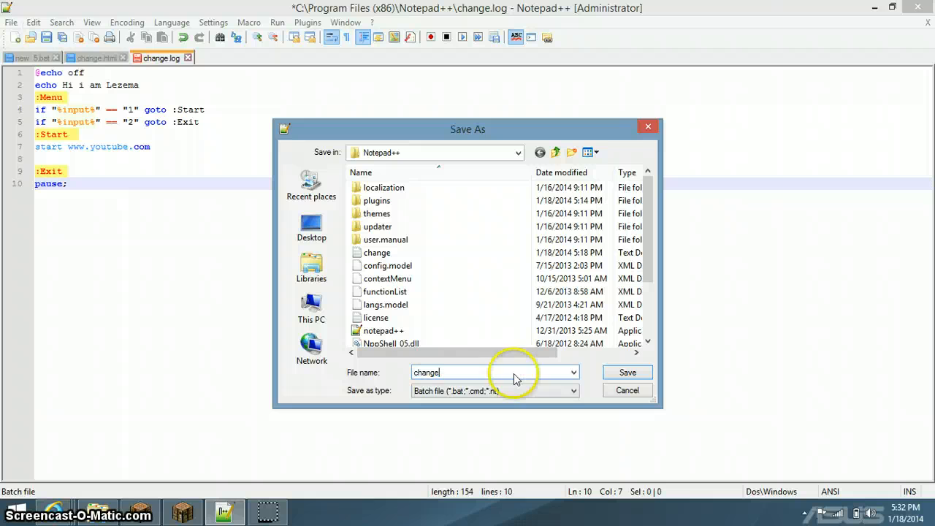
pyautogui.write('.ba')
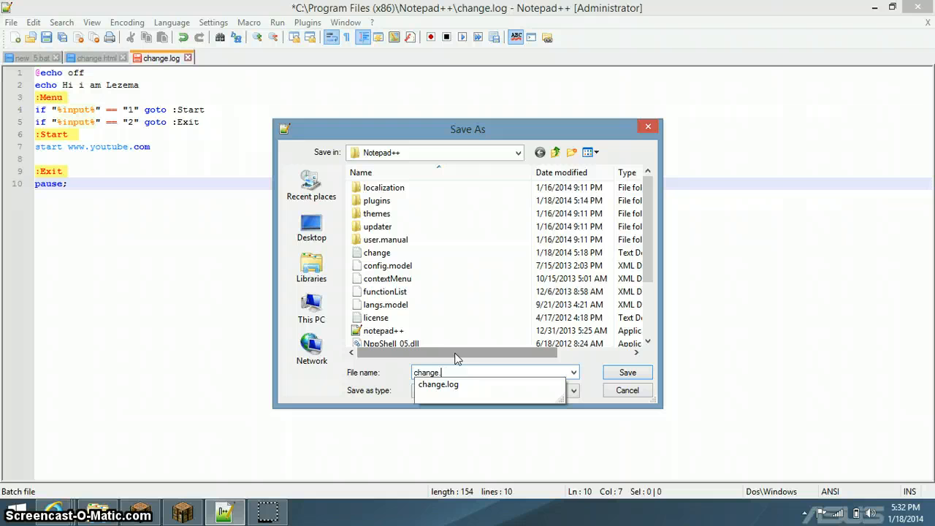
pyautogui.click(627, 372)
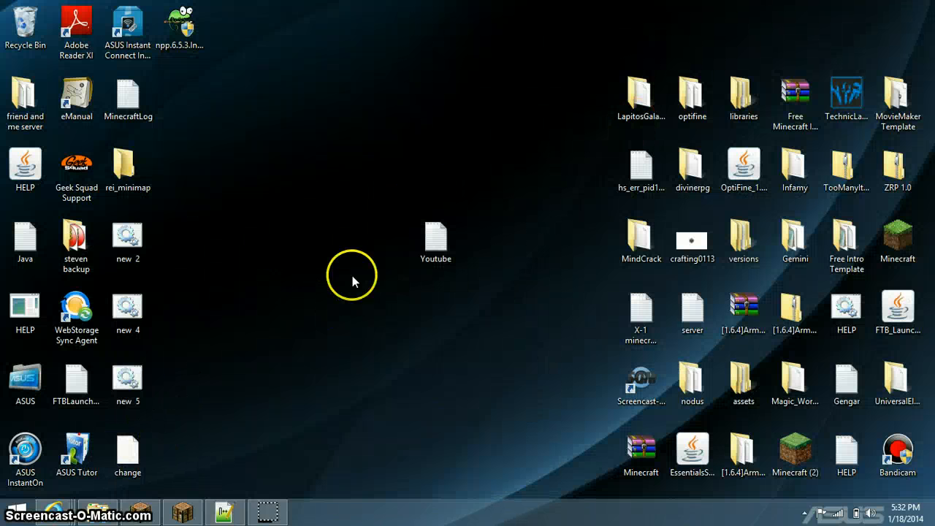
pyautogui.moveTo(127, 453); pyautogui.dragTo(238, 293)
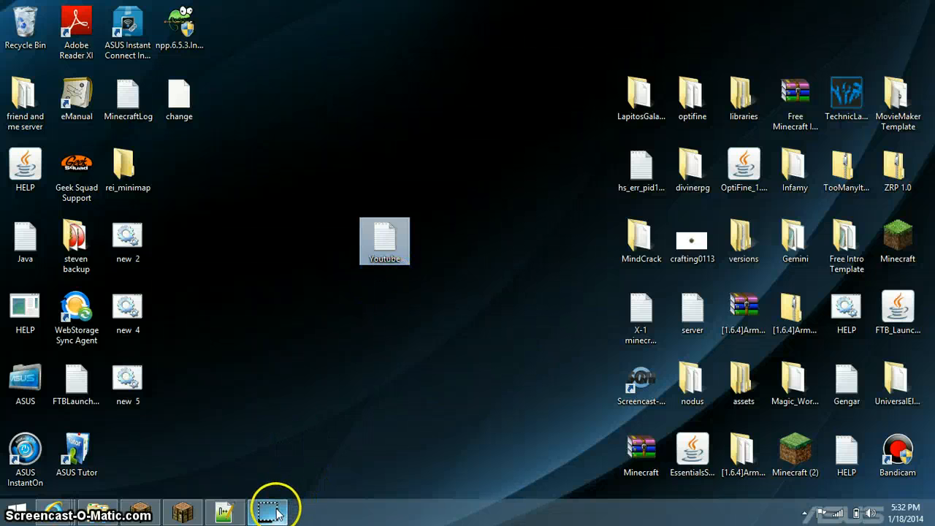
# Step: Save another copy of the script as change.bat on the desktop
pyautogui.click(224, 512)
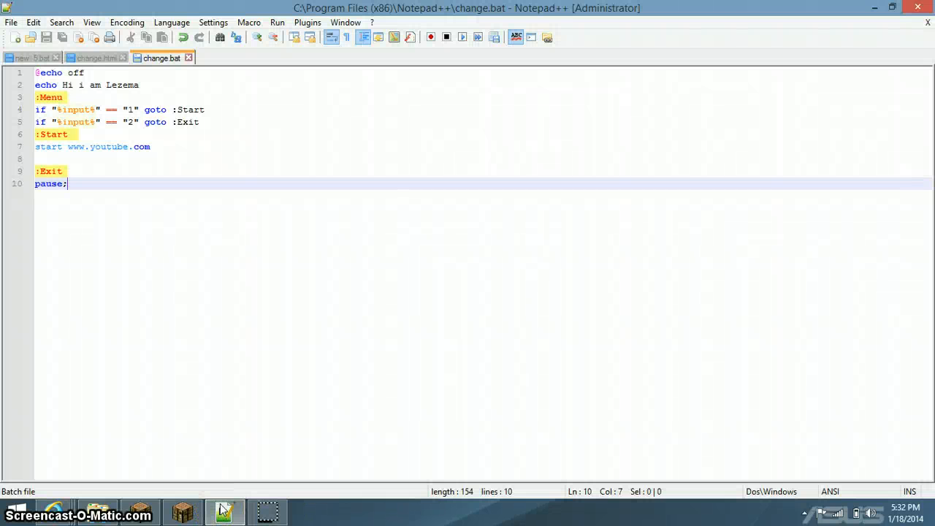
pyautogui.click(11, 22)
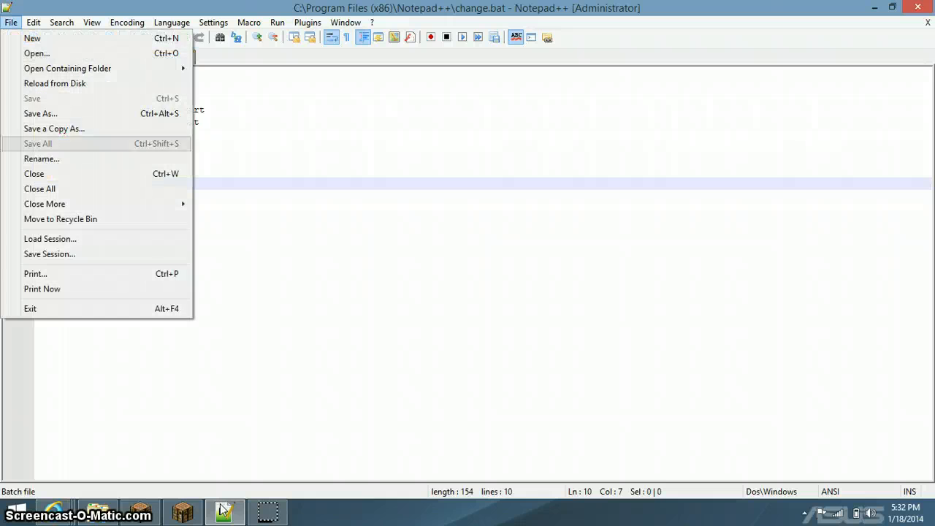
pyautogui.click(41, 113)
pyautogui.write('change.')
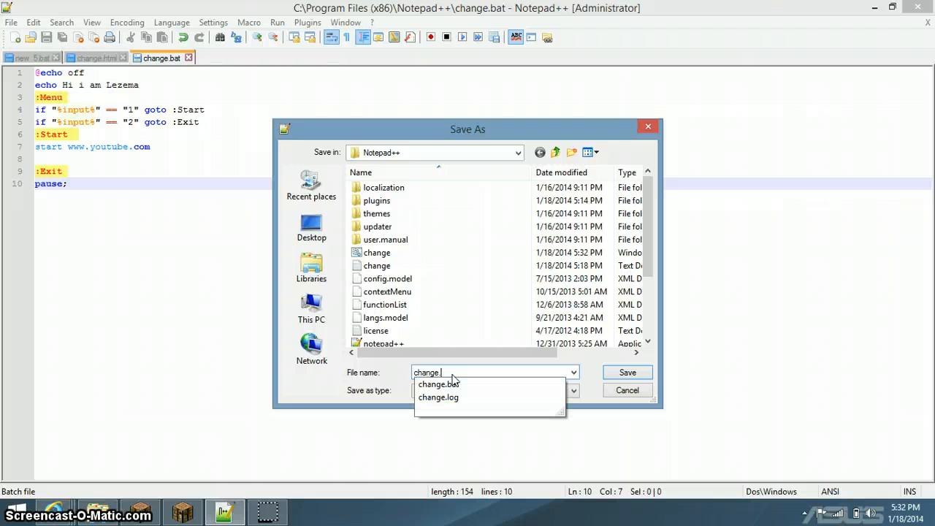
pyautogui.click(438, 384)
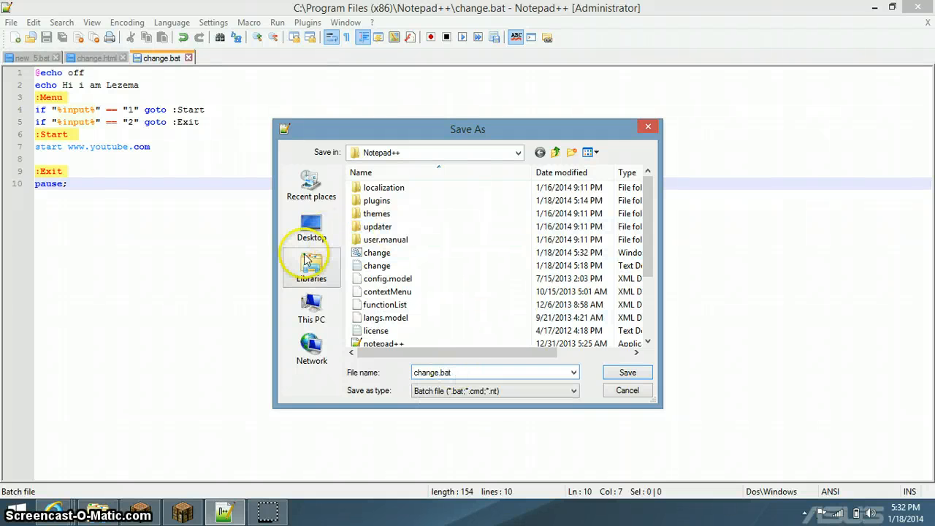
pyautogui.click(626, 372)
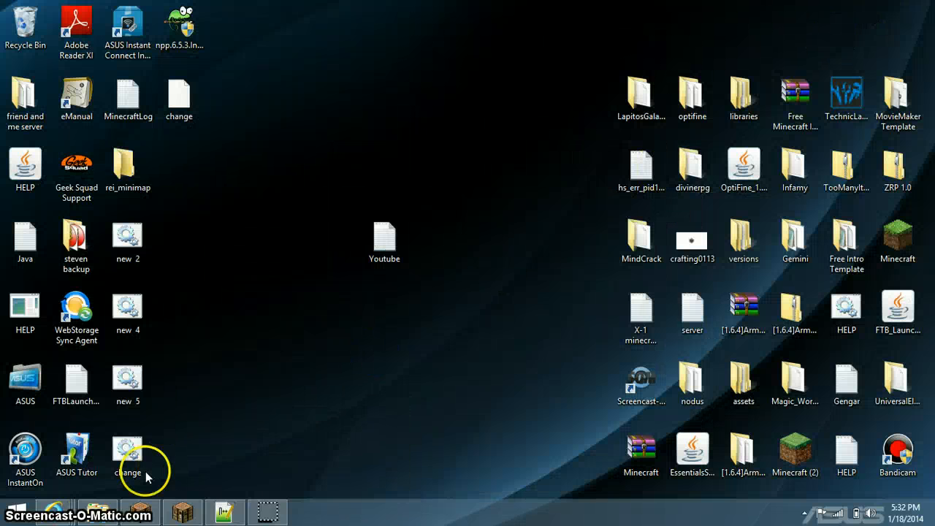
# Step: Run change.bat to open YouTube, then minimize Internet Explorer
pyautogui.click(55, 511)
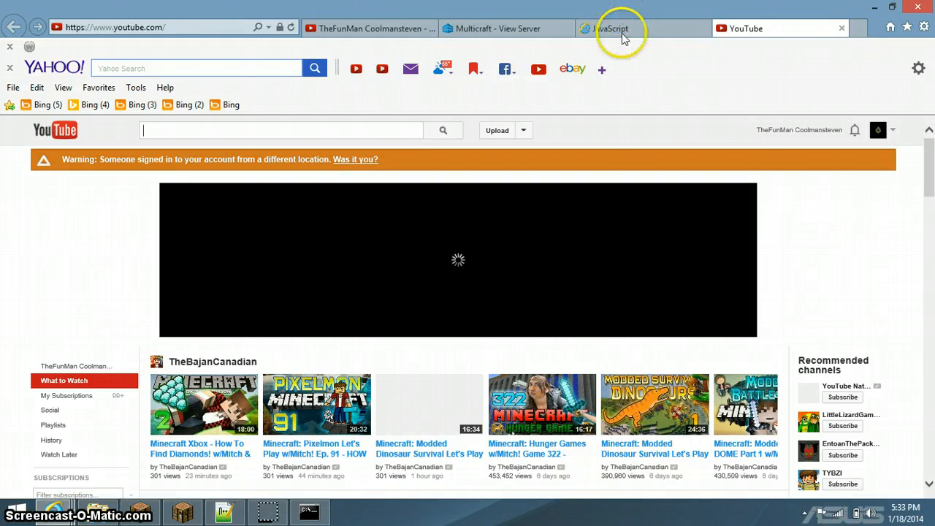
pyautogui.moveTo(622, 38)
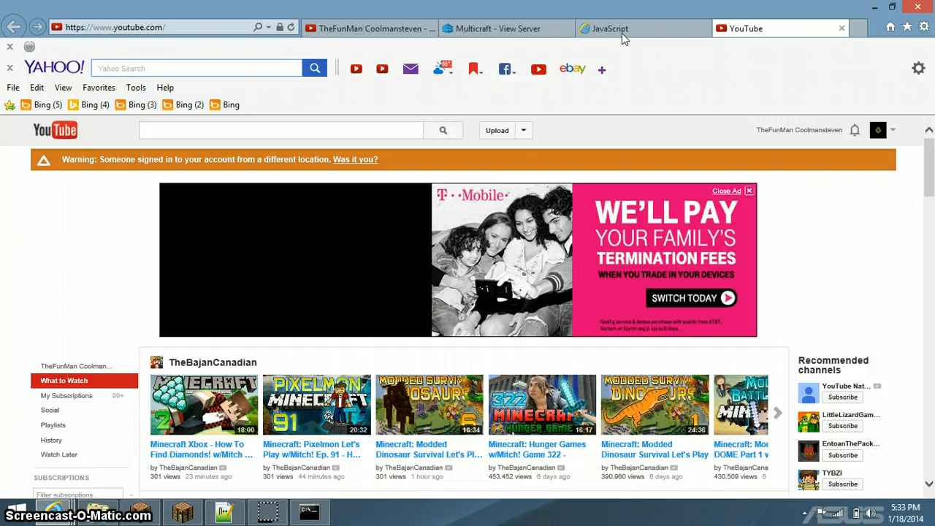
pyautogui.moveTo(584, 428)
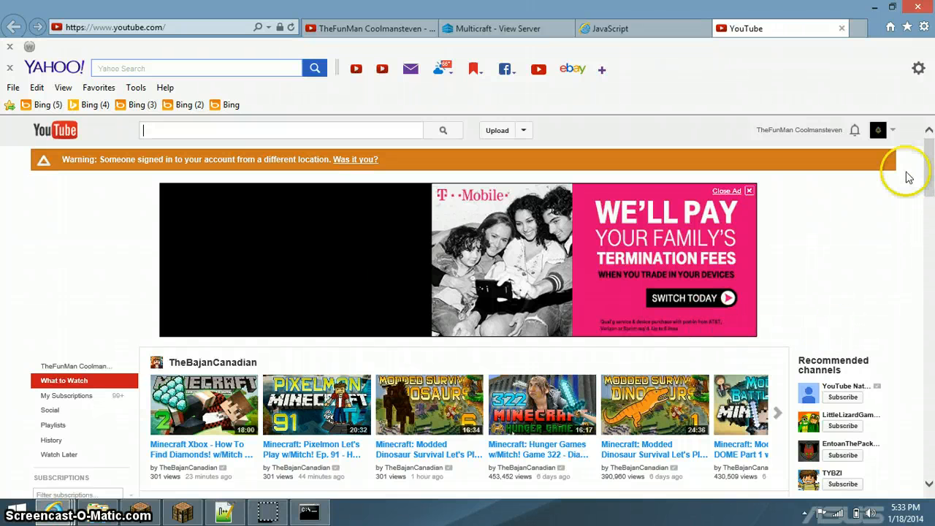
pyautogui.click(841, 27)
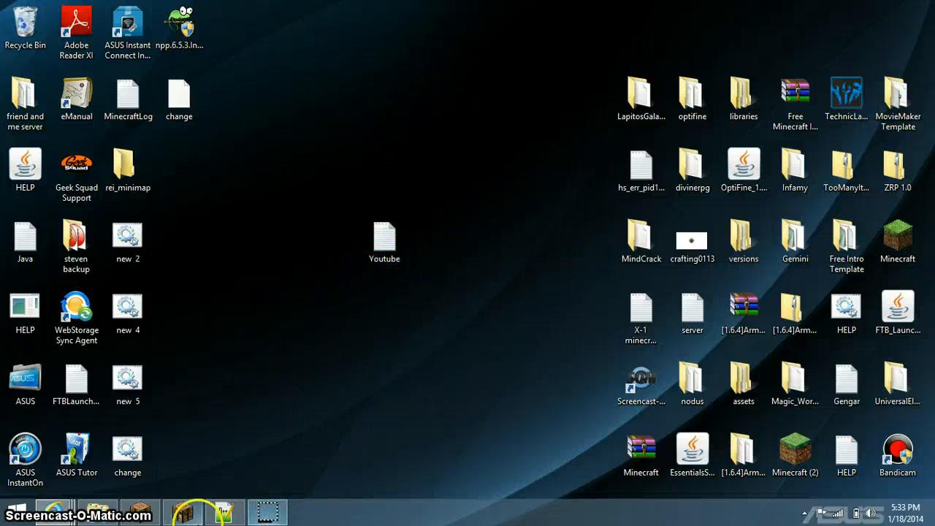
# Step: Bring Notepad++ back and save the change.bat menu script
pyautogui.click(127, 310)
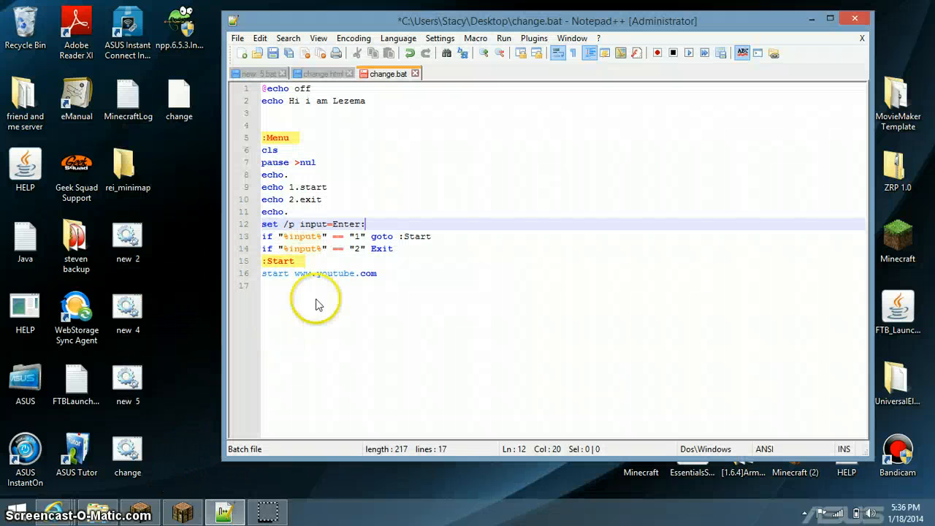
pyautogui.moveTo(412, 237)
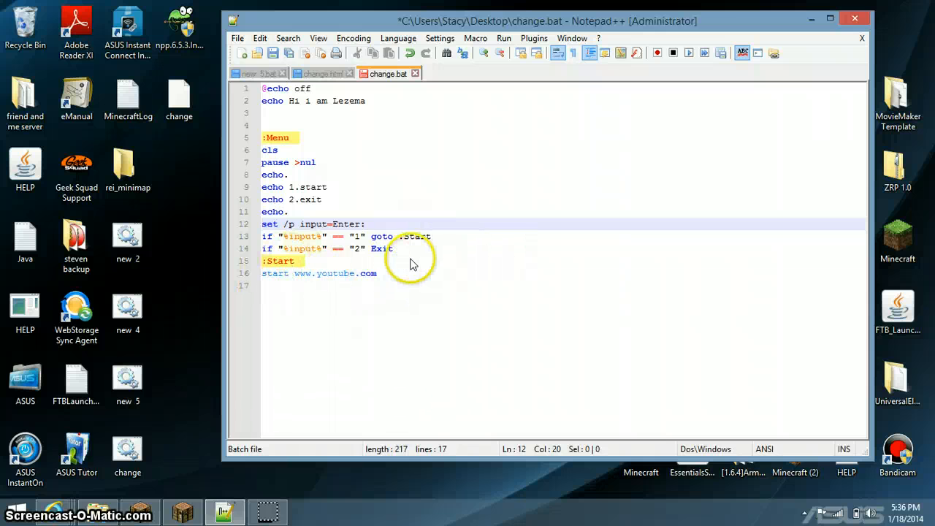
pyautogui.moveTo(398, 241)
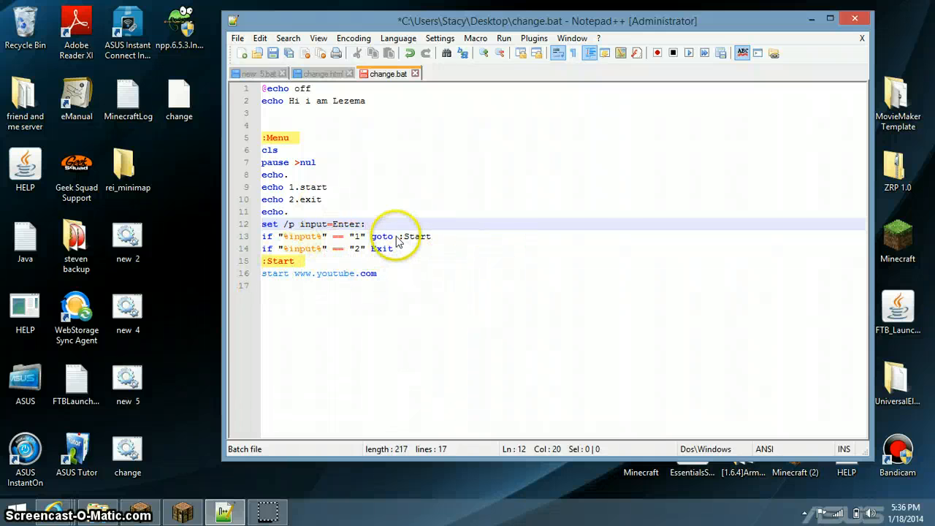
pyautogui.moveTo(206, 148)
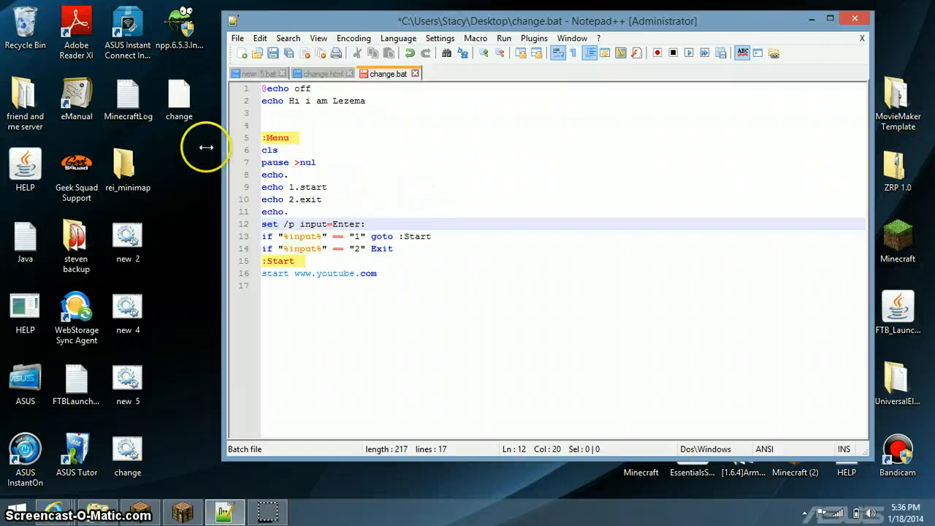
pyautogui.moveTo(122, 273)
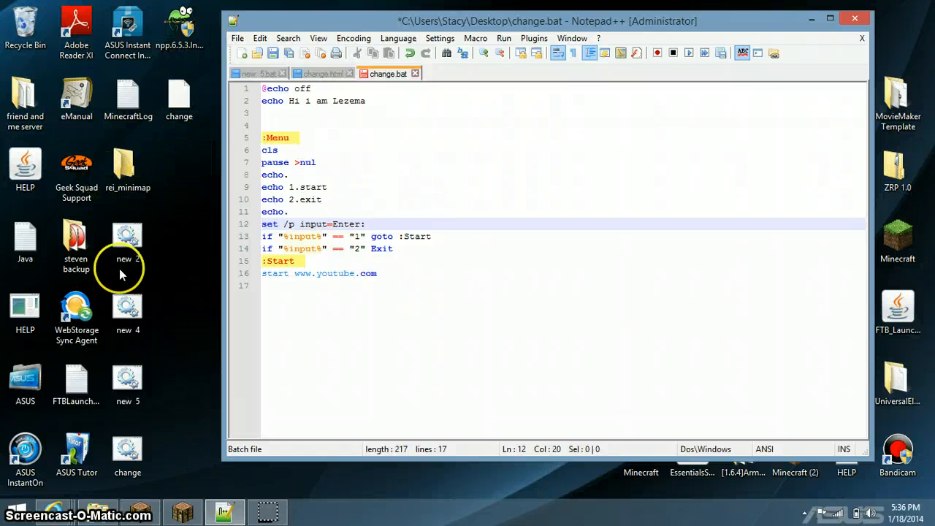
pyautogui.moveTo(216, 157)
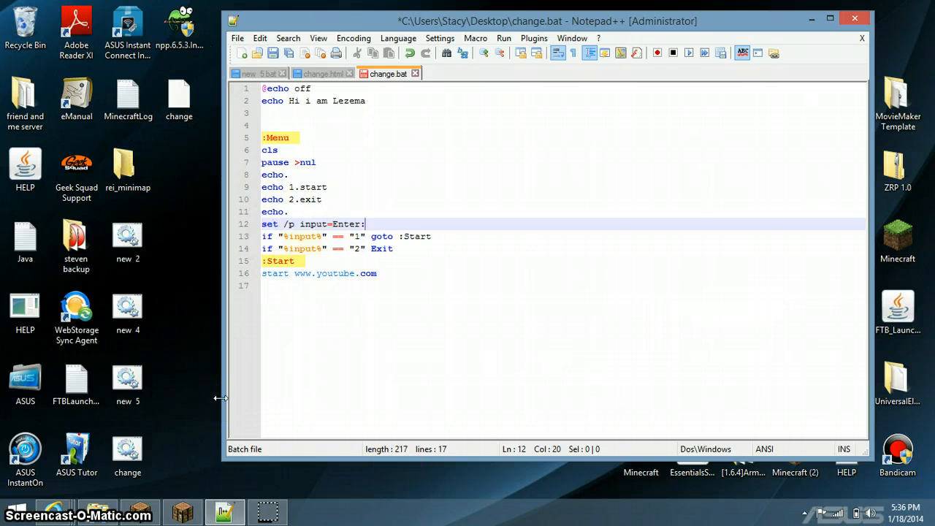
pyautogui.click(237, 38)
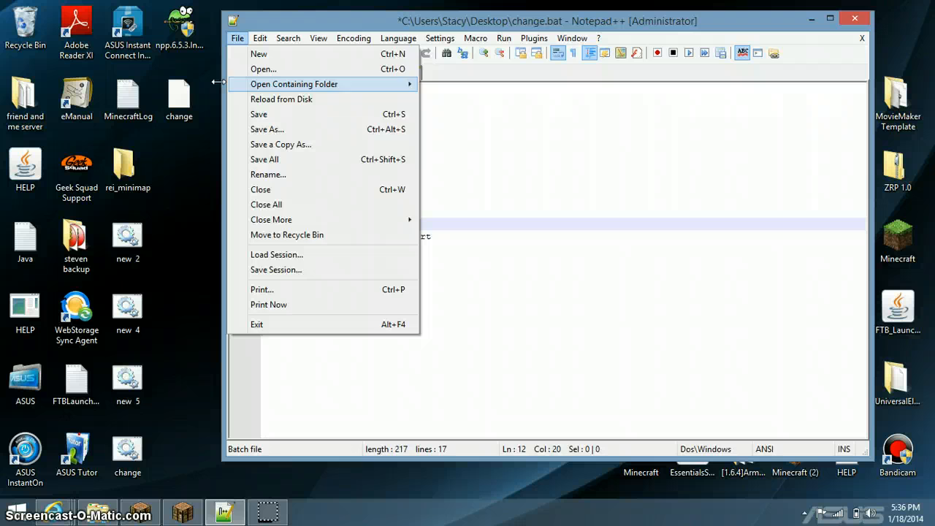
pyautogui.click(258, 114)
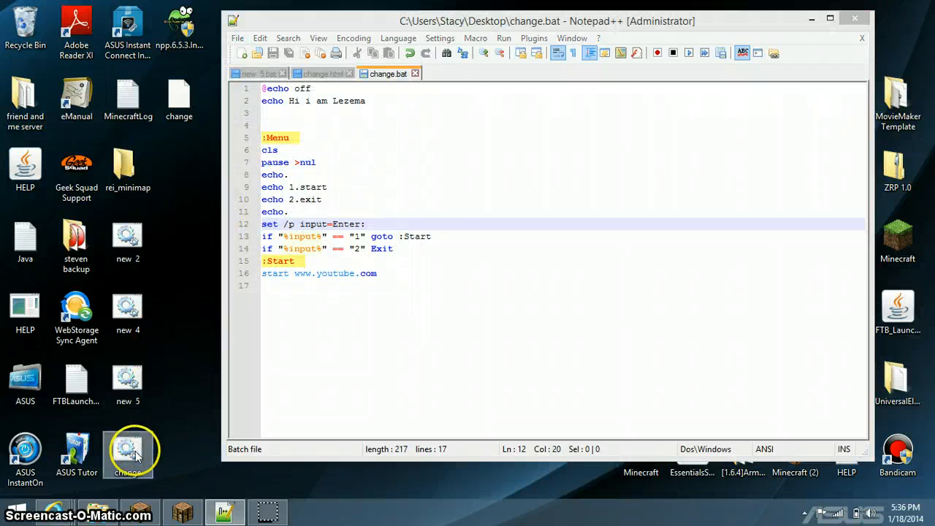
# Step: Run change.bat and enter 2 at the start/exit menu to exit
pyautogui.doubleClick(128, 450)
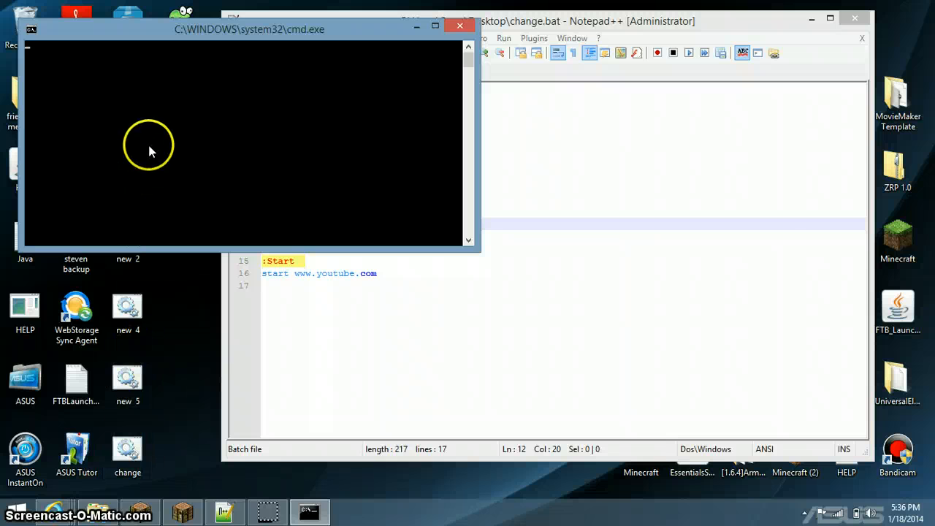
pyautogui.moveTo(304, 53)
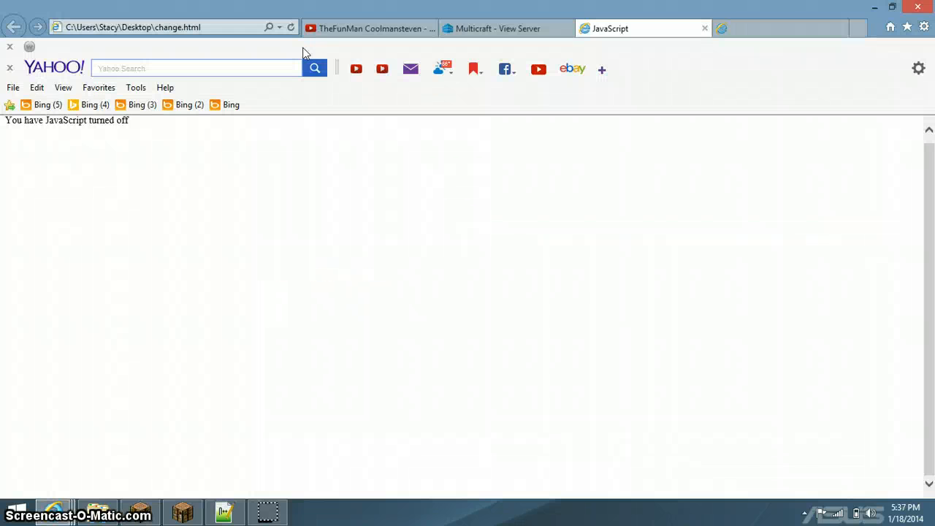
pyautogui.moveTo(718, 76)
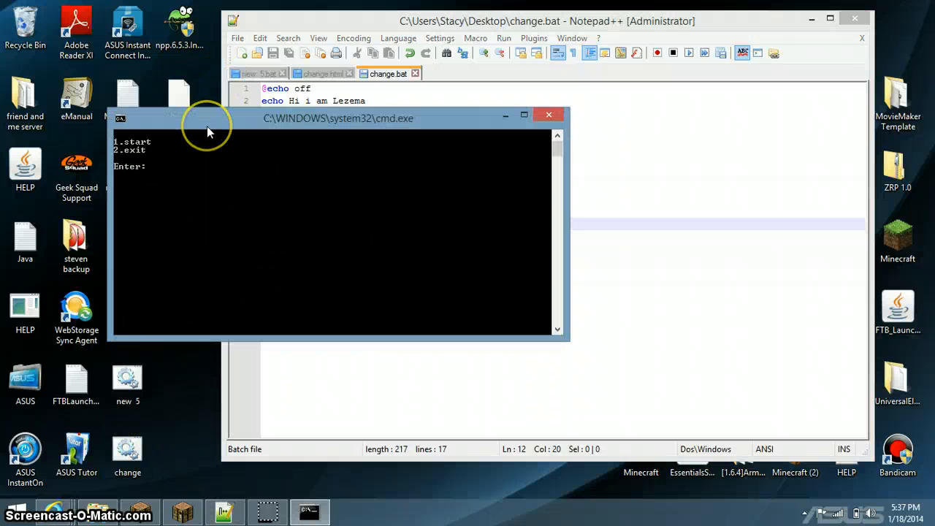
pyautogui.write('2')
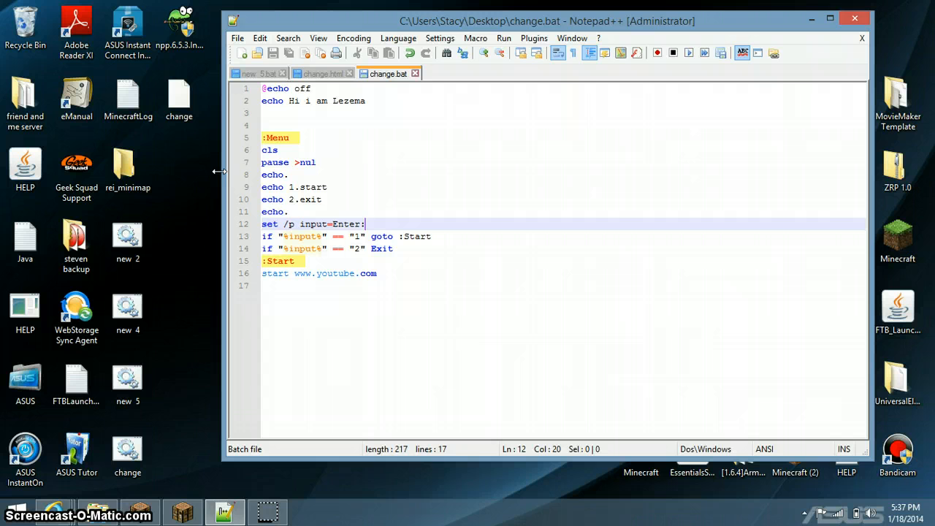
# Step: Delete the cls line and the blank lines after the echo greeting
pyautogui.click(277, 150)
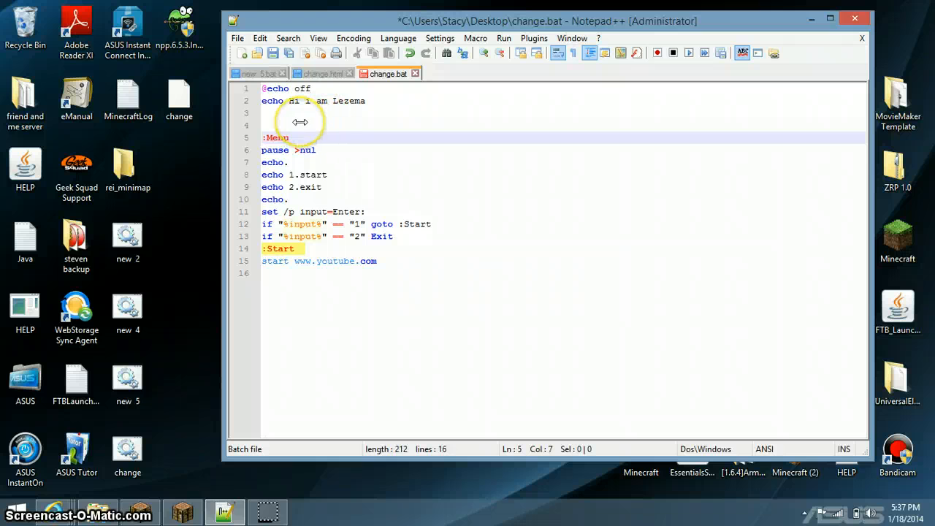
pyautogui.click(263, 125)
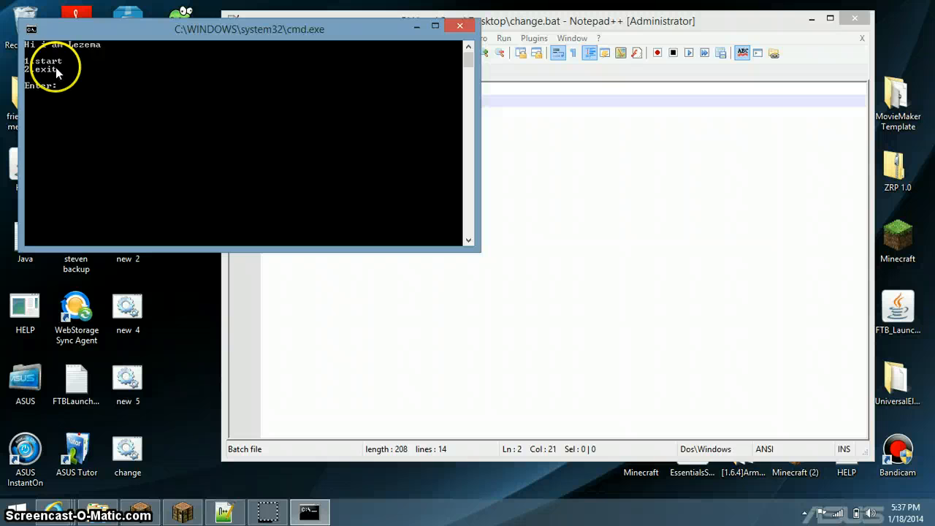
pyautogui.moveTo(168, 97)
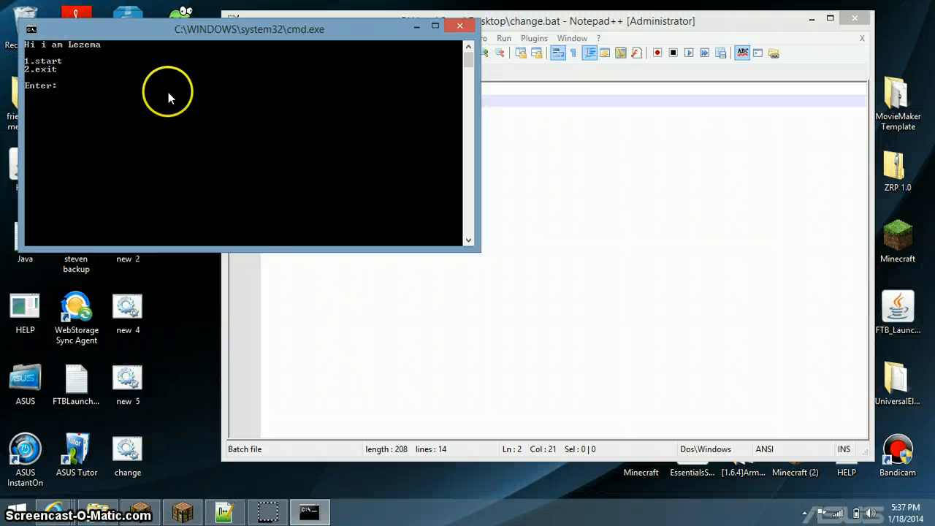
# Step: Focus the Command Prompt menu window at its Enter: prompt
pyautogui.click(460, 26)
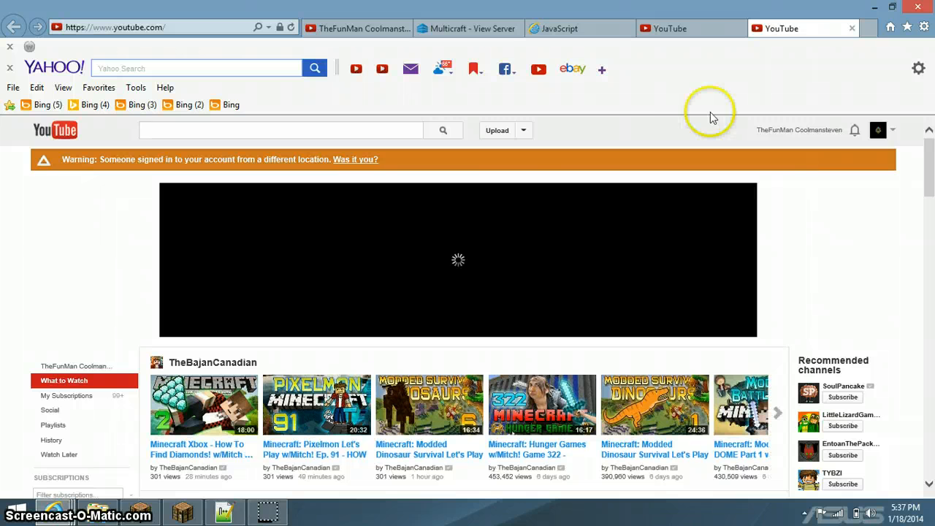
pyautogui.moveTo(927, 179)
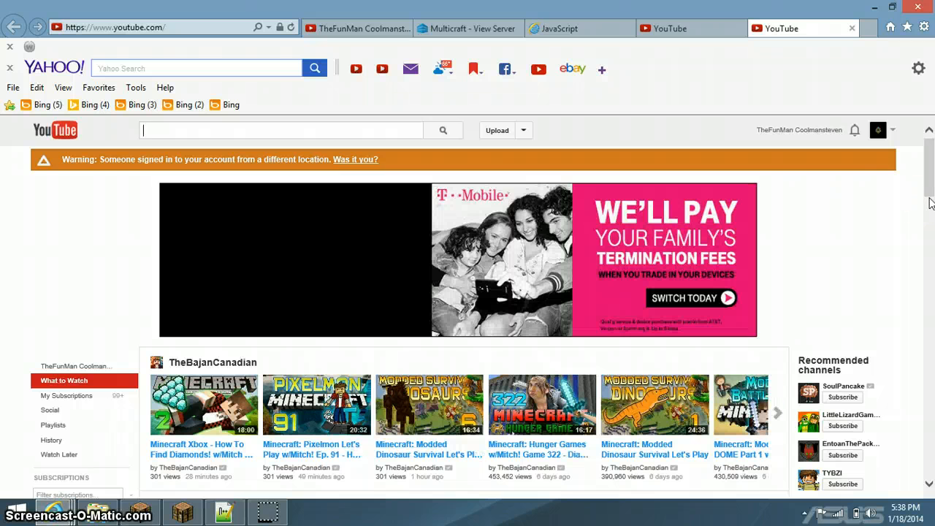
pyautogui.moveTo(880, 184)
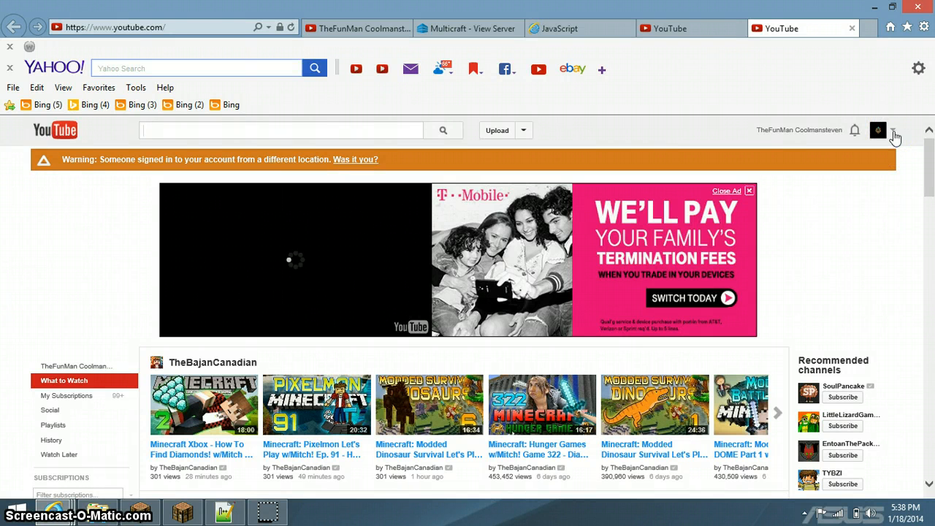
# Step: Open the 'Another One get Raid em' video from the account's uploaded videos
pyautogui.click(877, 130)
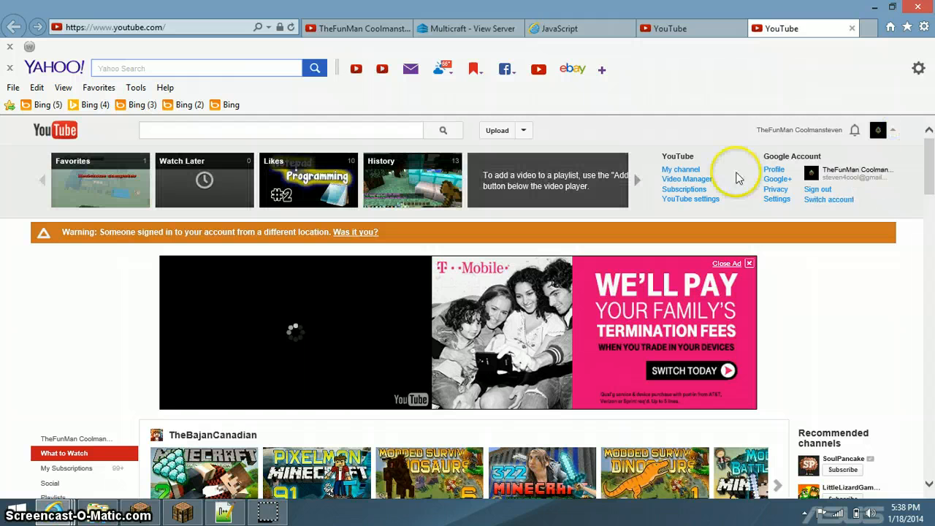
pyautogui.moveTo(687, 178)
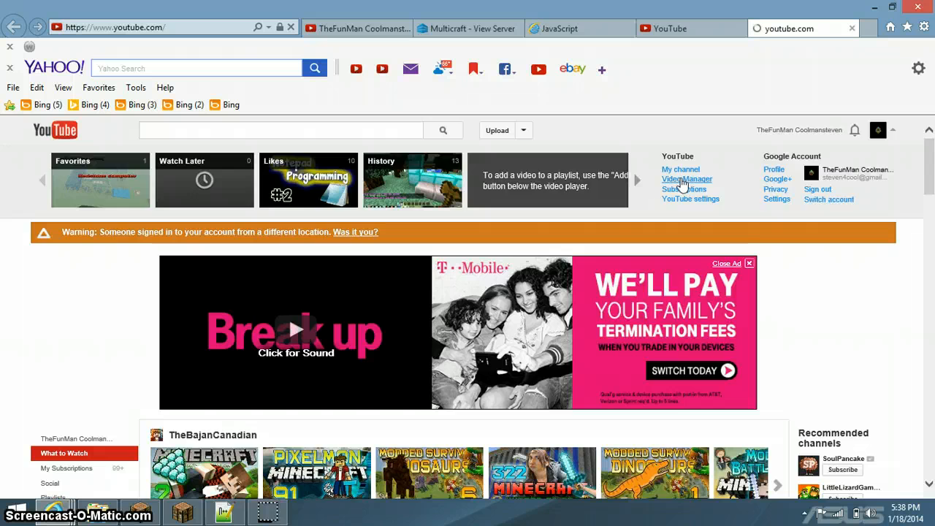
pyautogui.click(687, 179)
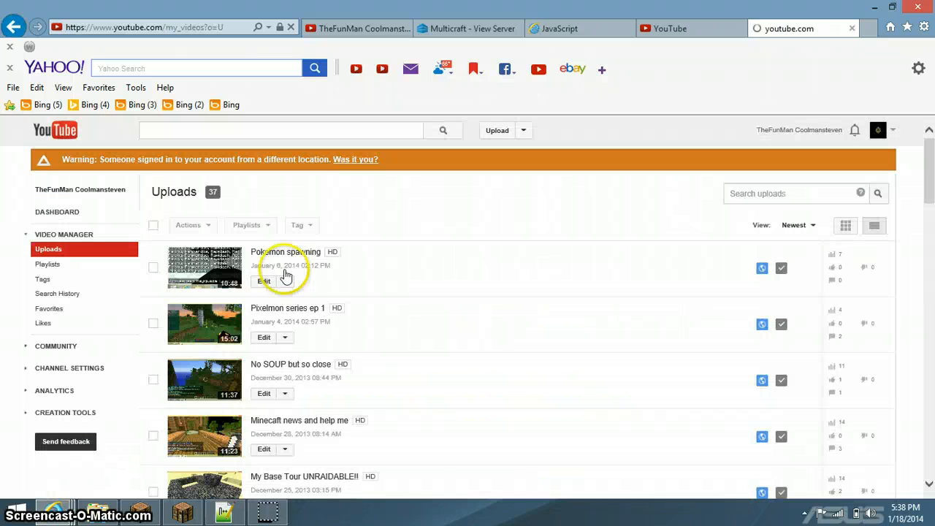
pyautogui.scroll(-3)
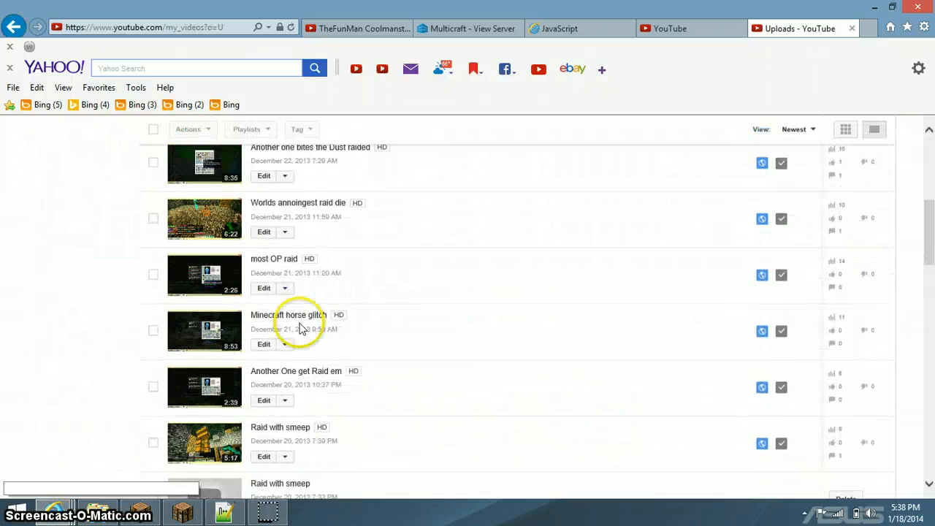
pyautogui.click(296, 324)
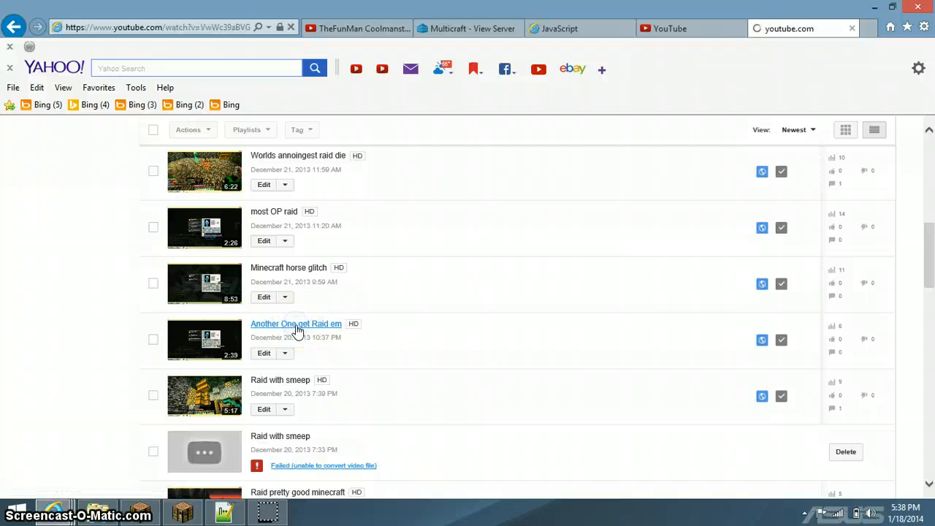
pyautogui.click(296, 324)
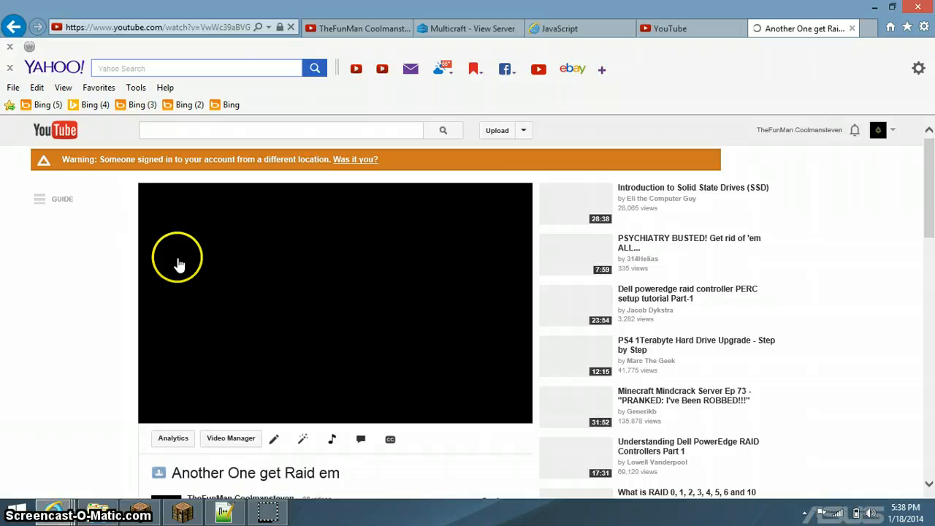
pyautogui.moveTo(230, 307)
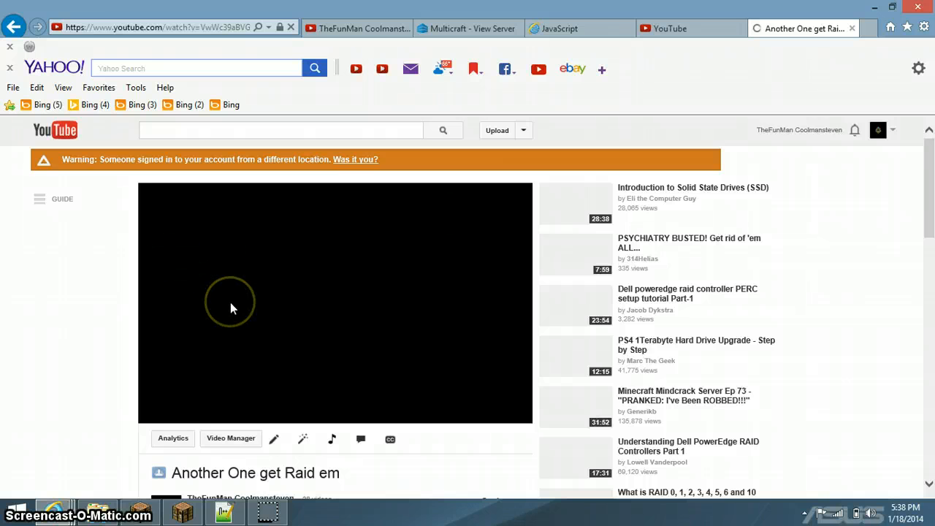
pyautogui.moveTo(465, 380)
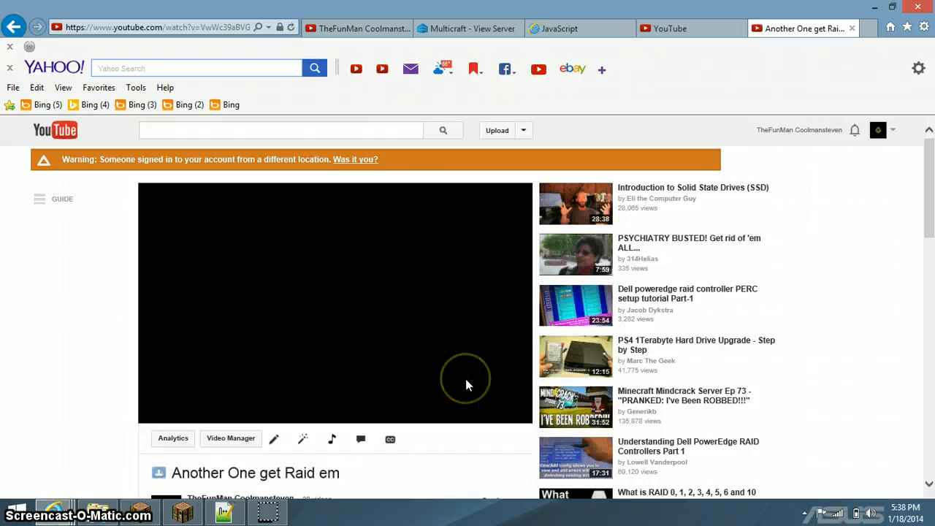
# Step: Play the video and select its web address in the address bar
pyautogui.click(335, 302)
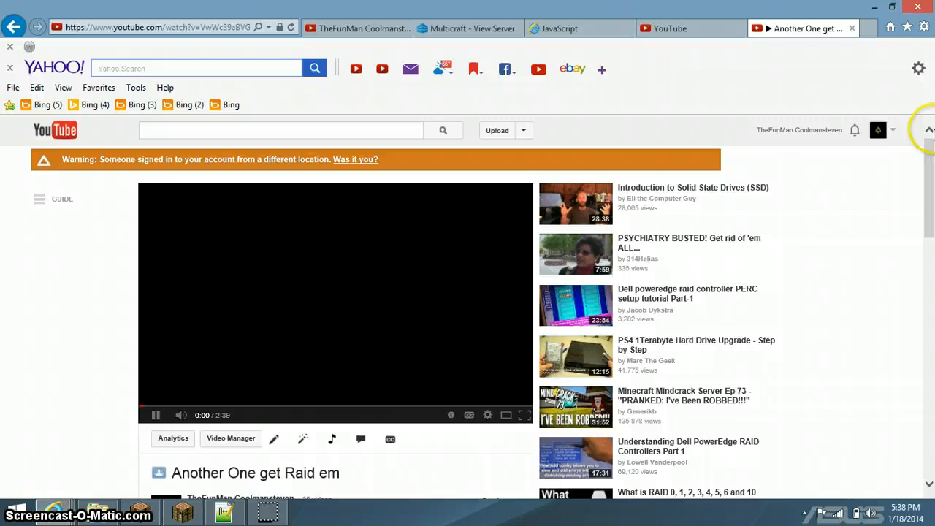
pyautogui.scroll(-3)
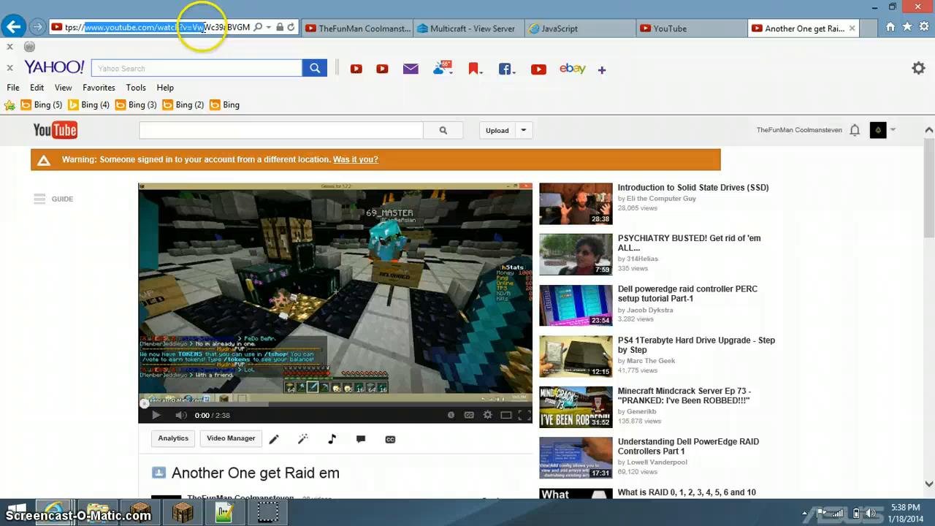
pyautogui.click(146, 27)
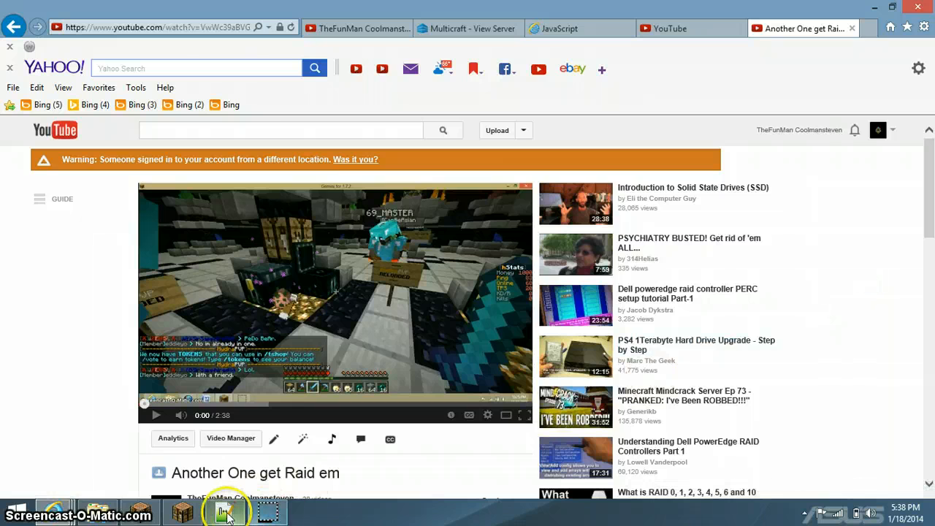
pyautogui.click(225, 510)
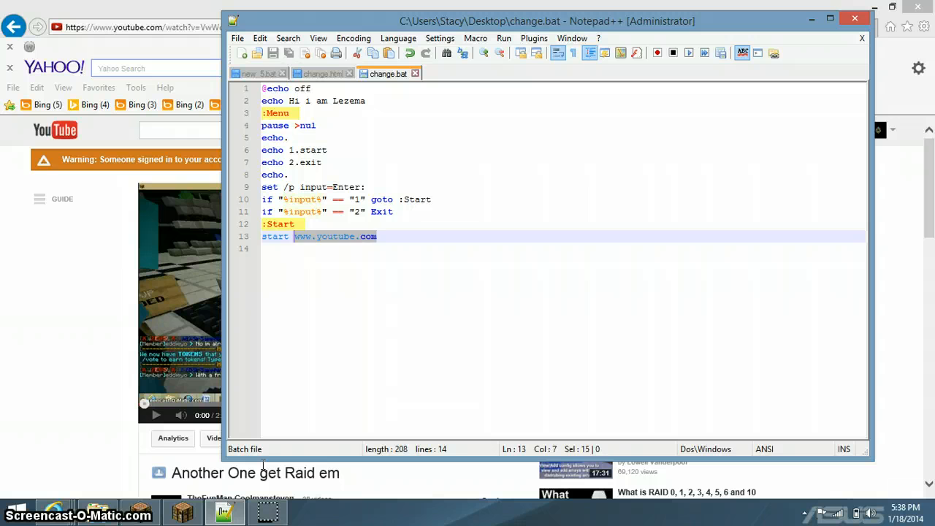
pyautogui.press('Delete')
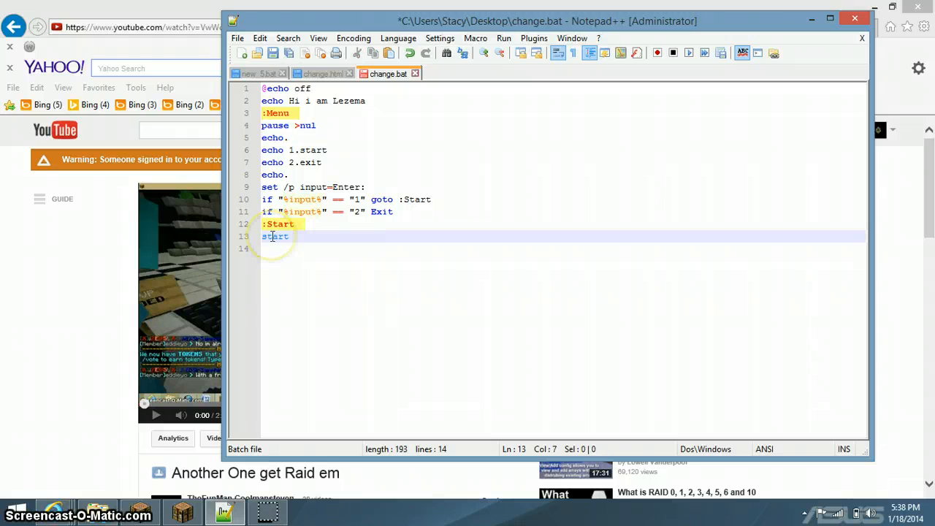
pyautogui.write('www.youtube.com/watch?v=VwWc39aBVGM')
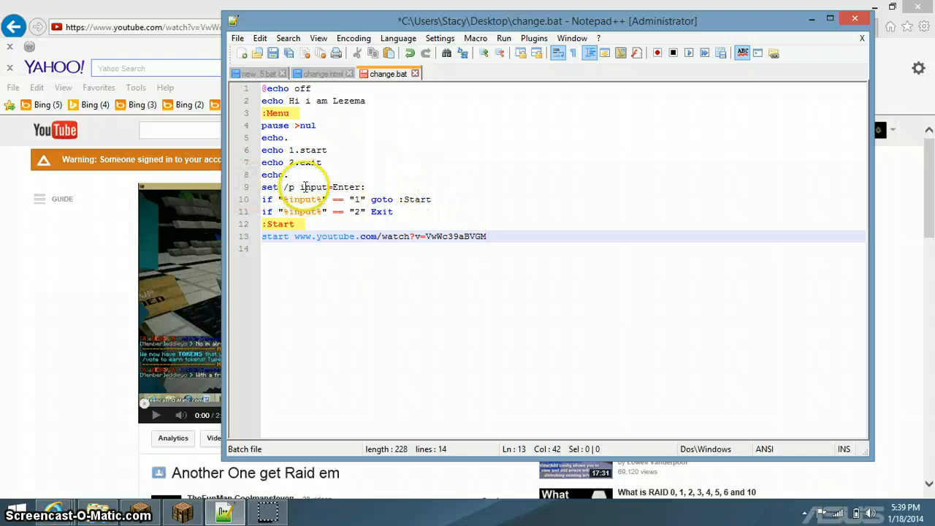
pyautogui.moveTo(325, 118)
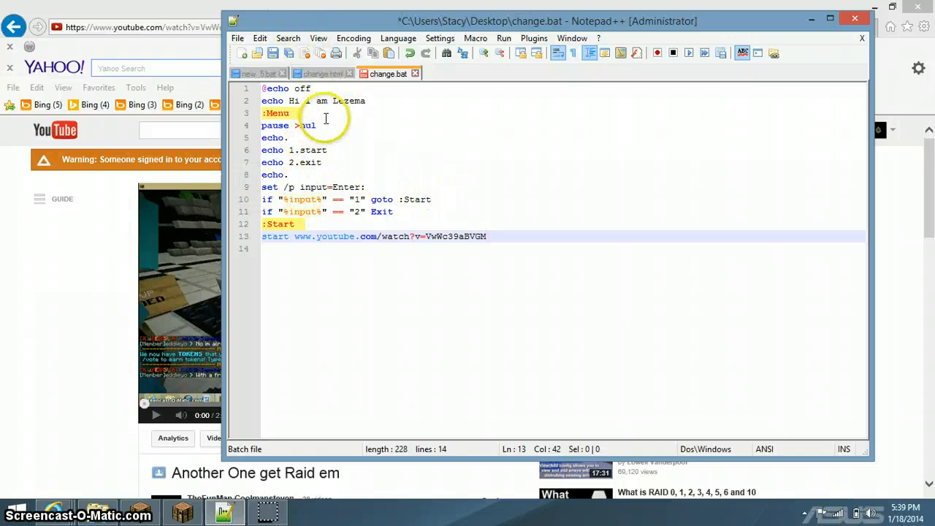
pyautogui.click(237, 38)
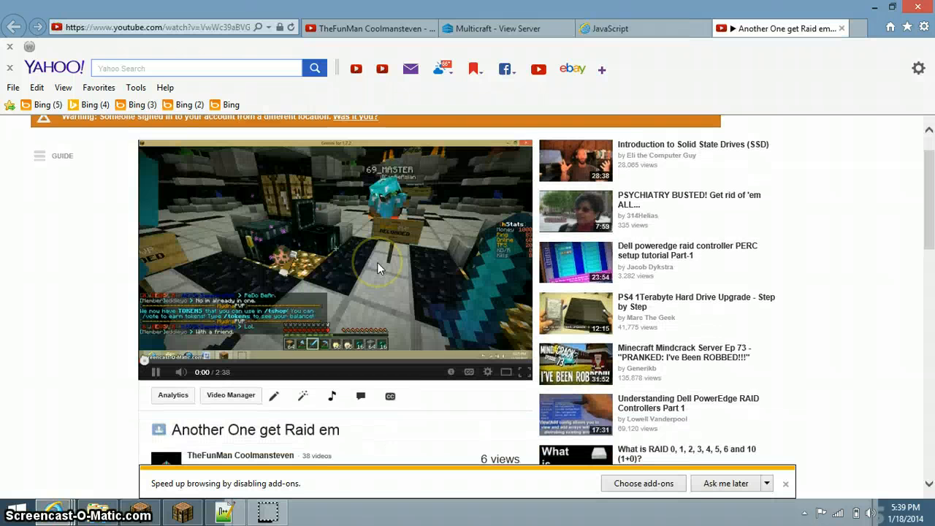
# Step: Pause the 'Another One get Raid em' video and minimize Internet Explorer
pyautogui.click(156, 372)
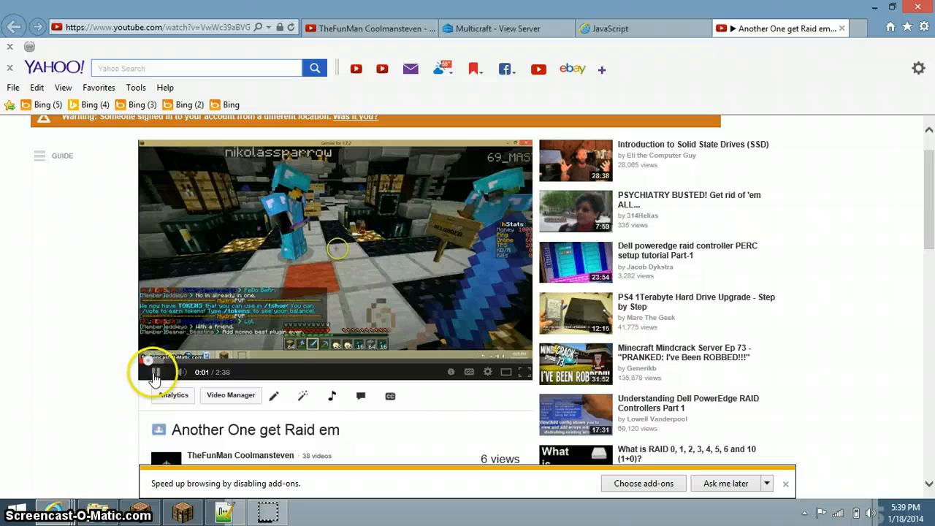
pyautogui.click(156, 371)
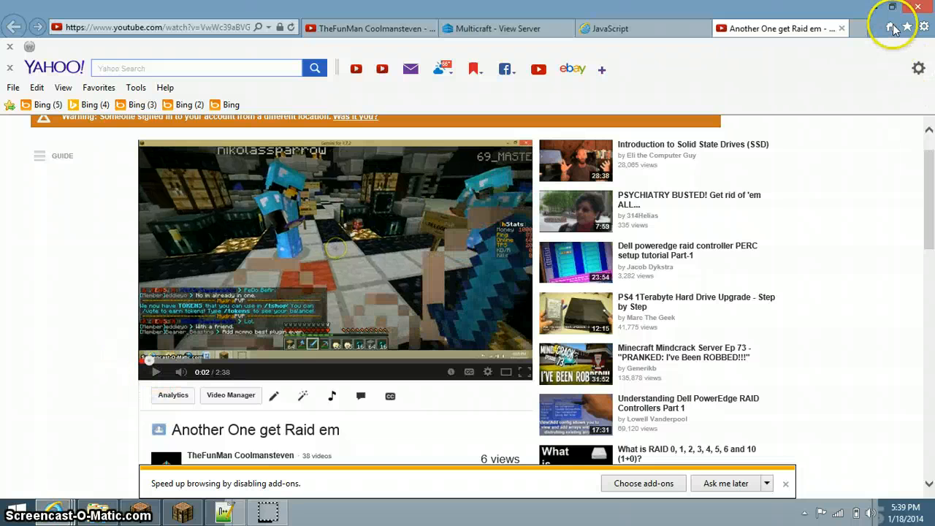
pyautogui.click(892, 7)
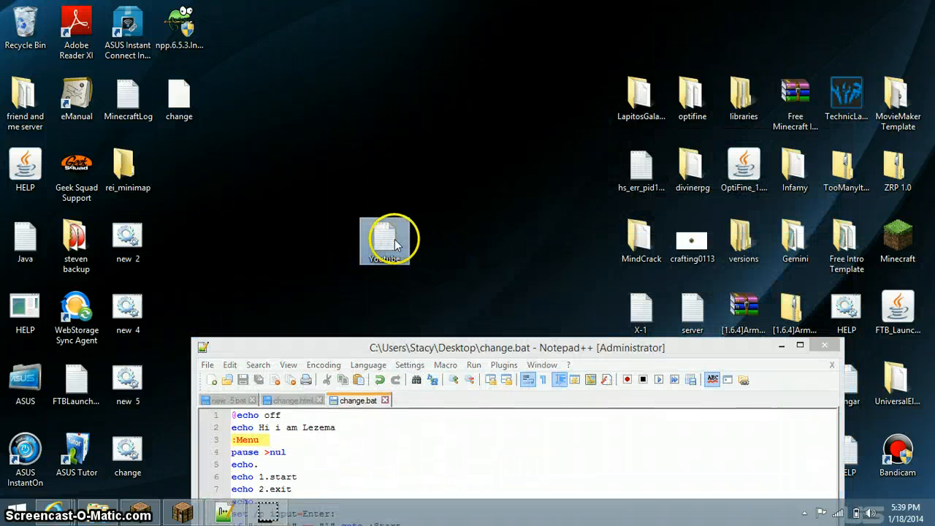
# Step: Open the Youtube text file in Notepad and save it to Desktop as Youtube.bat
pyautogui.doubleClick(385, 239)
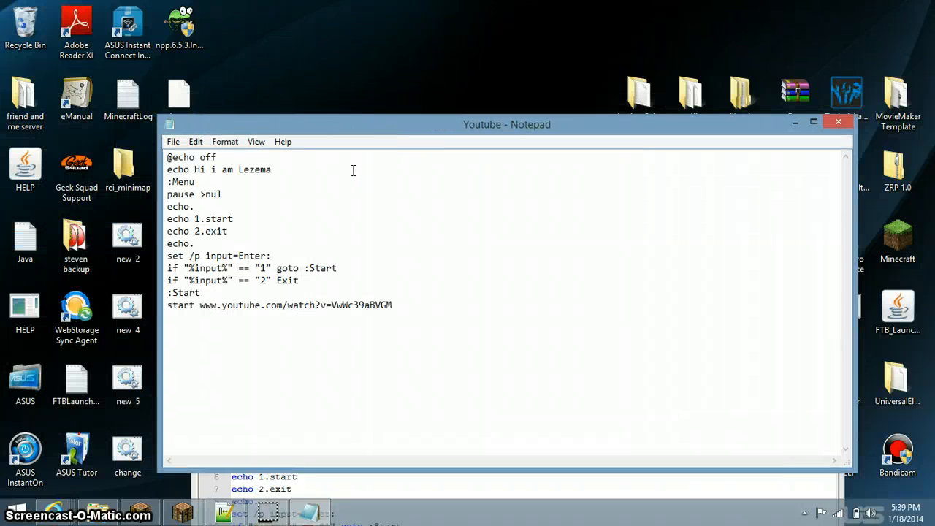
pyautogui.click(173, 141)
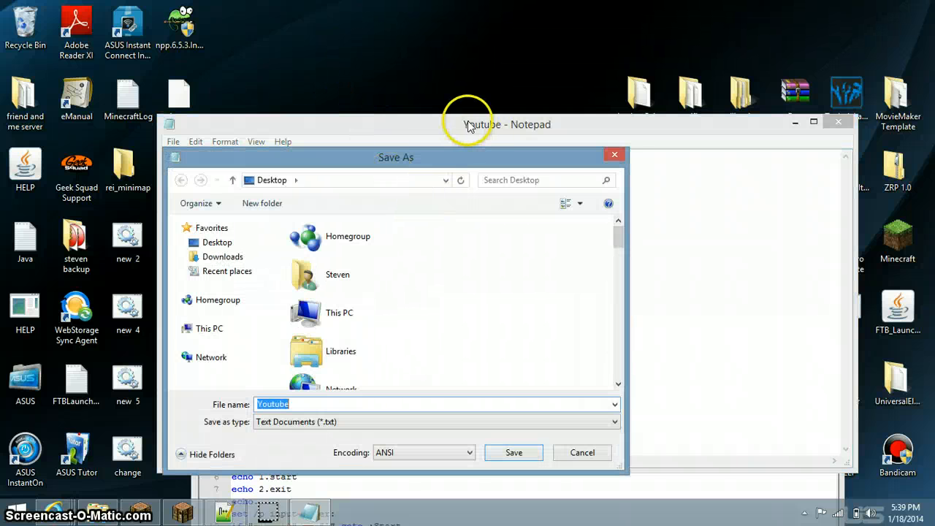
pyautogui.click(186, 328)
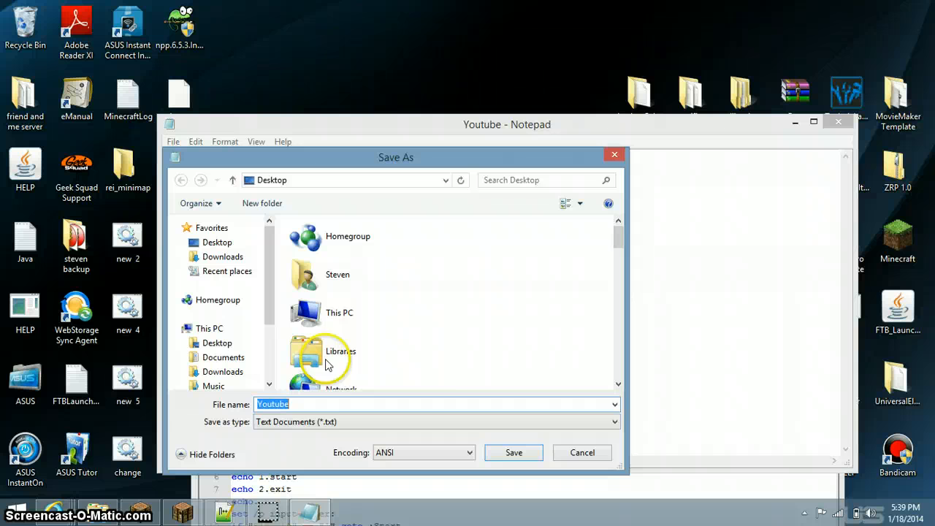
pyautogui.click(316, 404)
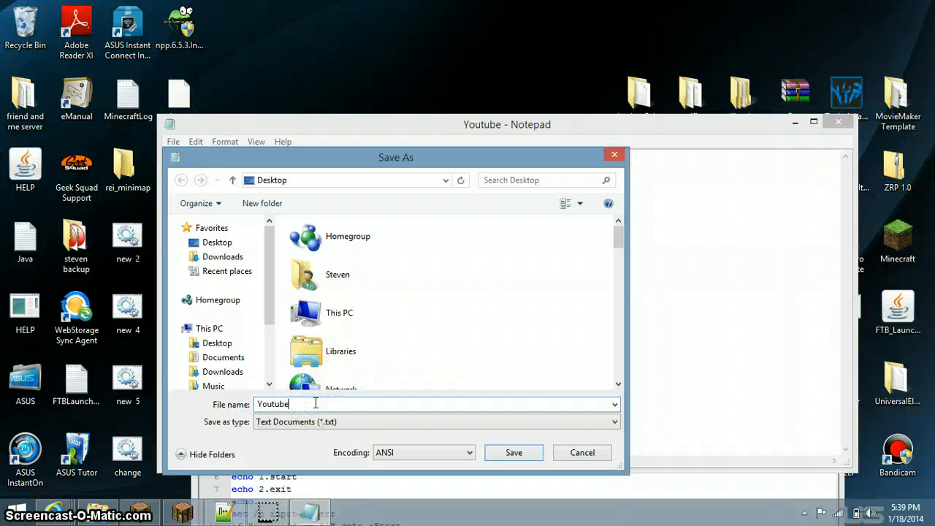
pyautogui.write('.bat')
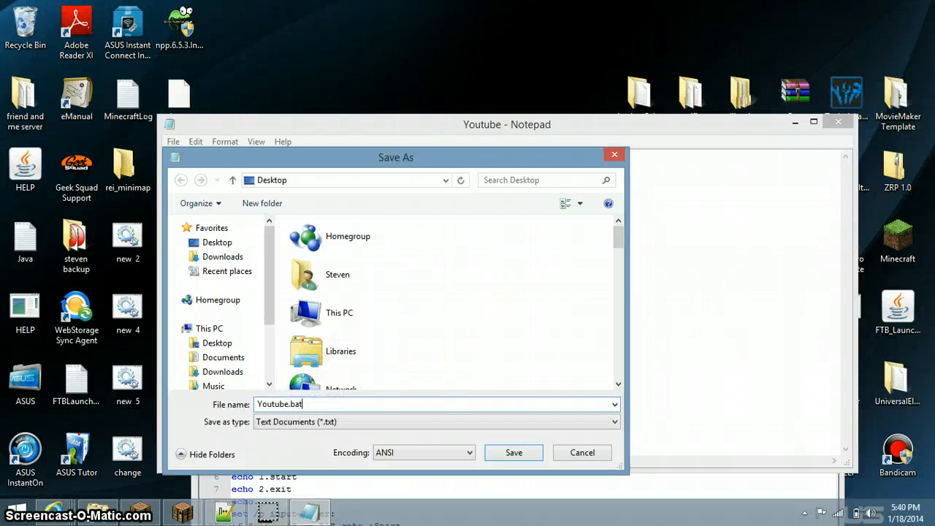
pyautogui.click(217, 242)
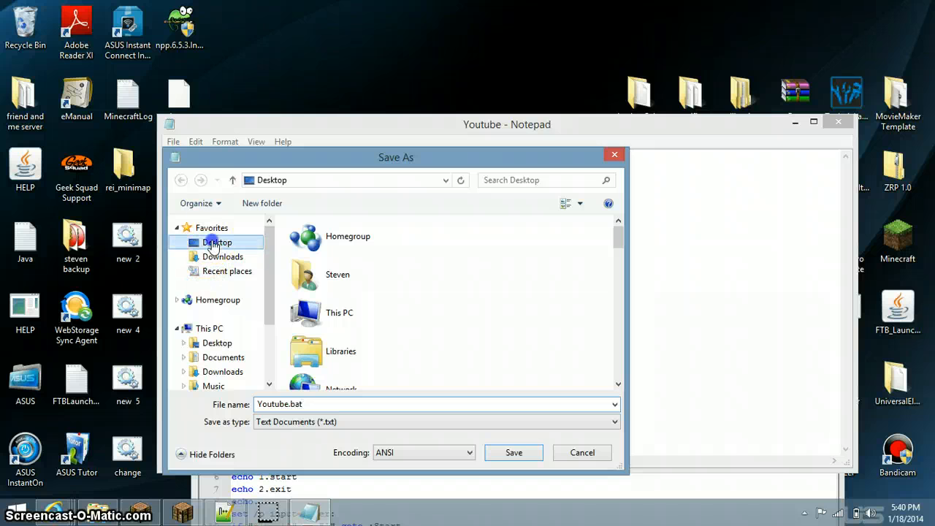
pyautogui.click(513, 452)
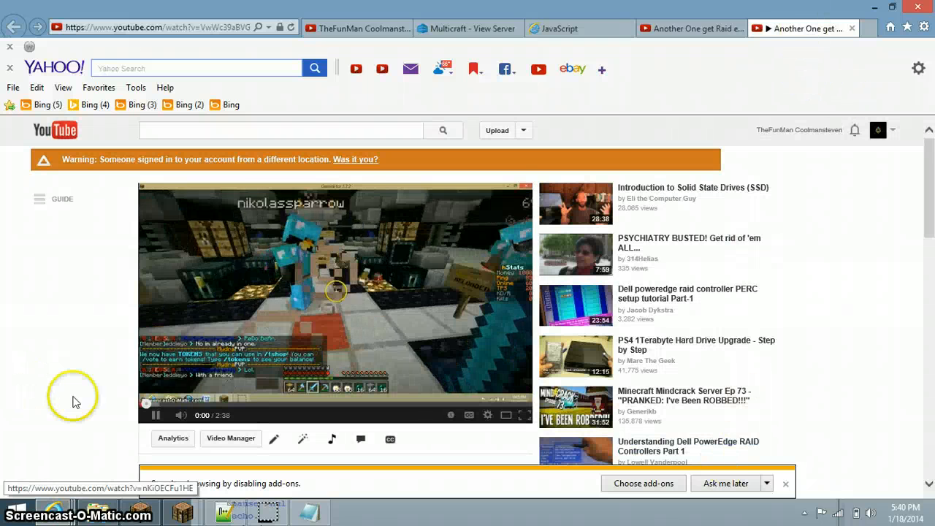
# Step: Leave the Another One get Raid em video tab and minimize Internet Explorer to the desktop
pyautogui.click(156, 415)
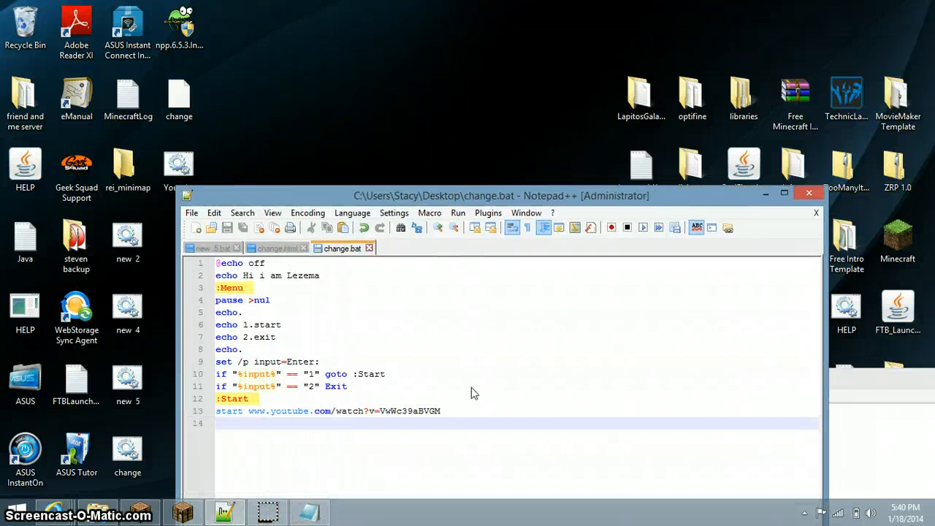
# Step: Drag the Notepad++ change.bat window over the Youtube Notepad window and browse the Language menu
pyautogui.moveTo(501, 195); pyautogui.dragTo(535, 243)
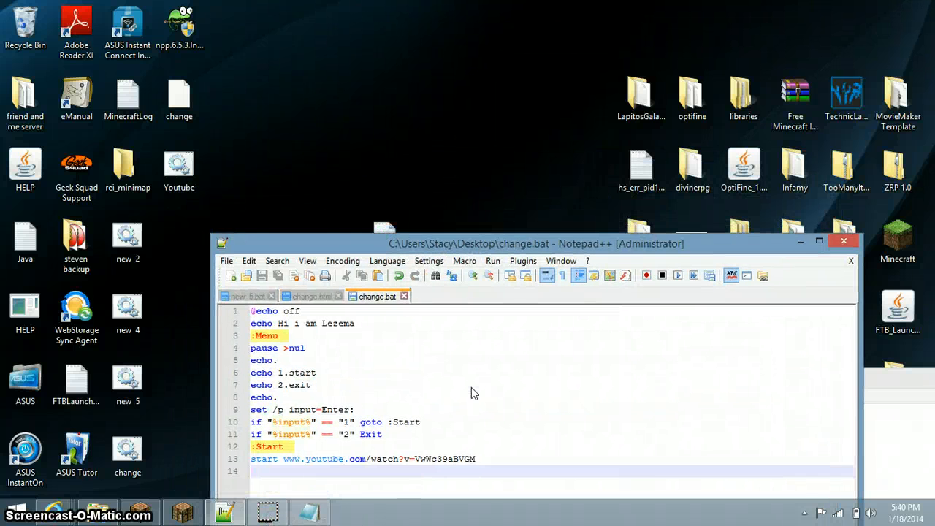
pyautogui.moveTo(536, 243); pyautogui.dragTo(523, 145)
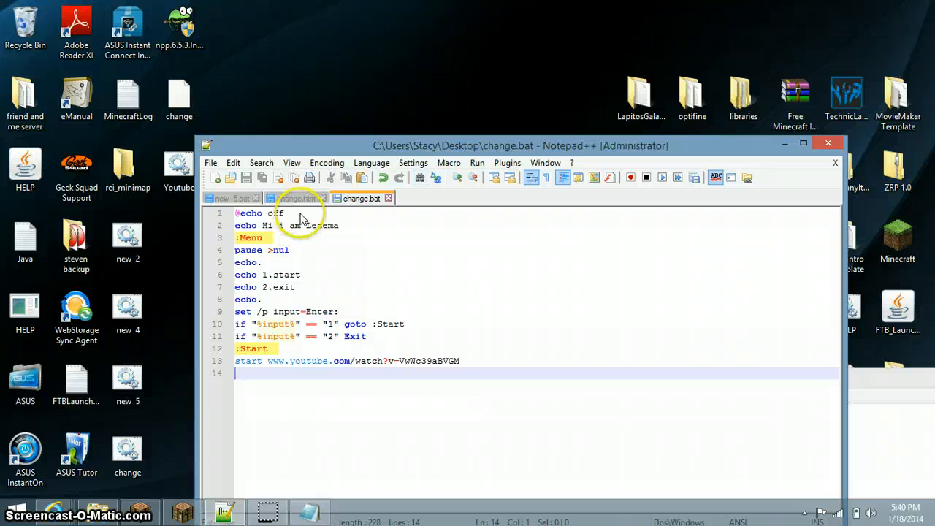
pyautogui.moveTo(69, 137)
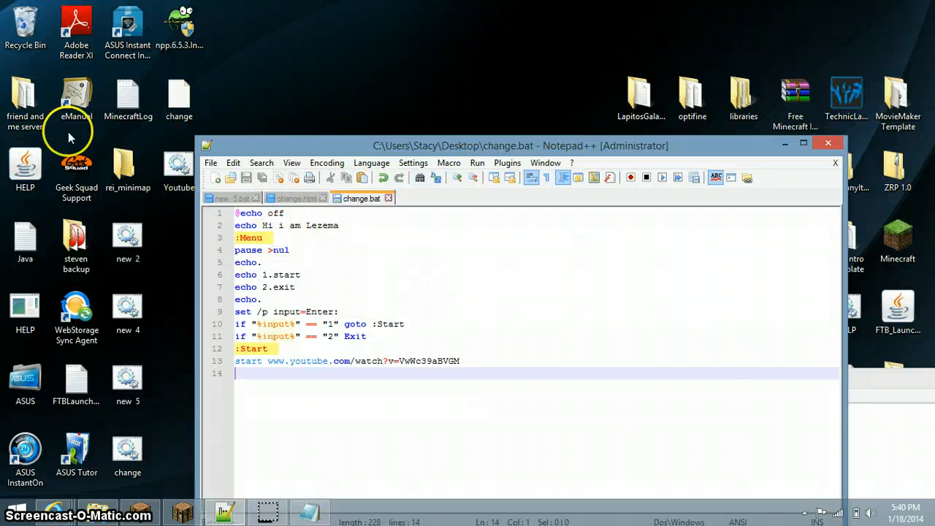
pyautogui.moveTo(523, 146); pyautogui.dragTo(344, 361)
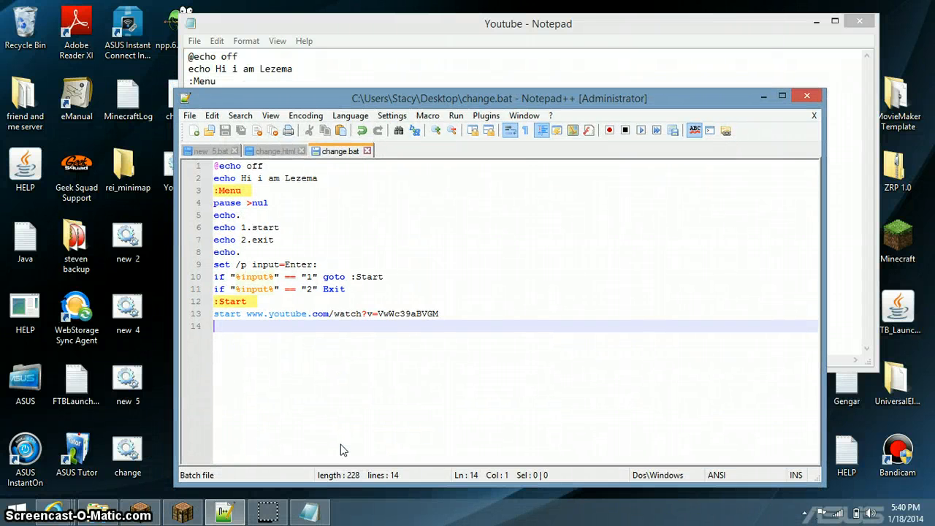
pyautogui.click(350, 116)
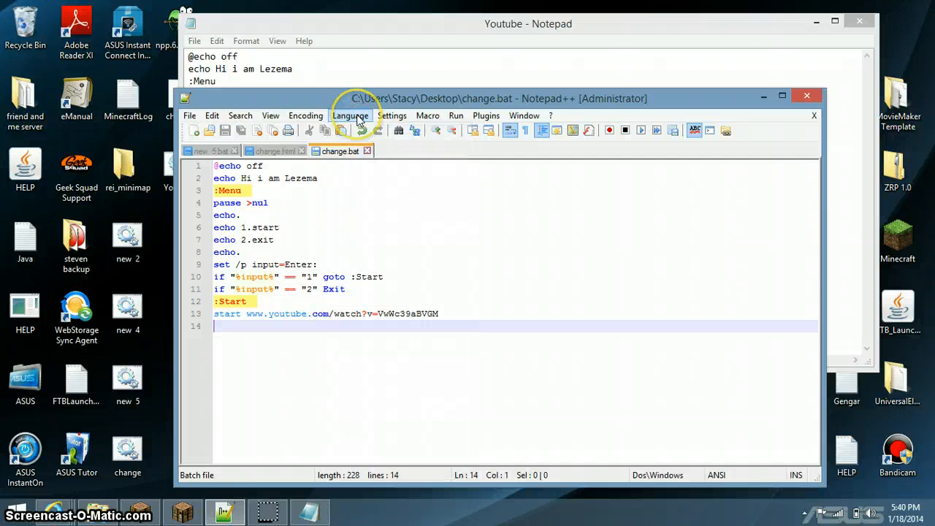
pyautogui.click(351, 115)
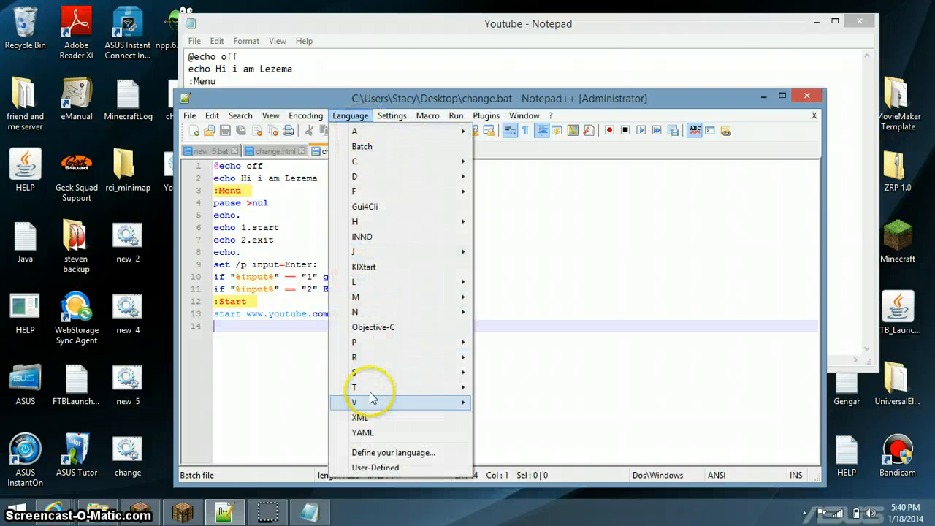
pyautogui.moveTo(380, 221)
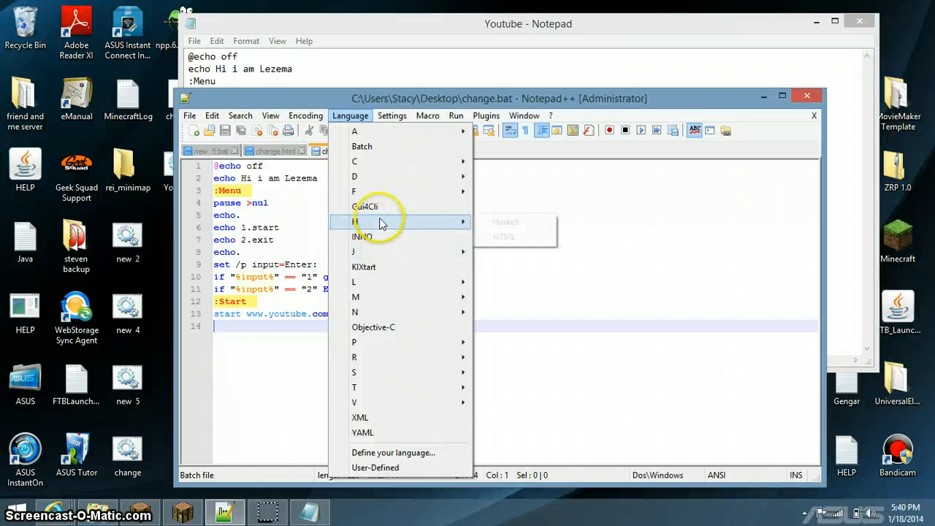
pyautogui.moveTo(639, 379)
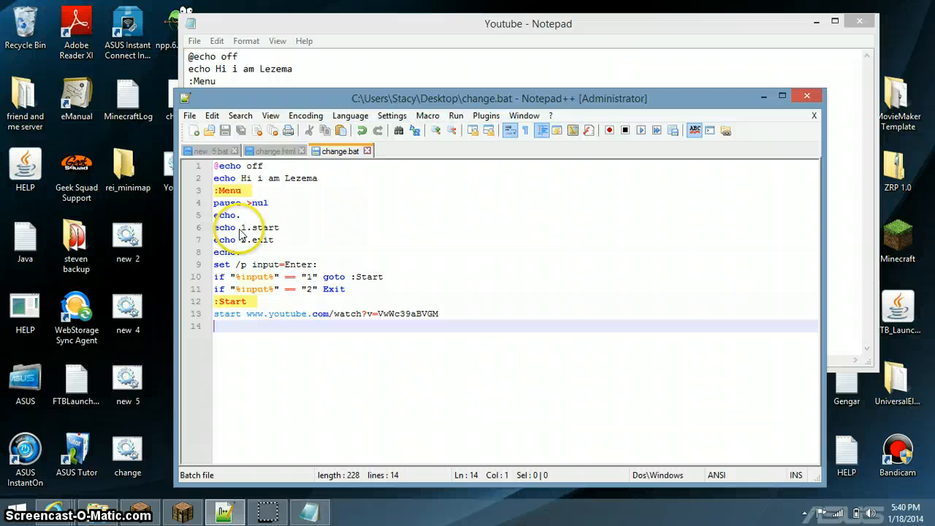
pyautogui.moveTo(307, 34)
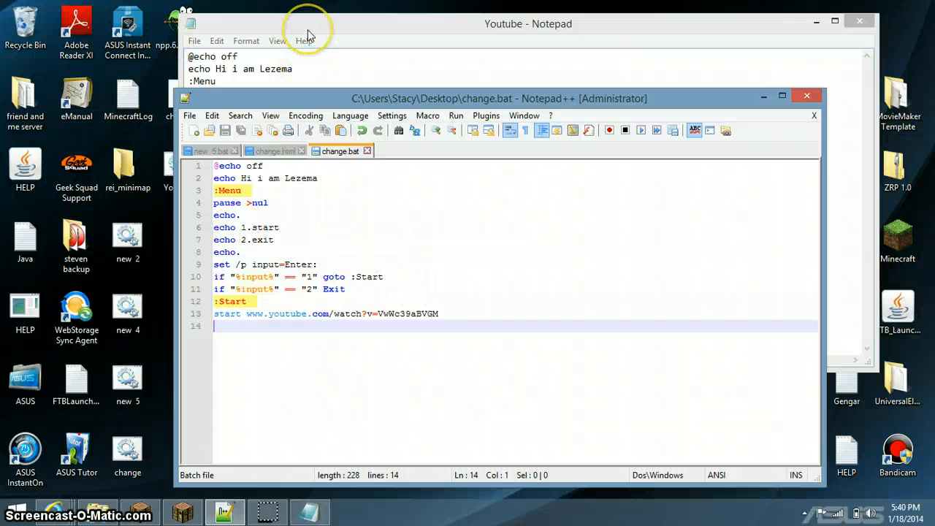
pyautogui.moveTo(168, 106)
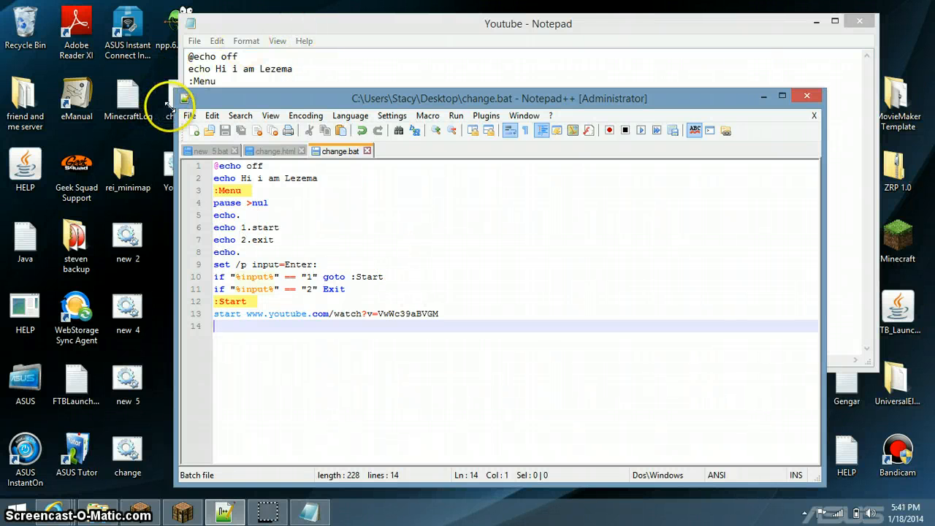